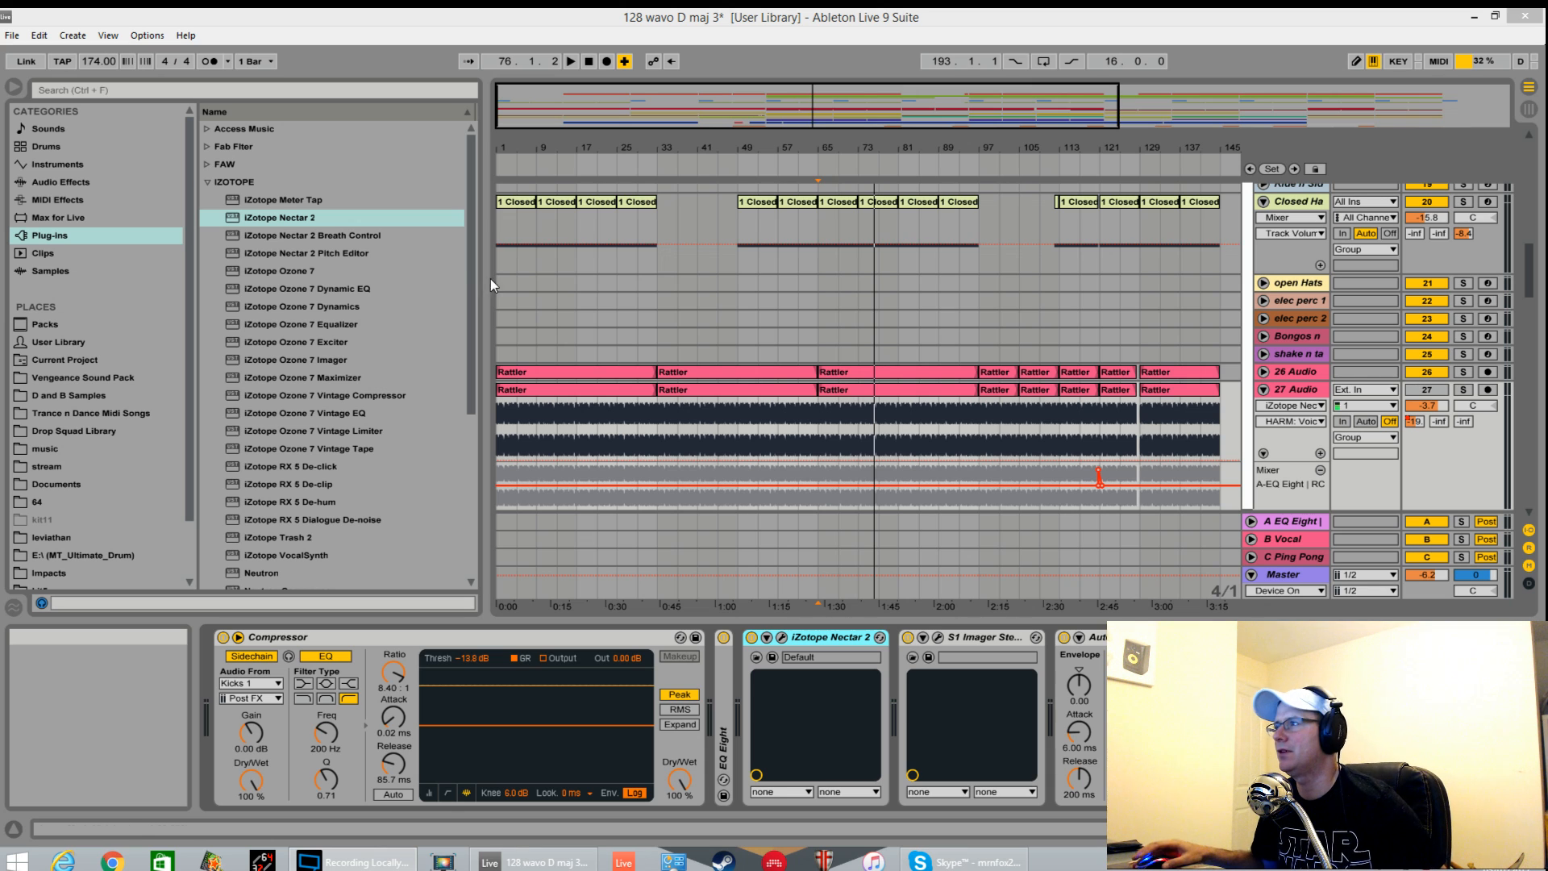
mouse_move(1108, 352)
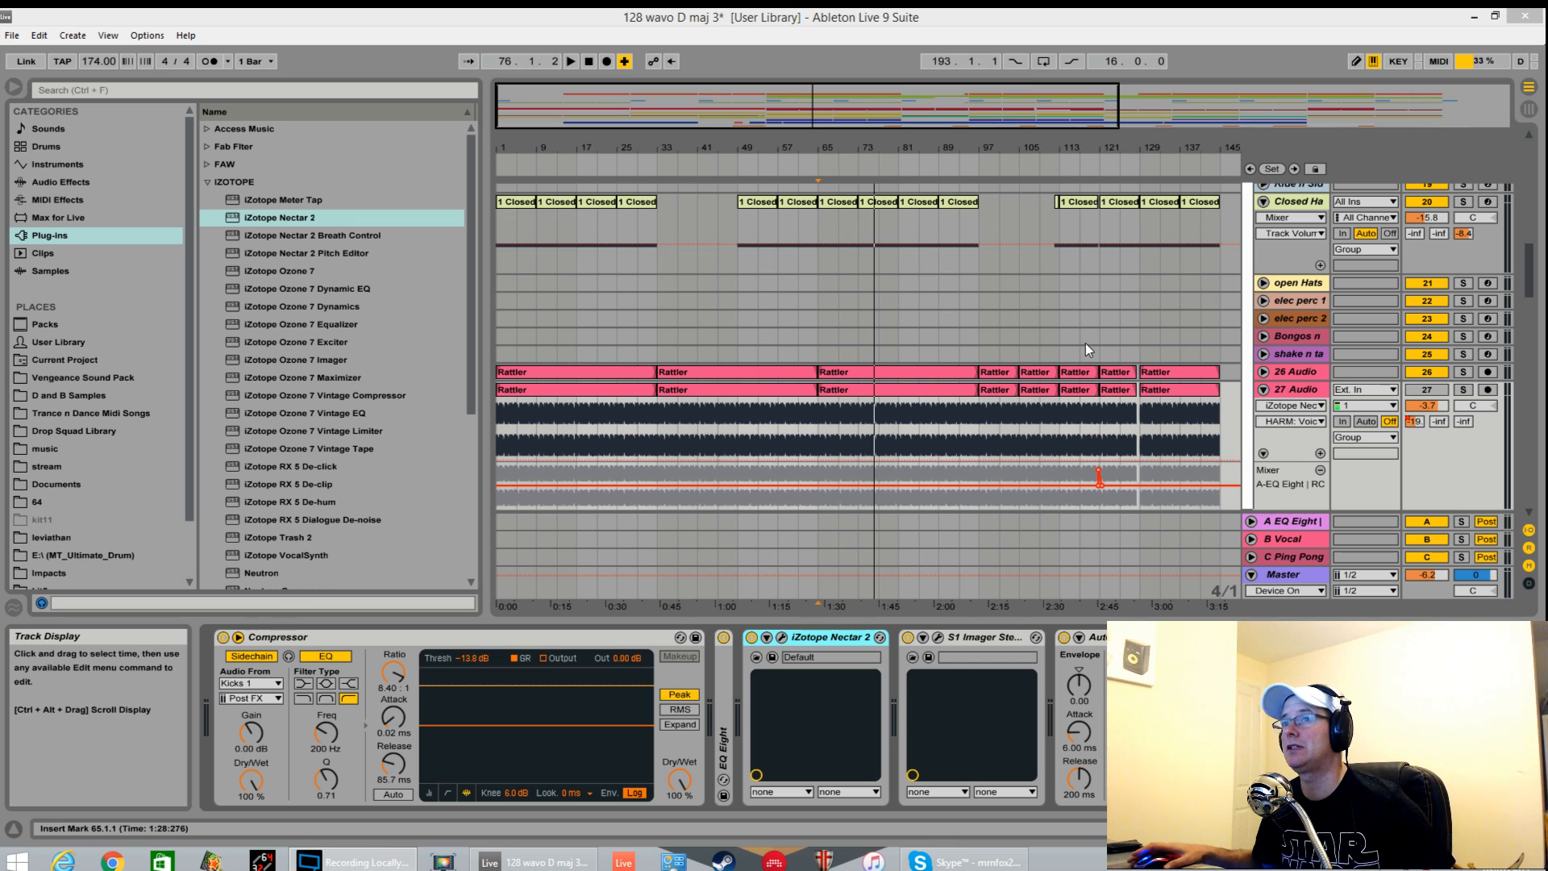
mouse_move(706, 122)
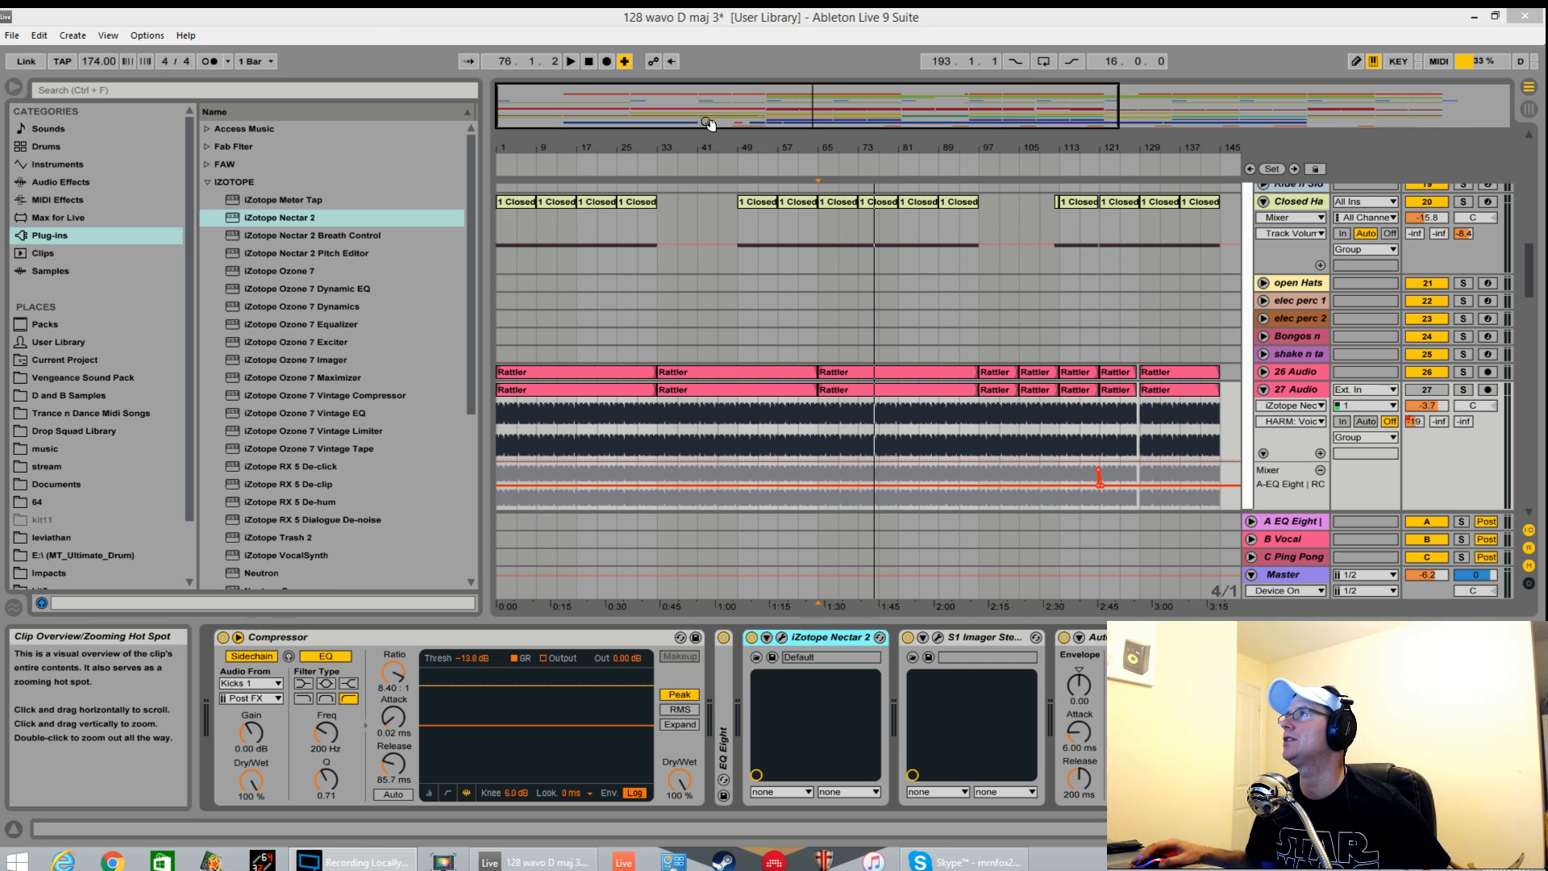
mouse_move(674, 29)
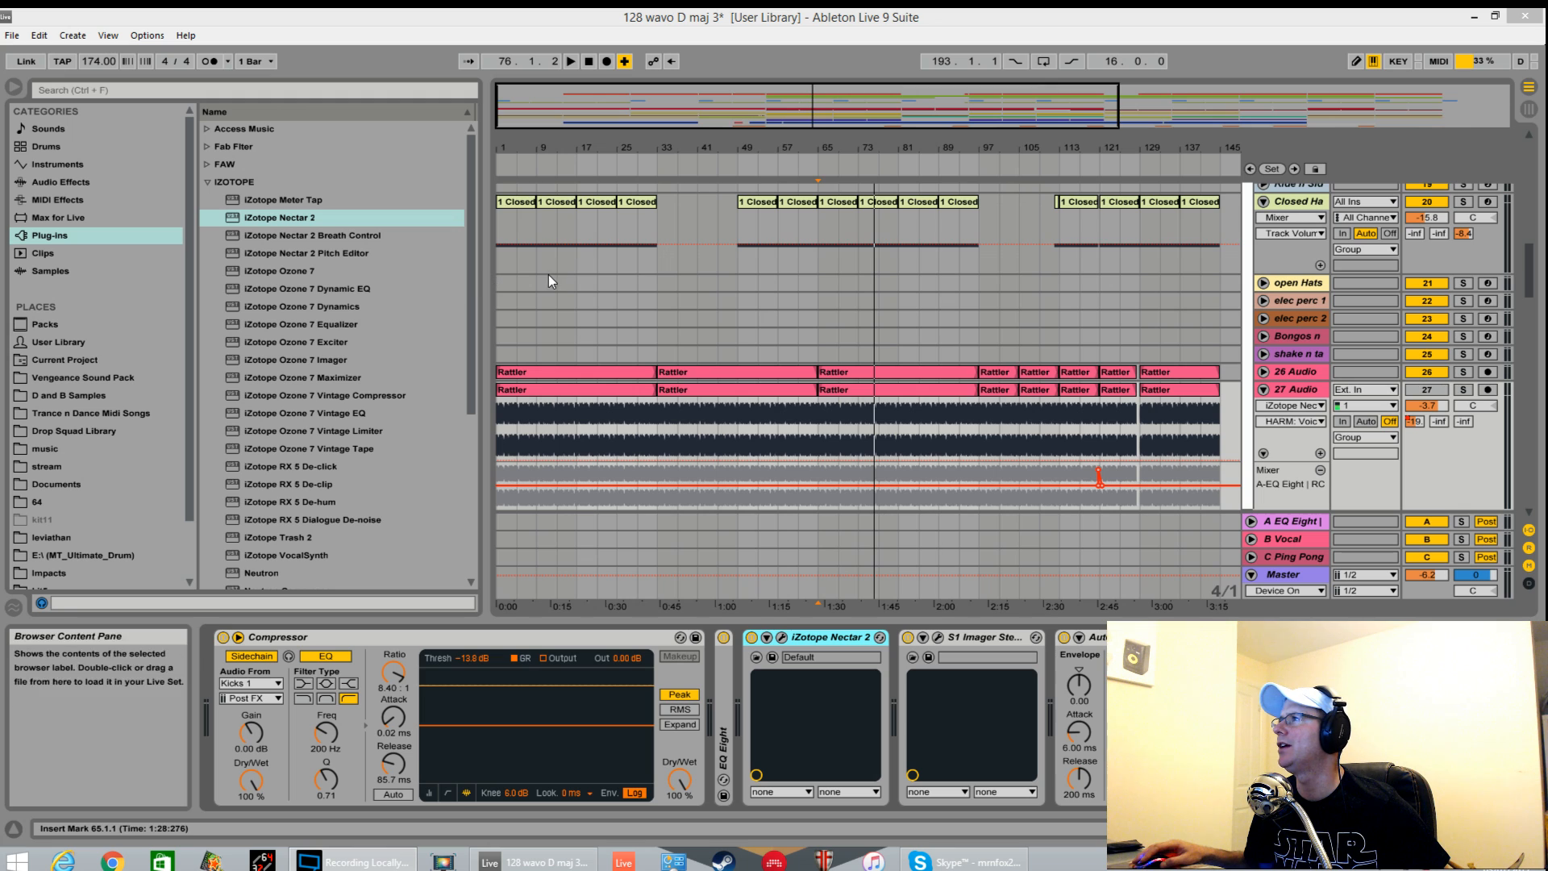
mouse_move(867, 265)
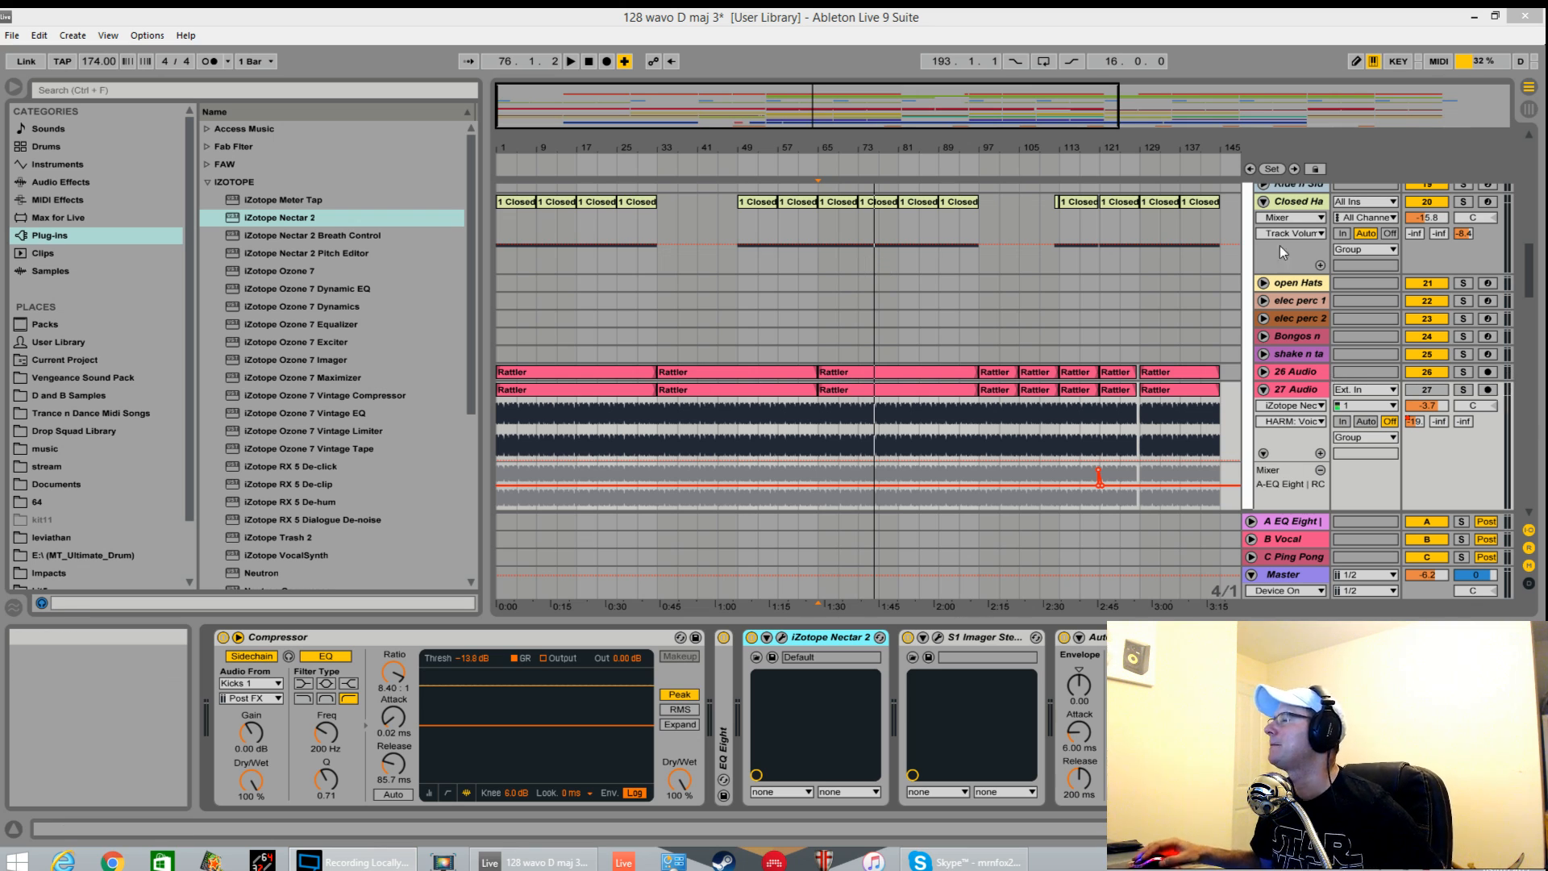
mouse_move(819, 349)
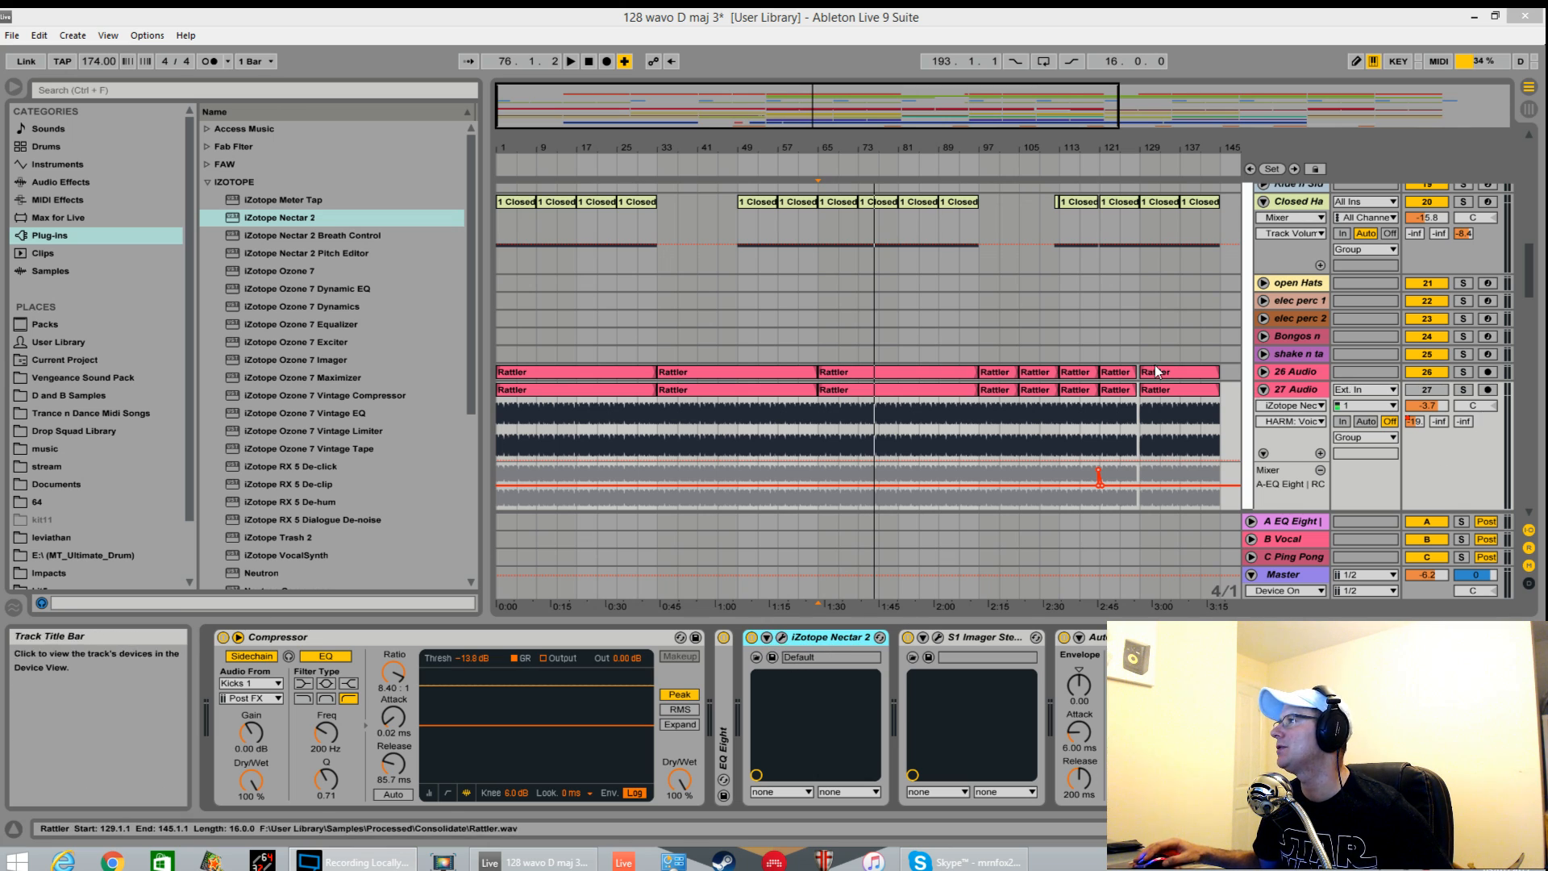
Step: Solo track 26 Audio, which holds the Rattler drum break clips
left_click(872, 361)
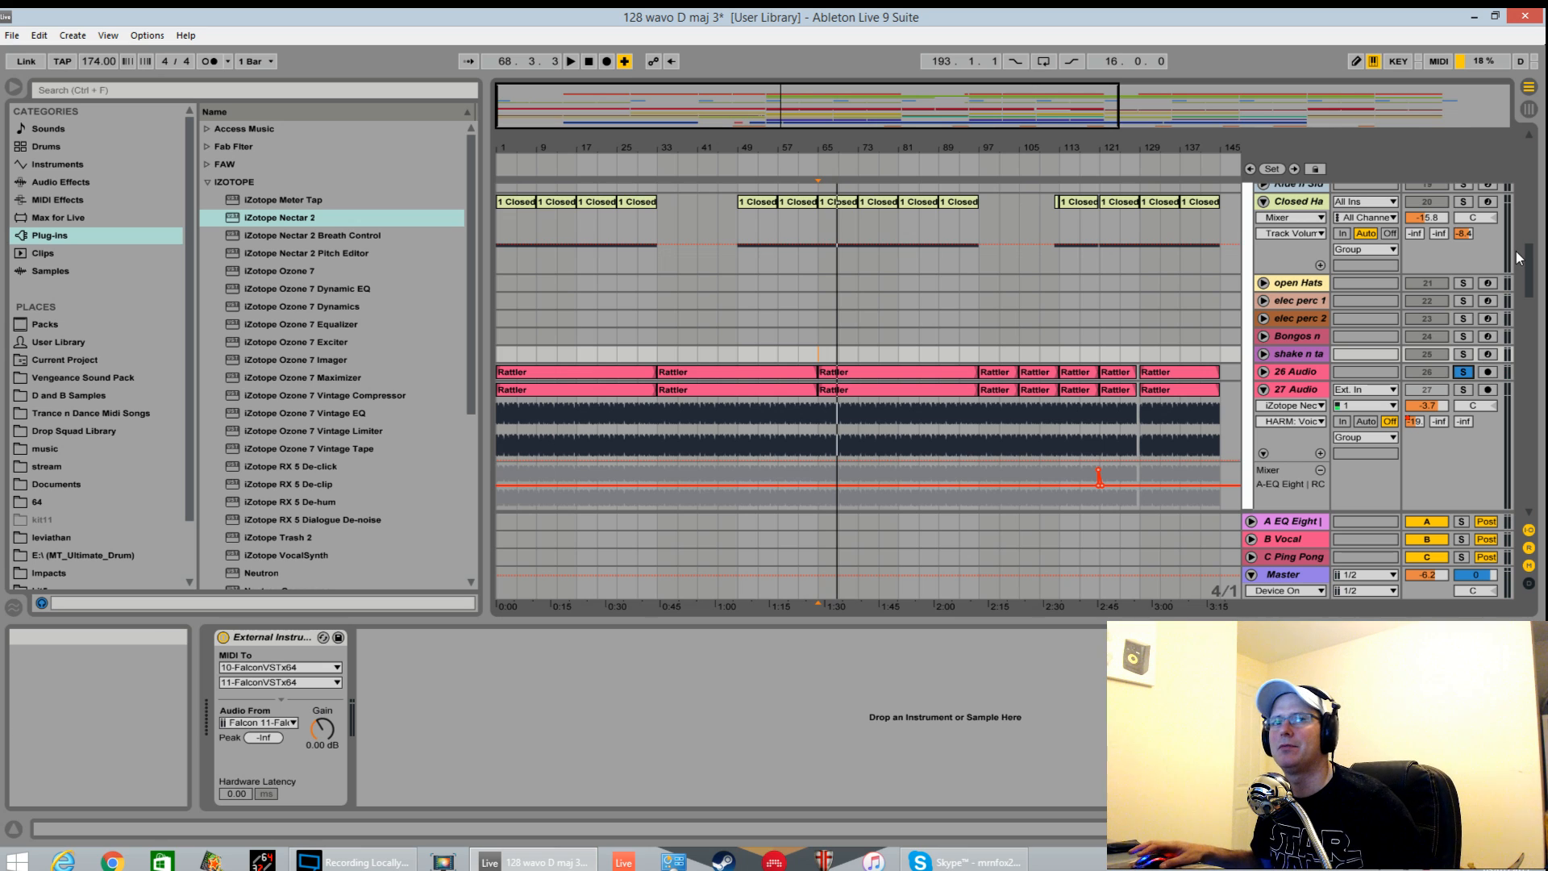
Step: Select track 27 Audio to show its compressor and Nectar 2 chain, and start playback
left_click(921, 425)
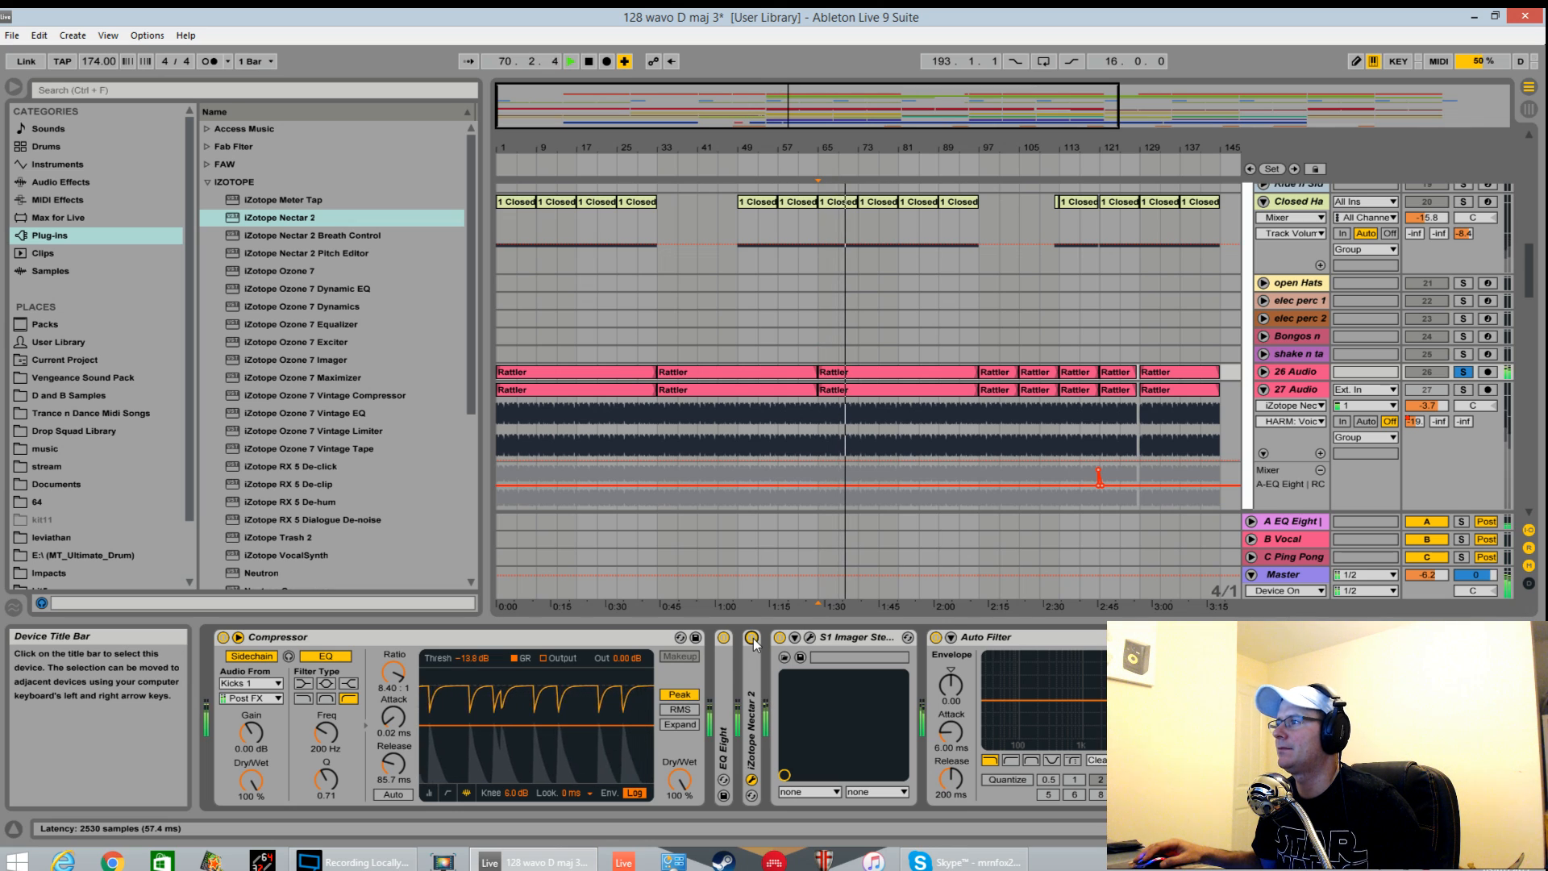
left_click(571, 61)
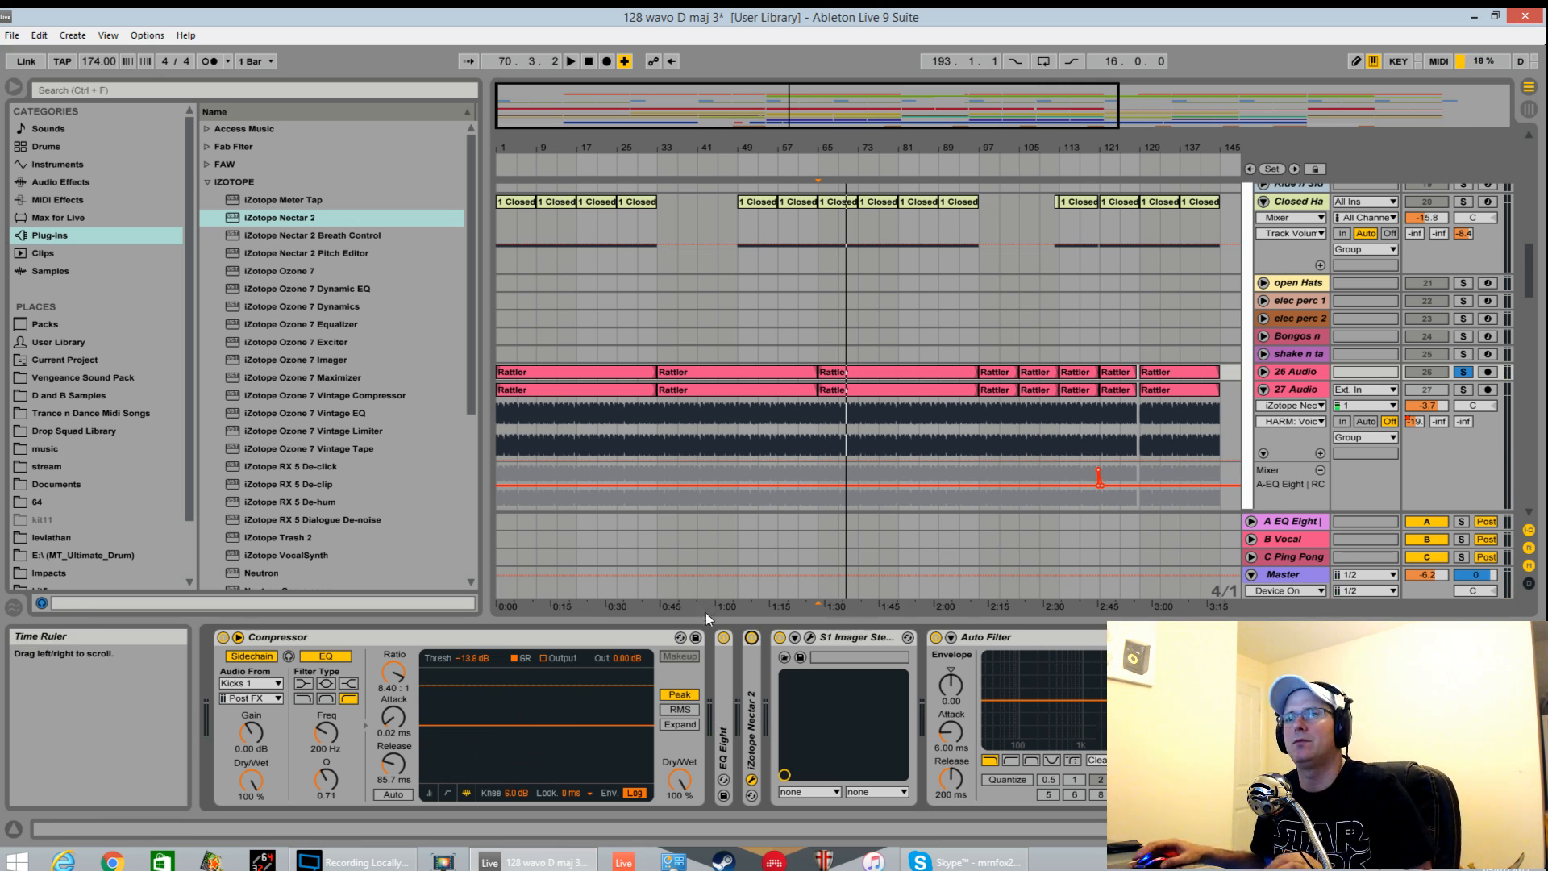
mouse_move(1314, 357)
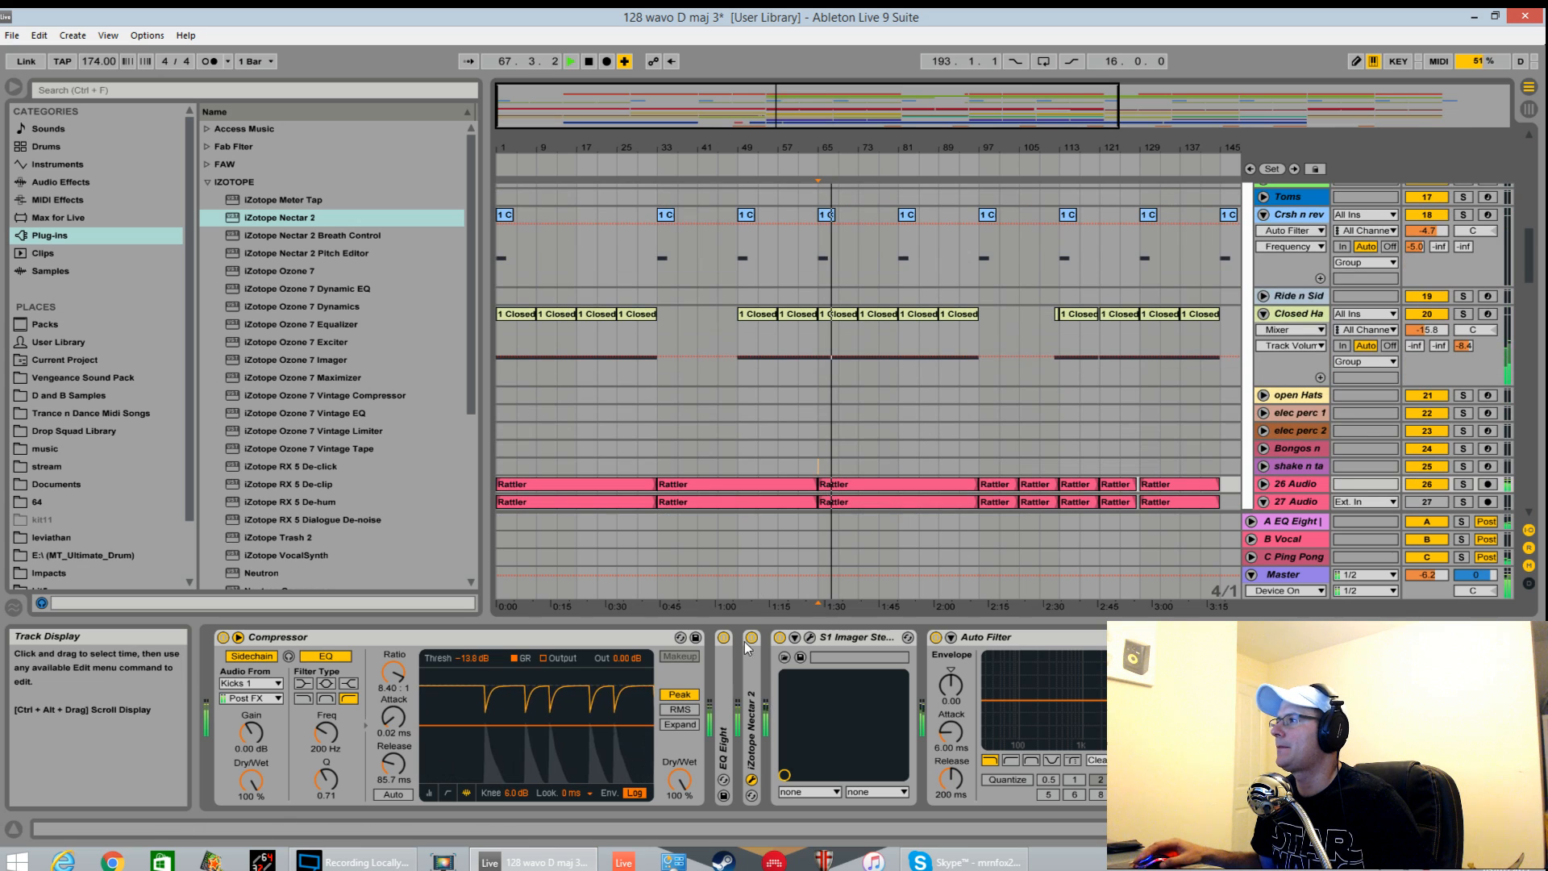
Step: Check other drum tracks' devices, stop playback, and unfold Nectar 2 on track 27
left_click(752, 638)
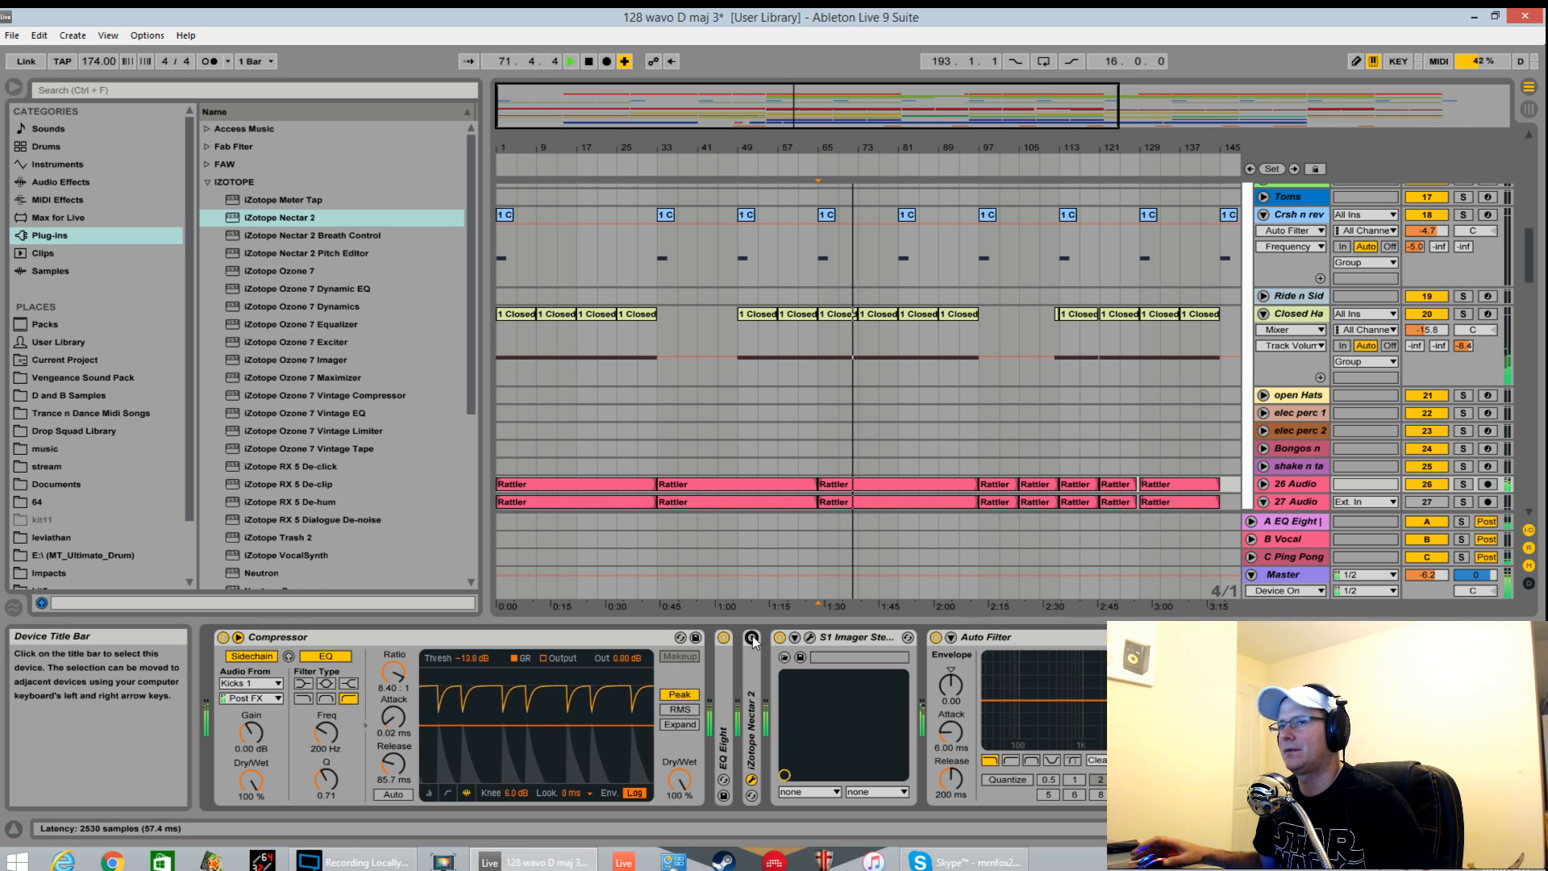
left_click(571, 61)
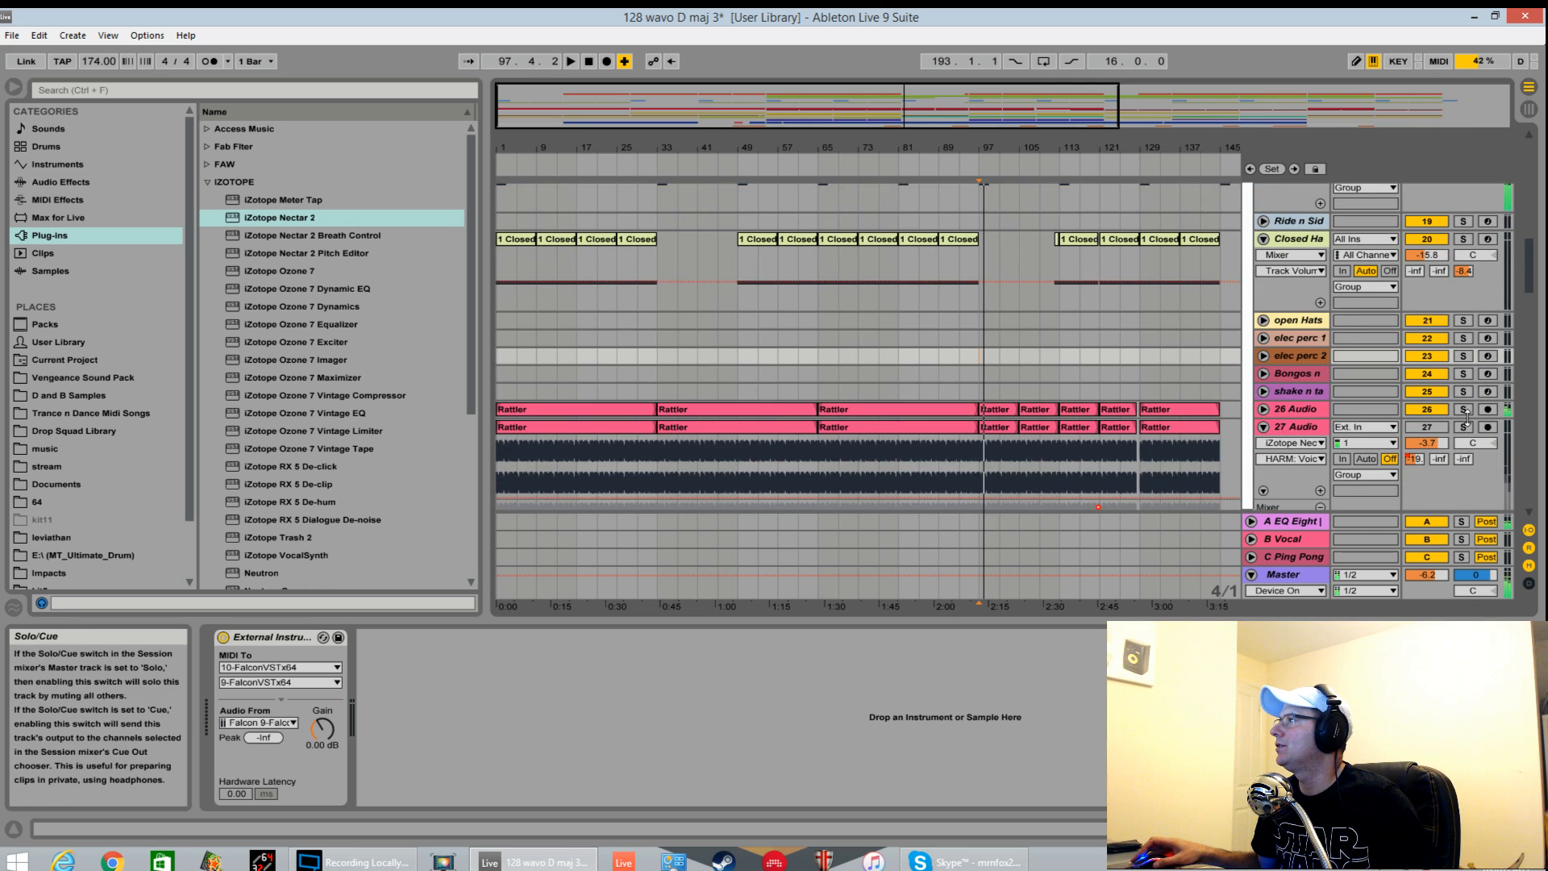
scroll("up", 3)
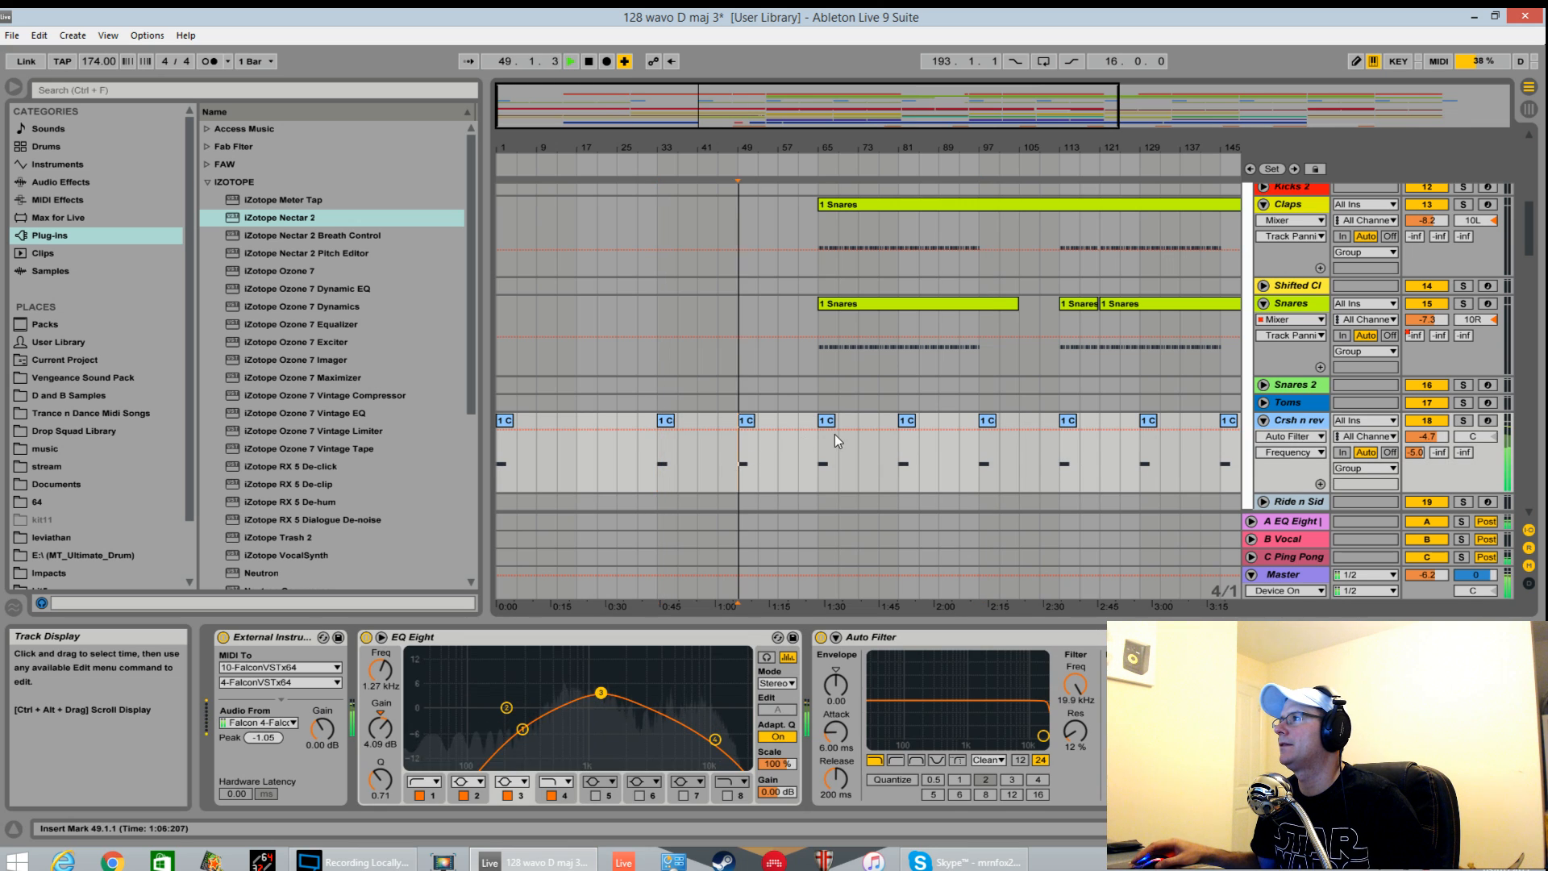
left_click(571, 61)
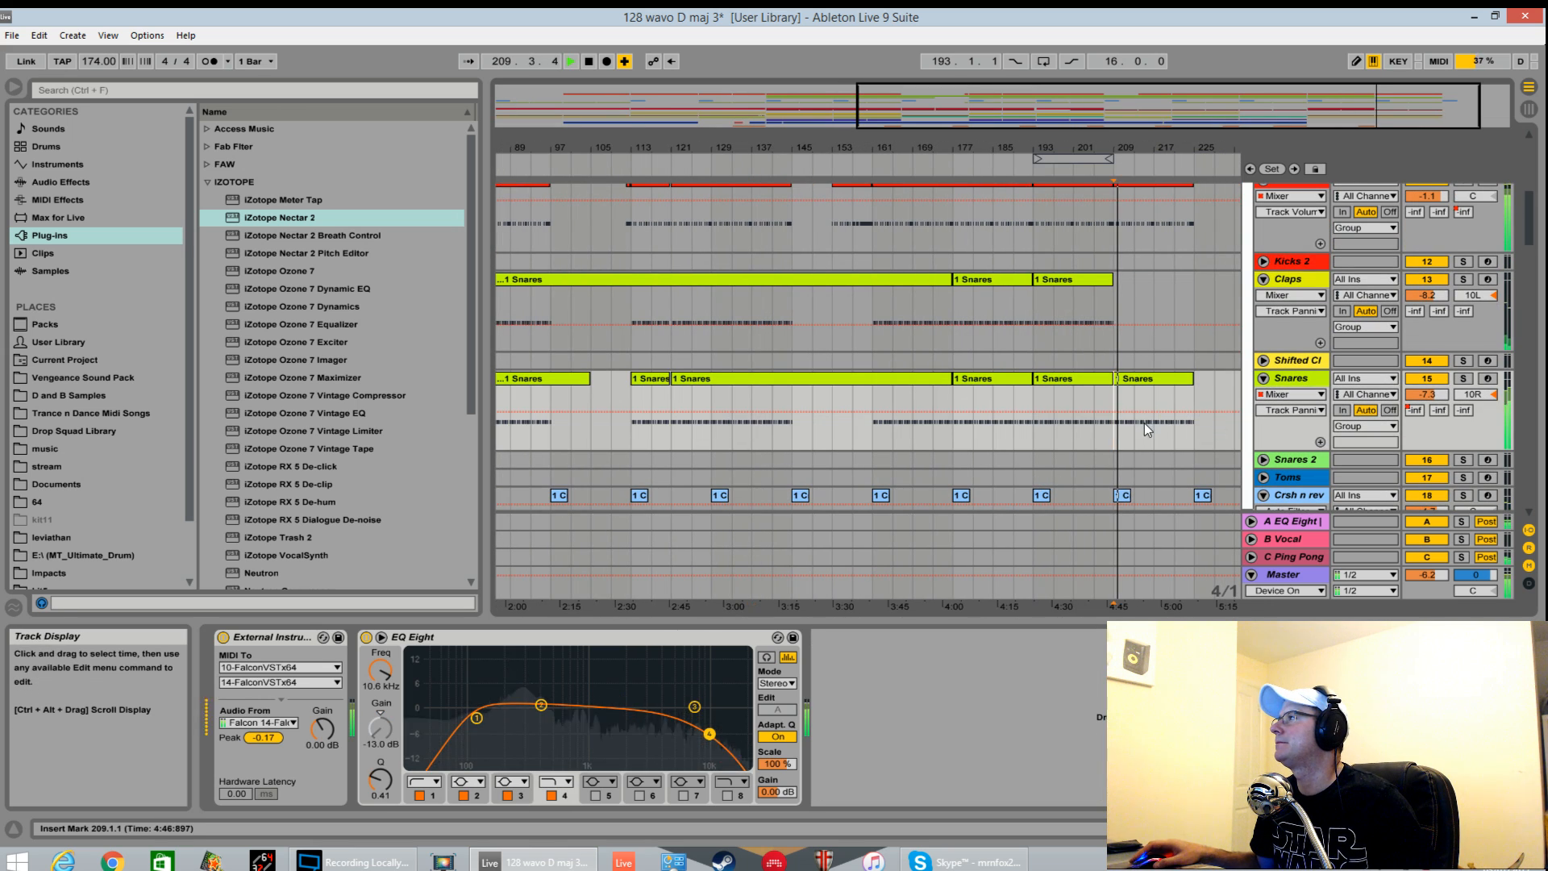
scroll("down", 3)
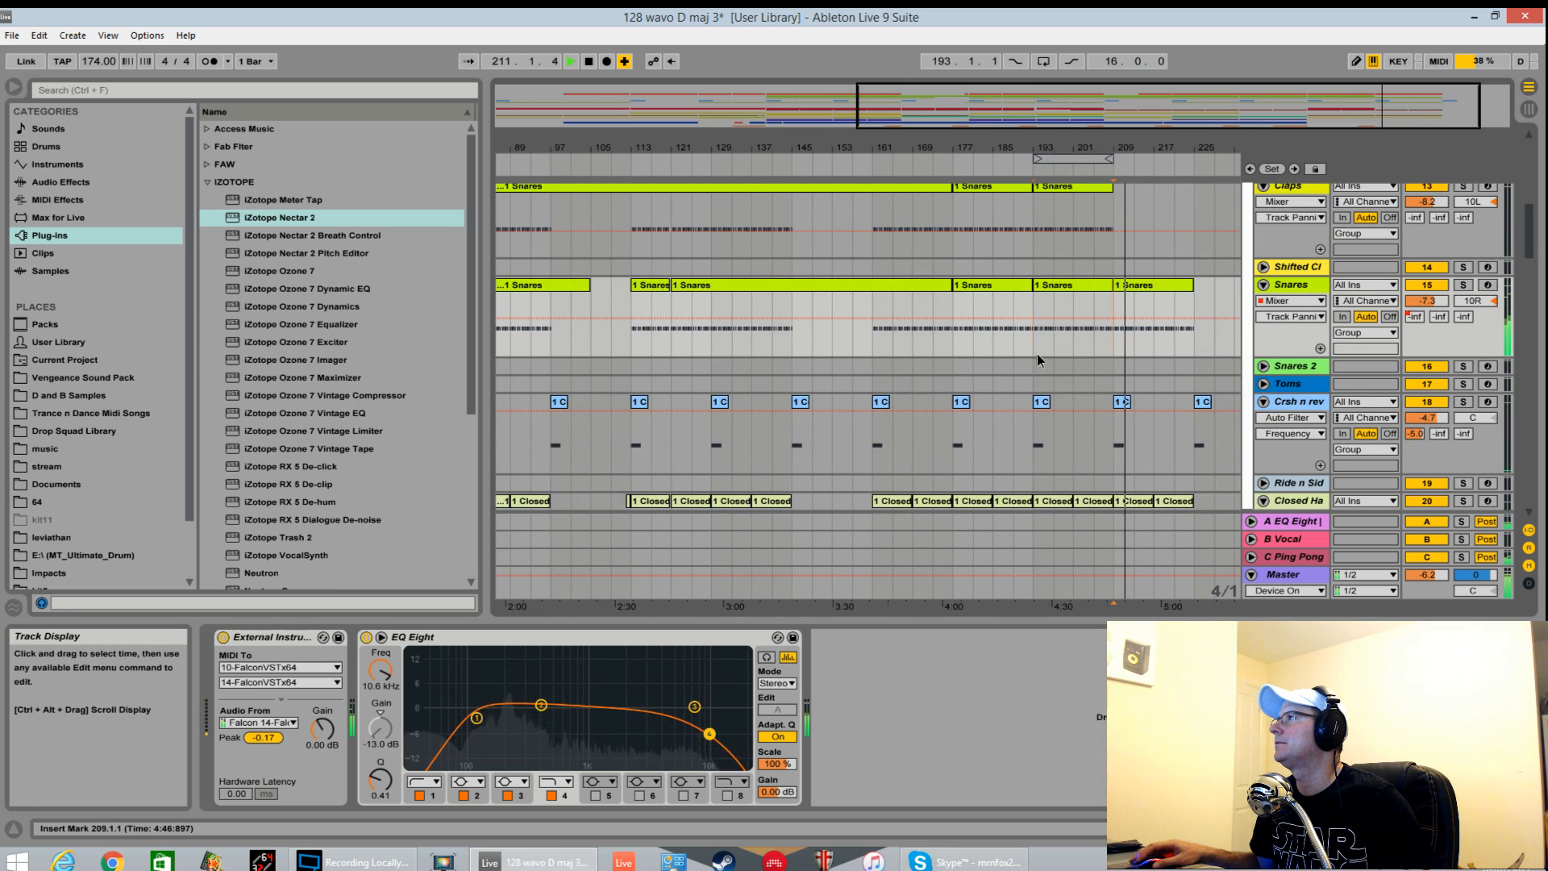
scroll("down", 3)
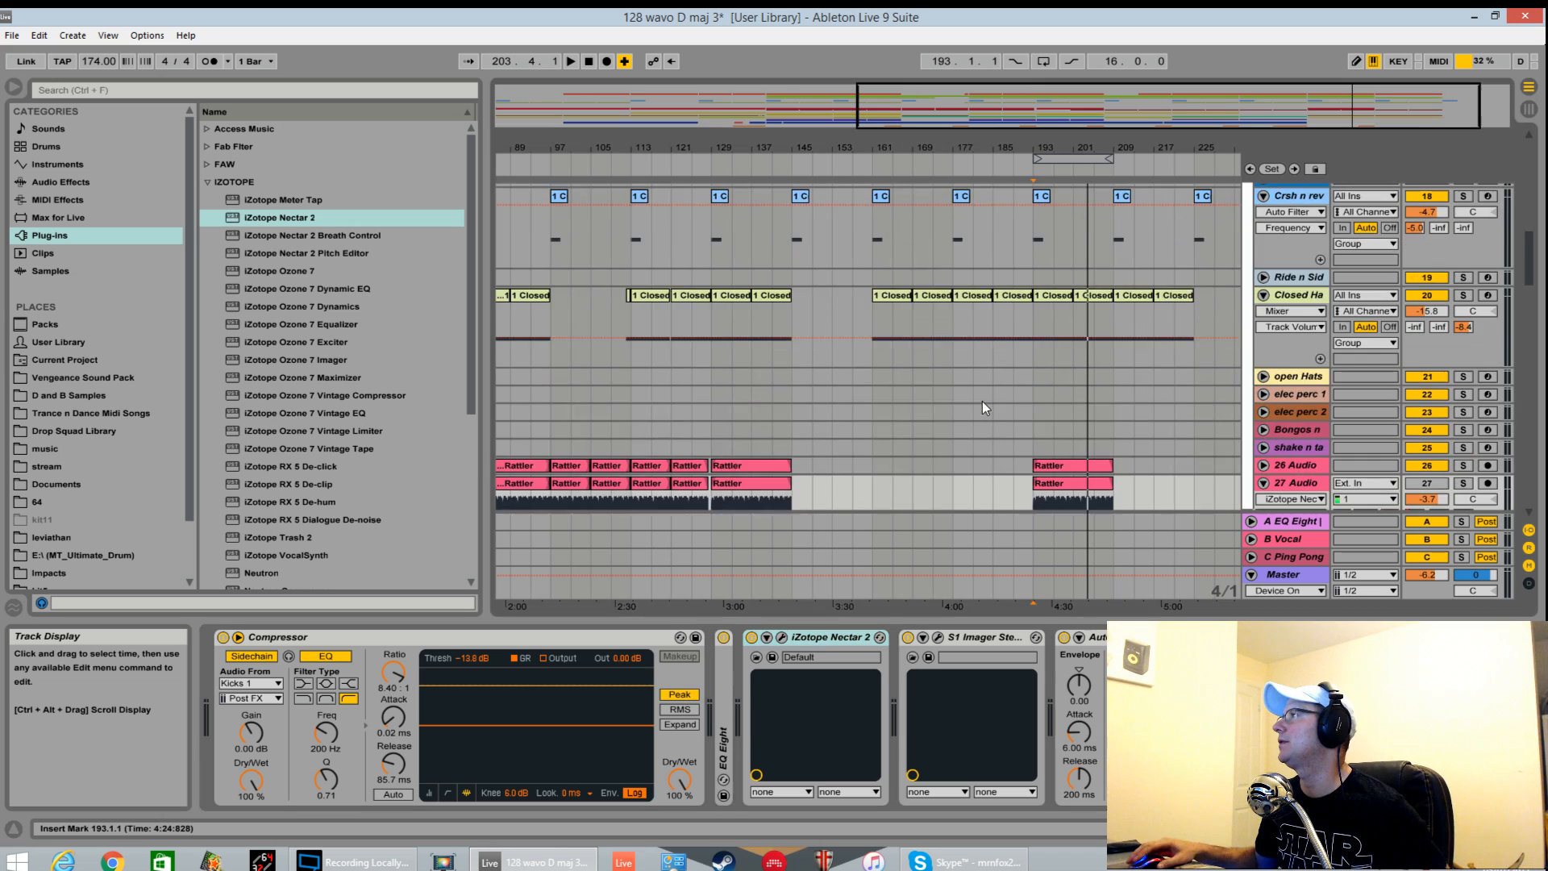
Step: Open the Nectar 2 plug-in window for track 27 Audio
scroll("down", 3)
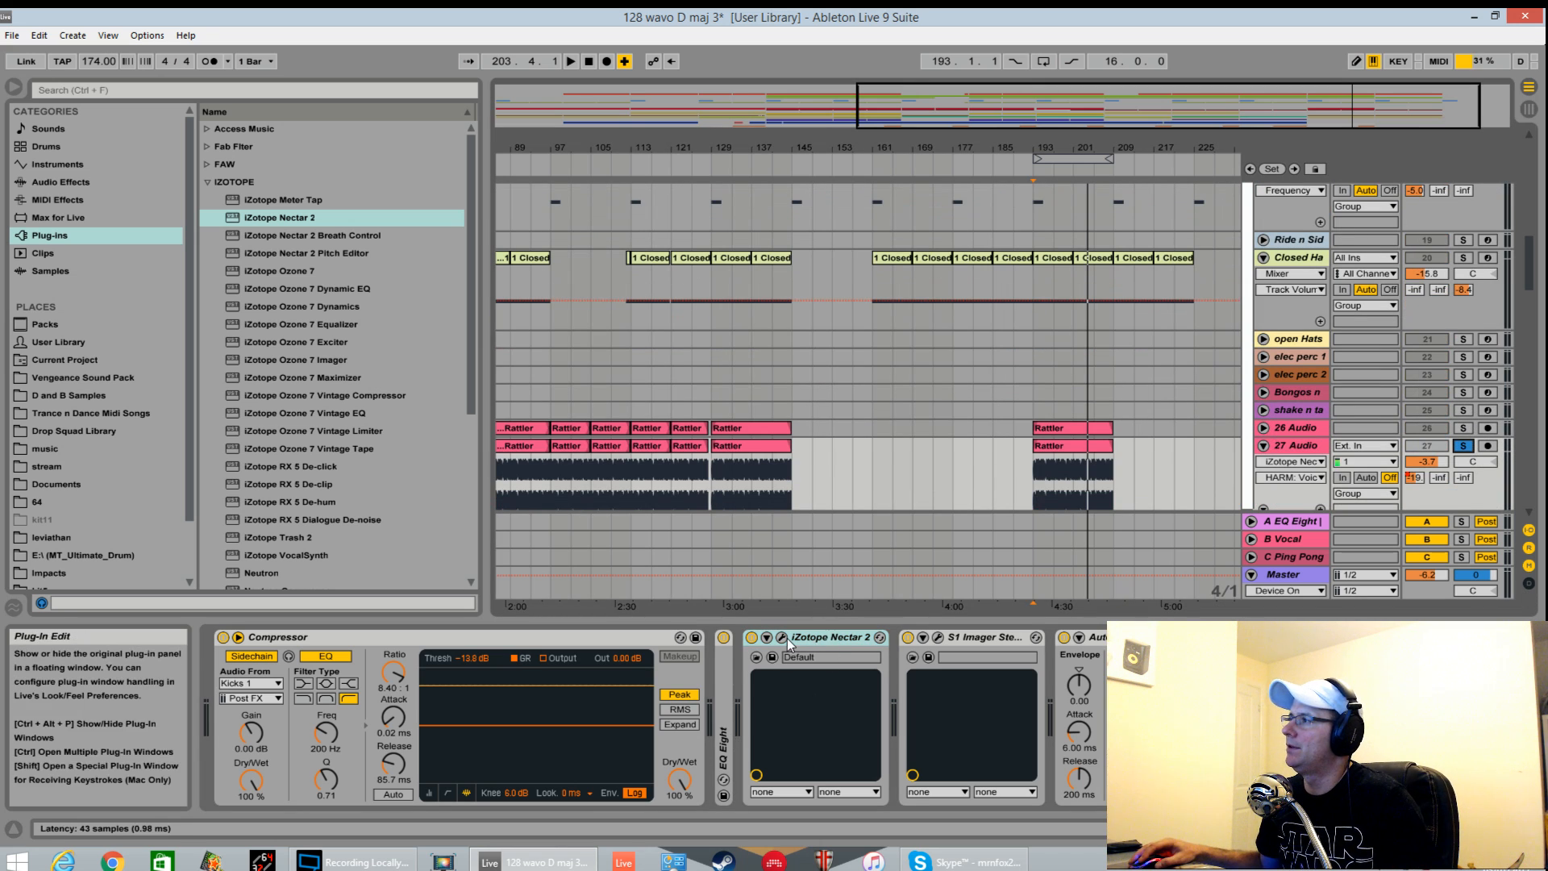
left_click(784, 637)
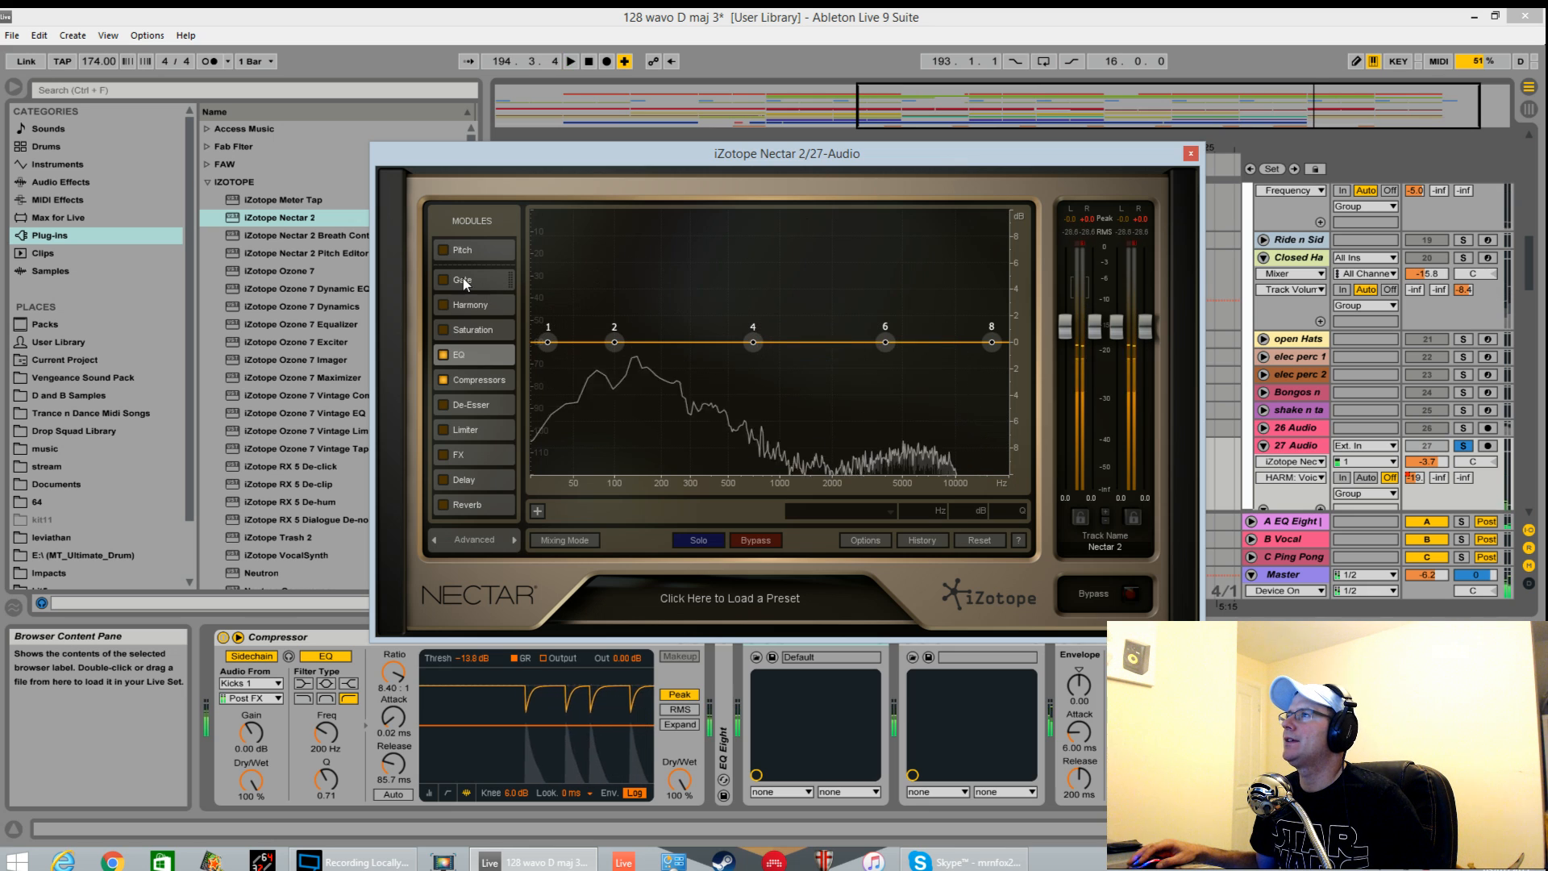
Step: Enable the Gate, audition the threshold, settle near -25 dB, then switch it off to compare
left_click(462, 280)
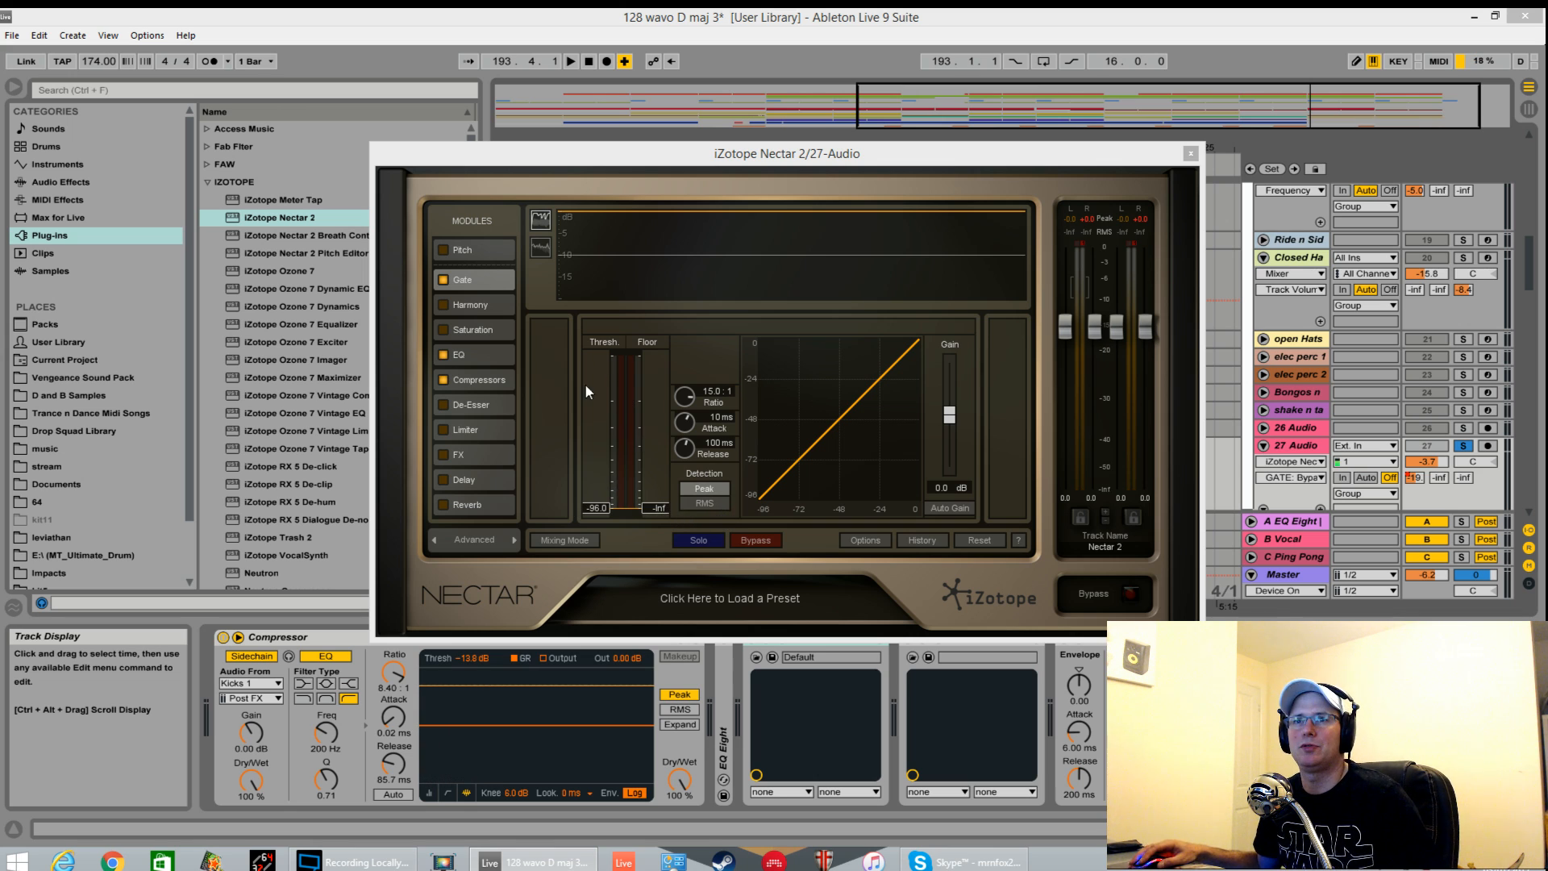
mouse_move(592, 221)
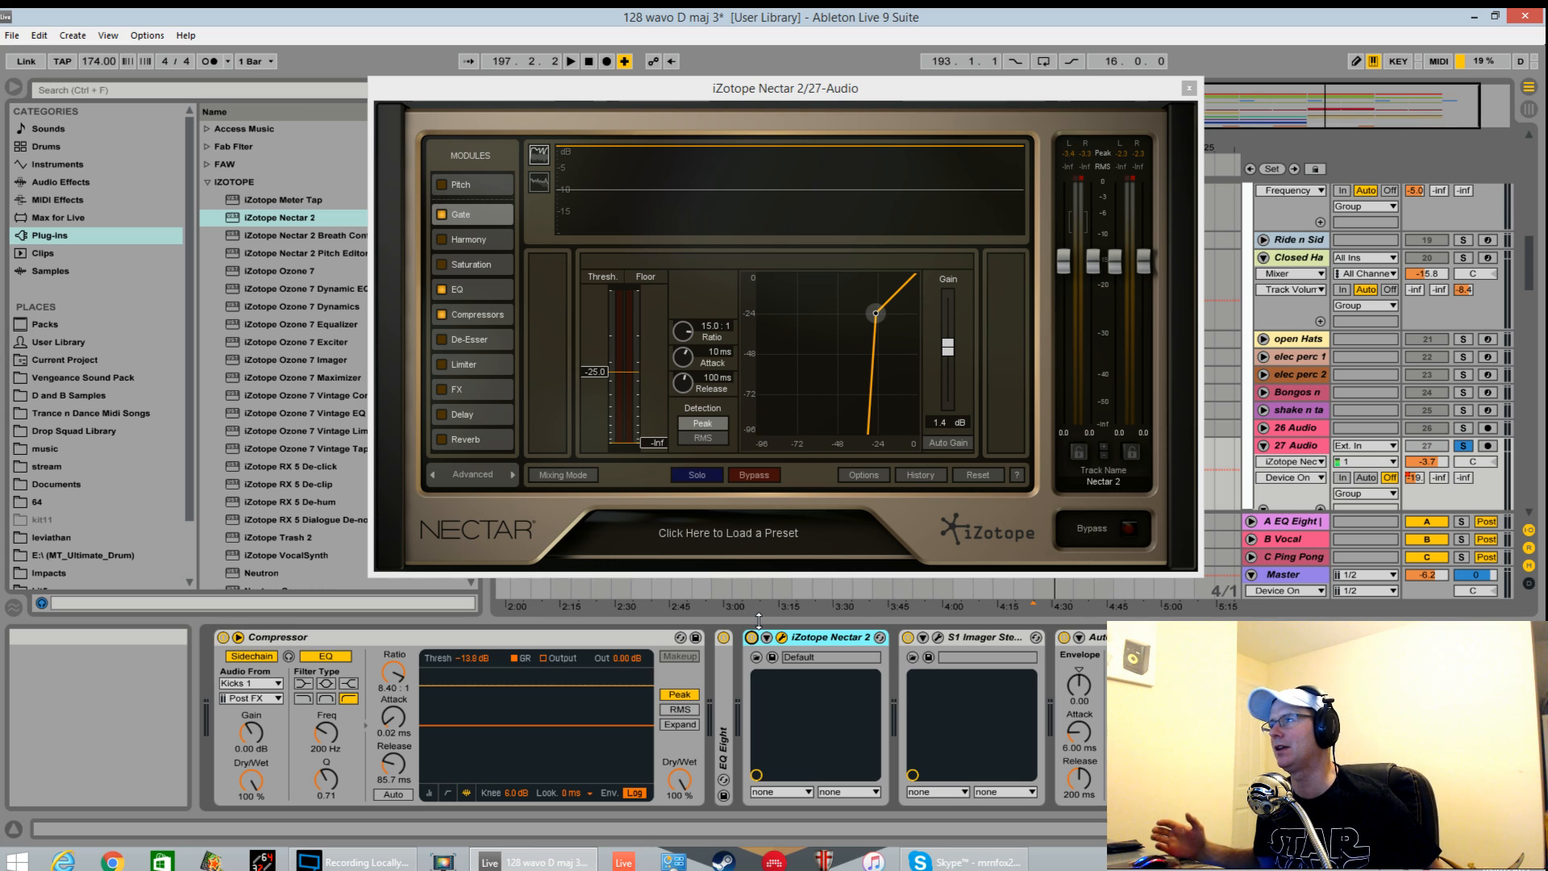
mouse_move(588, 155)
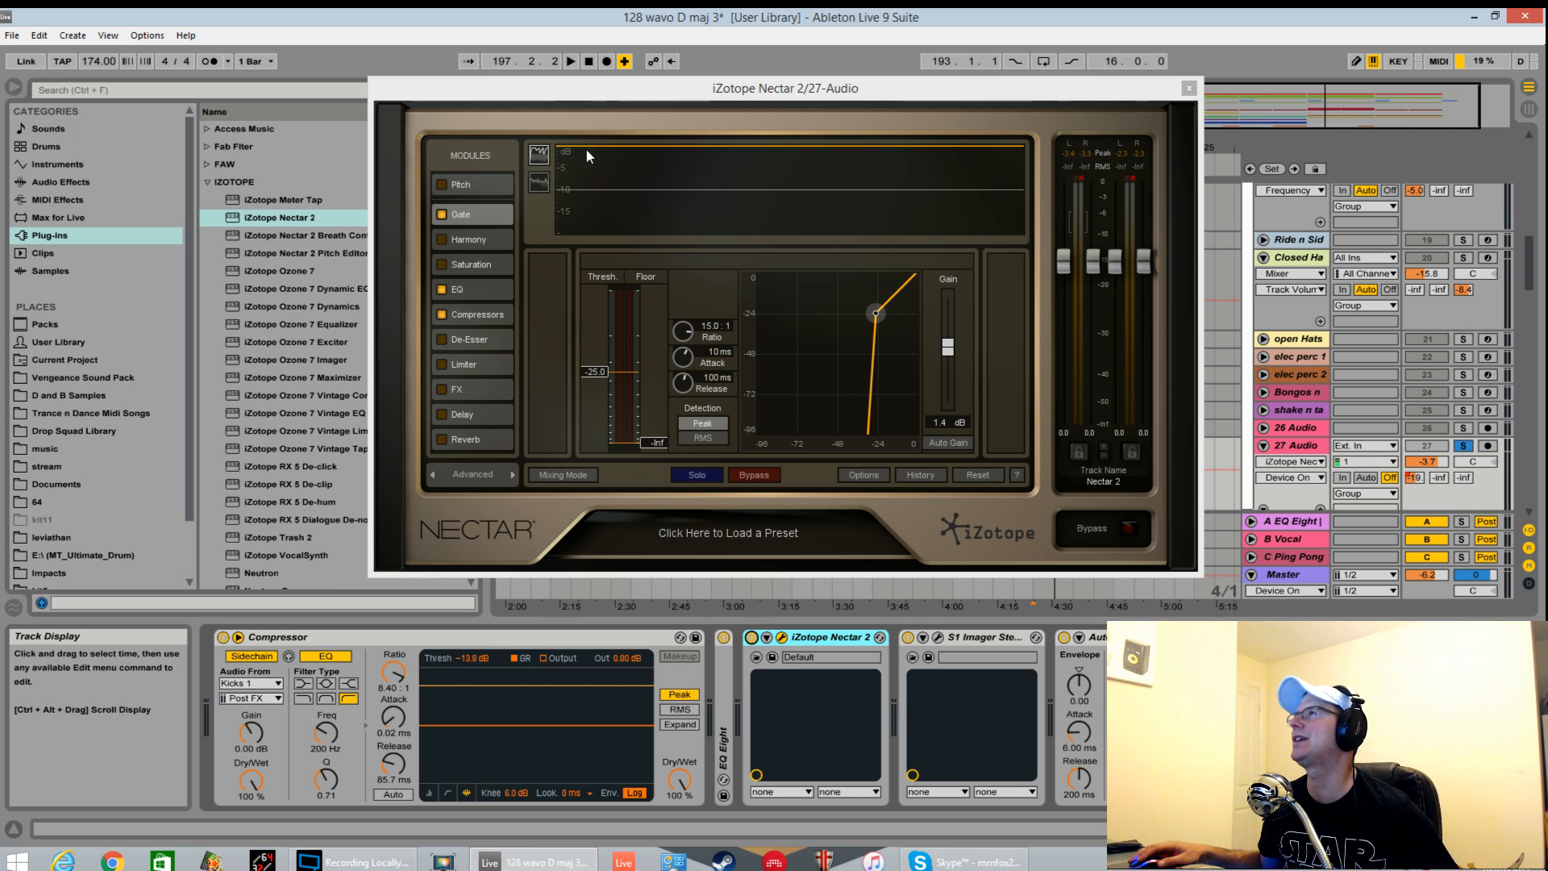
mouse_move(657, 409)
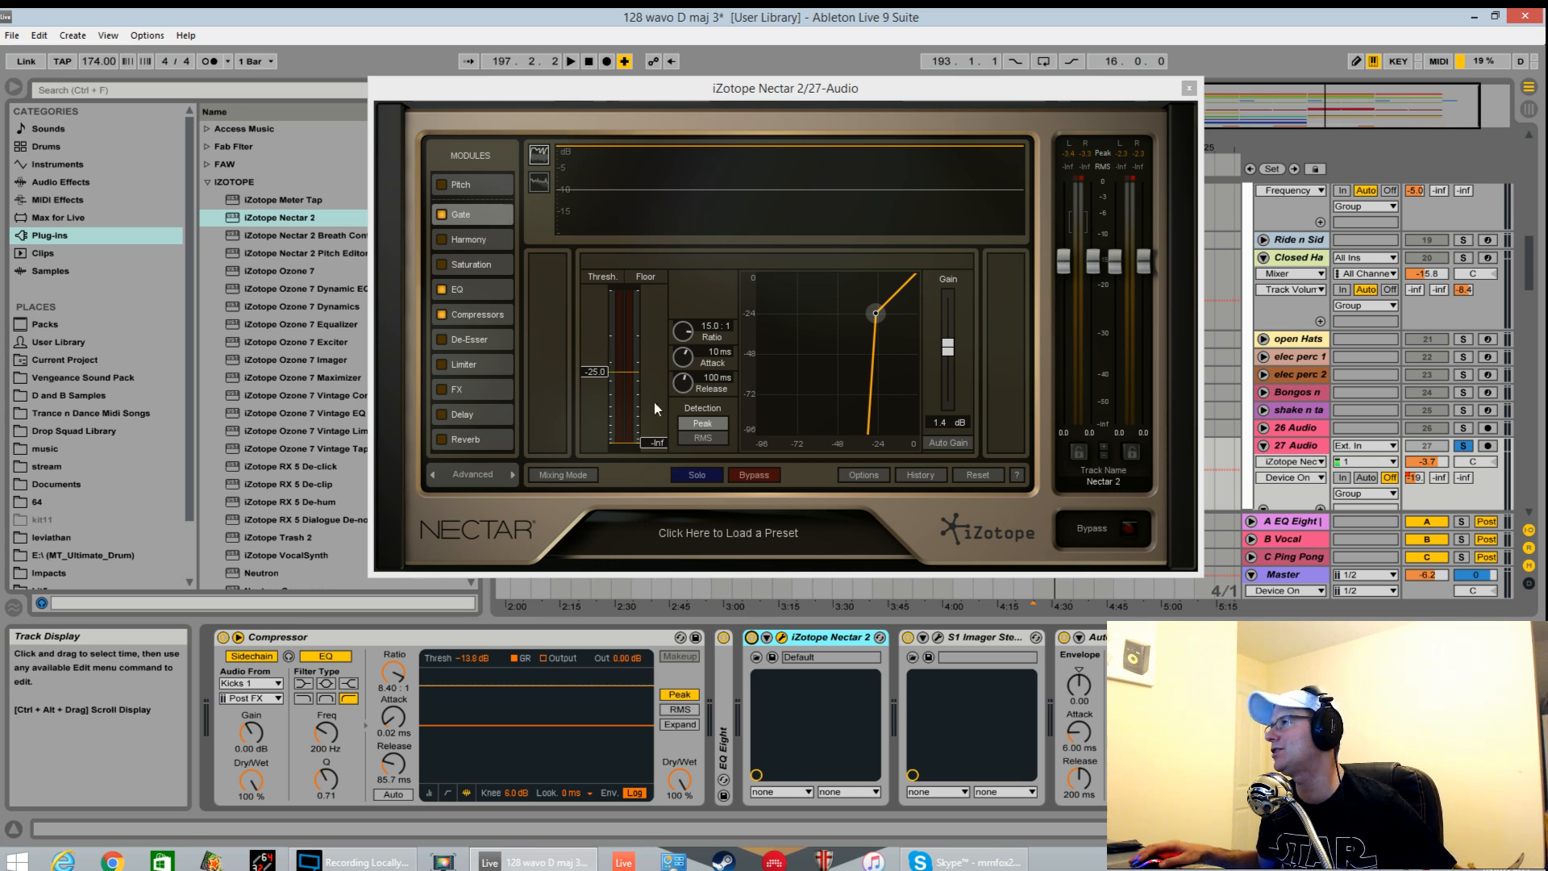
mouse_move(721, 561)
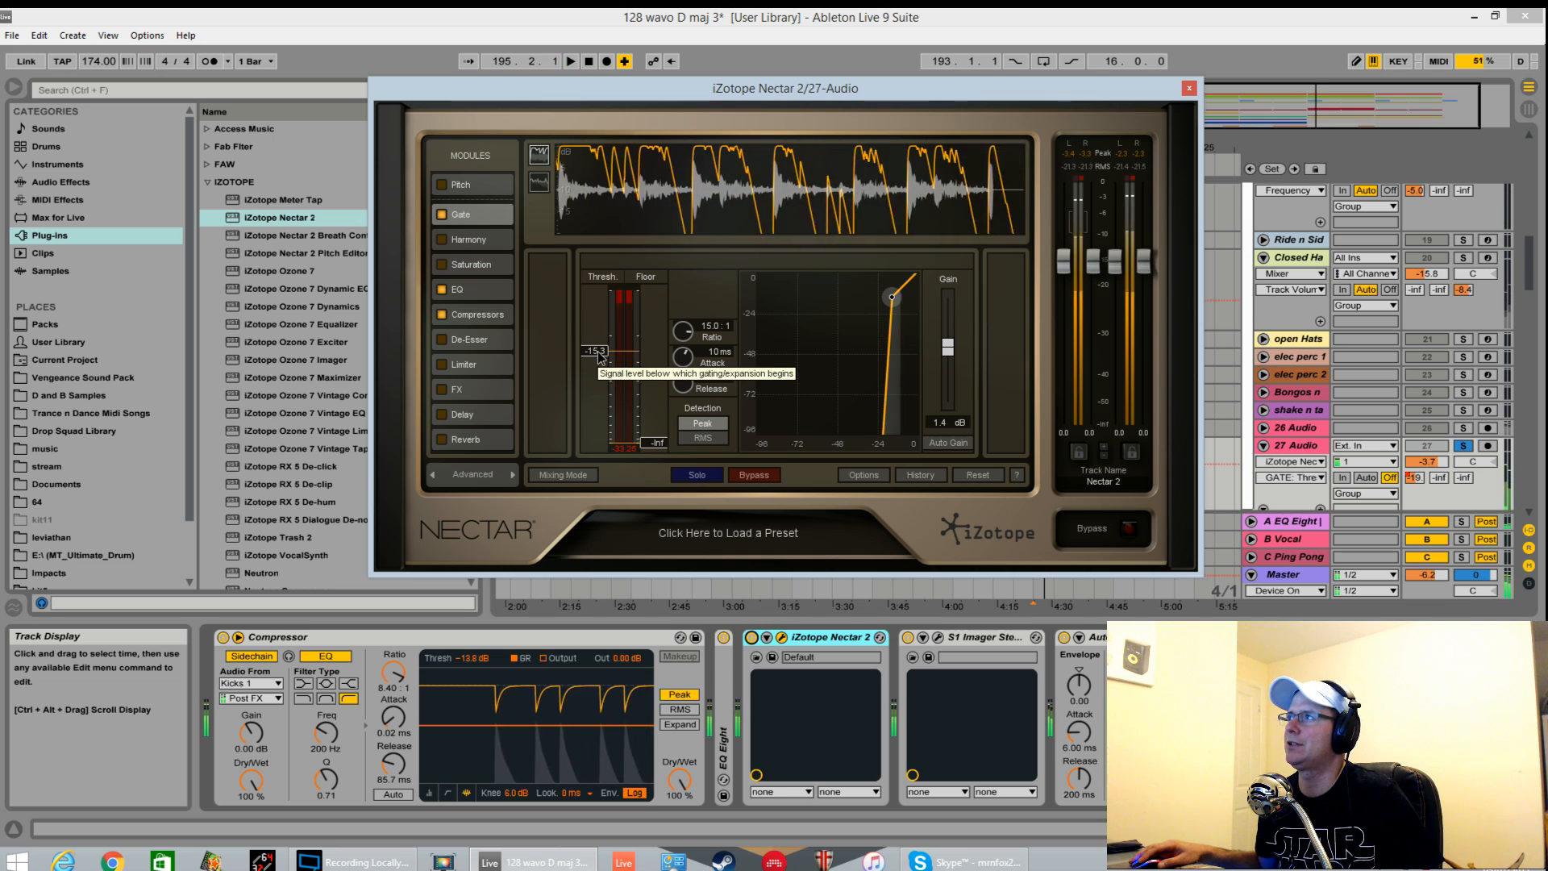
left_click_drag(681, 352, 681, 336)
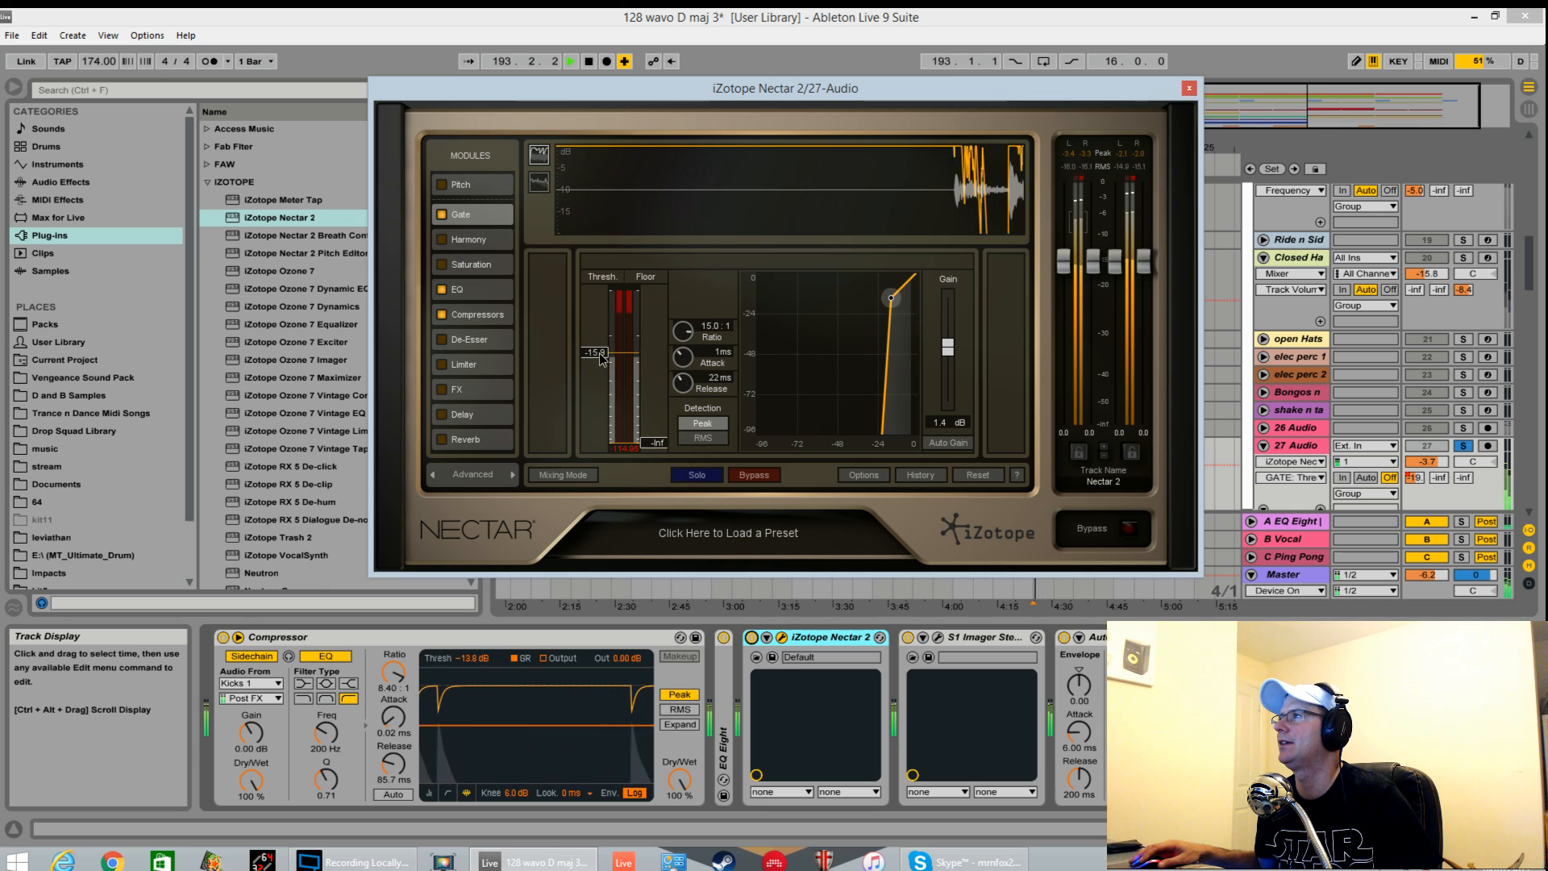
left_click_drag(595, 353, 599, 338)
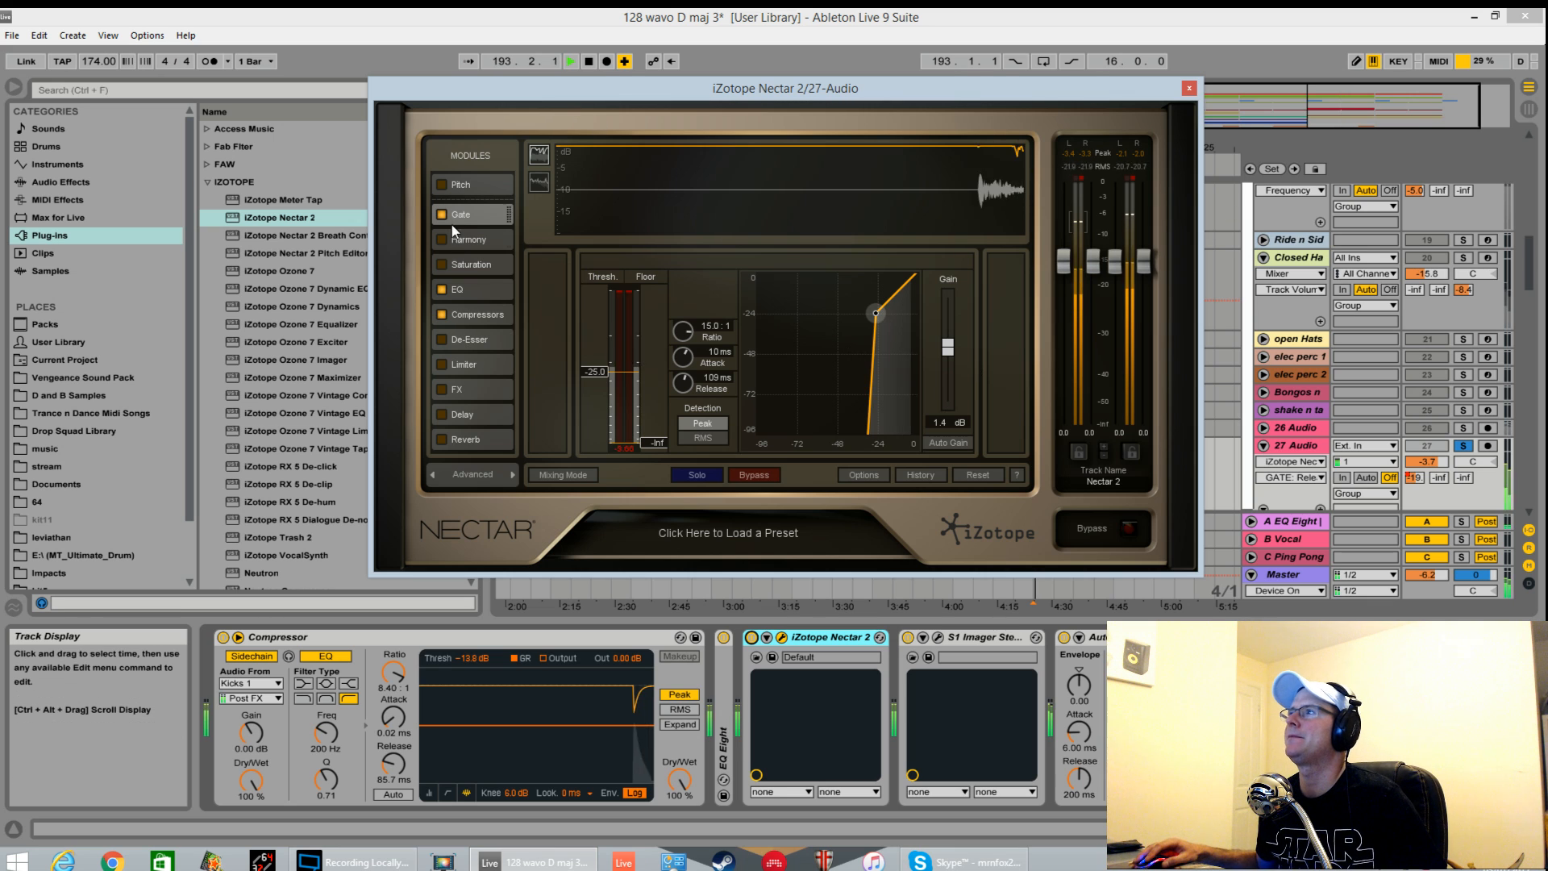
left_click(753, 474)
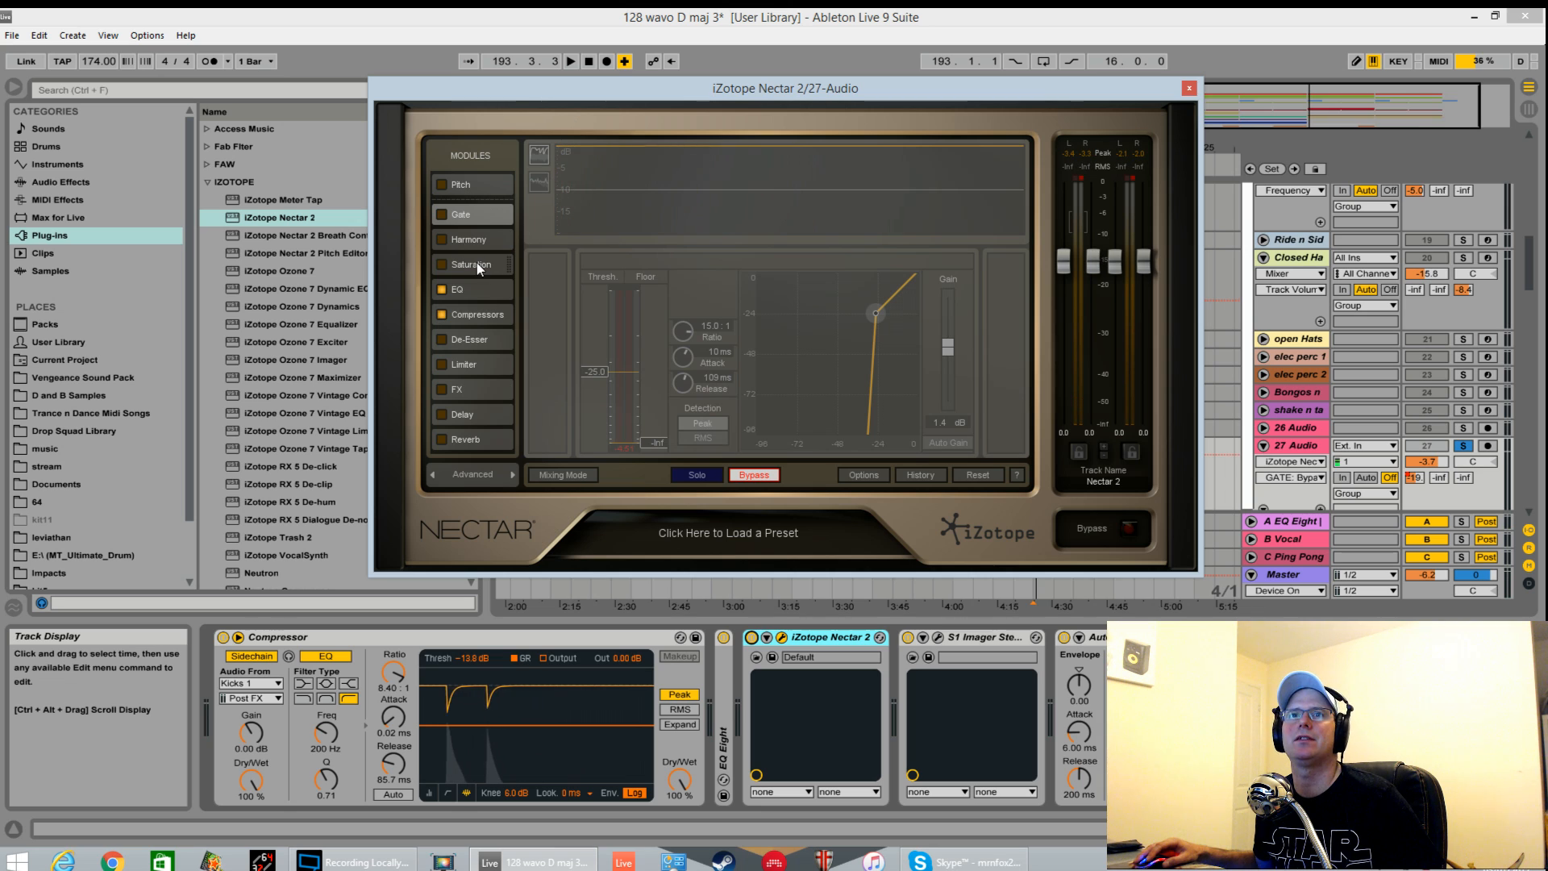
Step: Turn on Harmony and pan voices 1 and 2 fully left and right
left_click(470, 238)
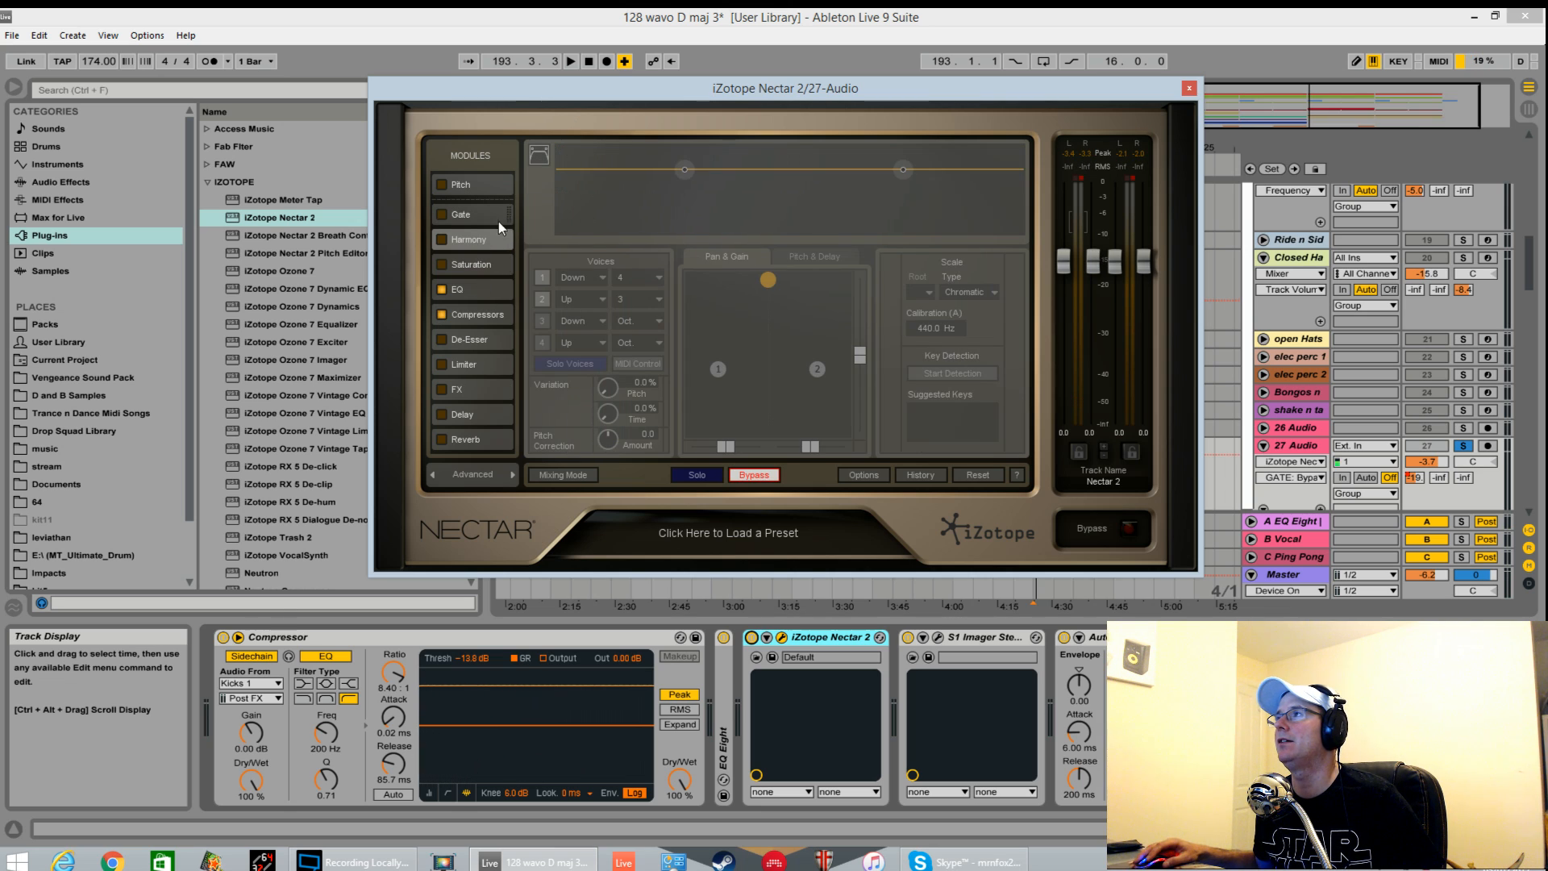
left_click(440, 238)
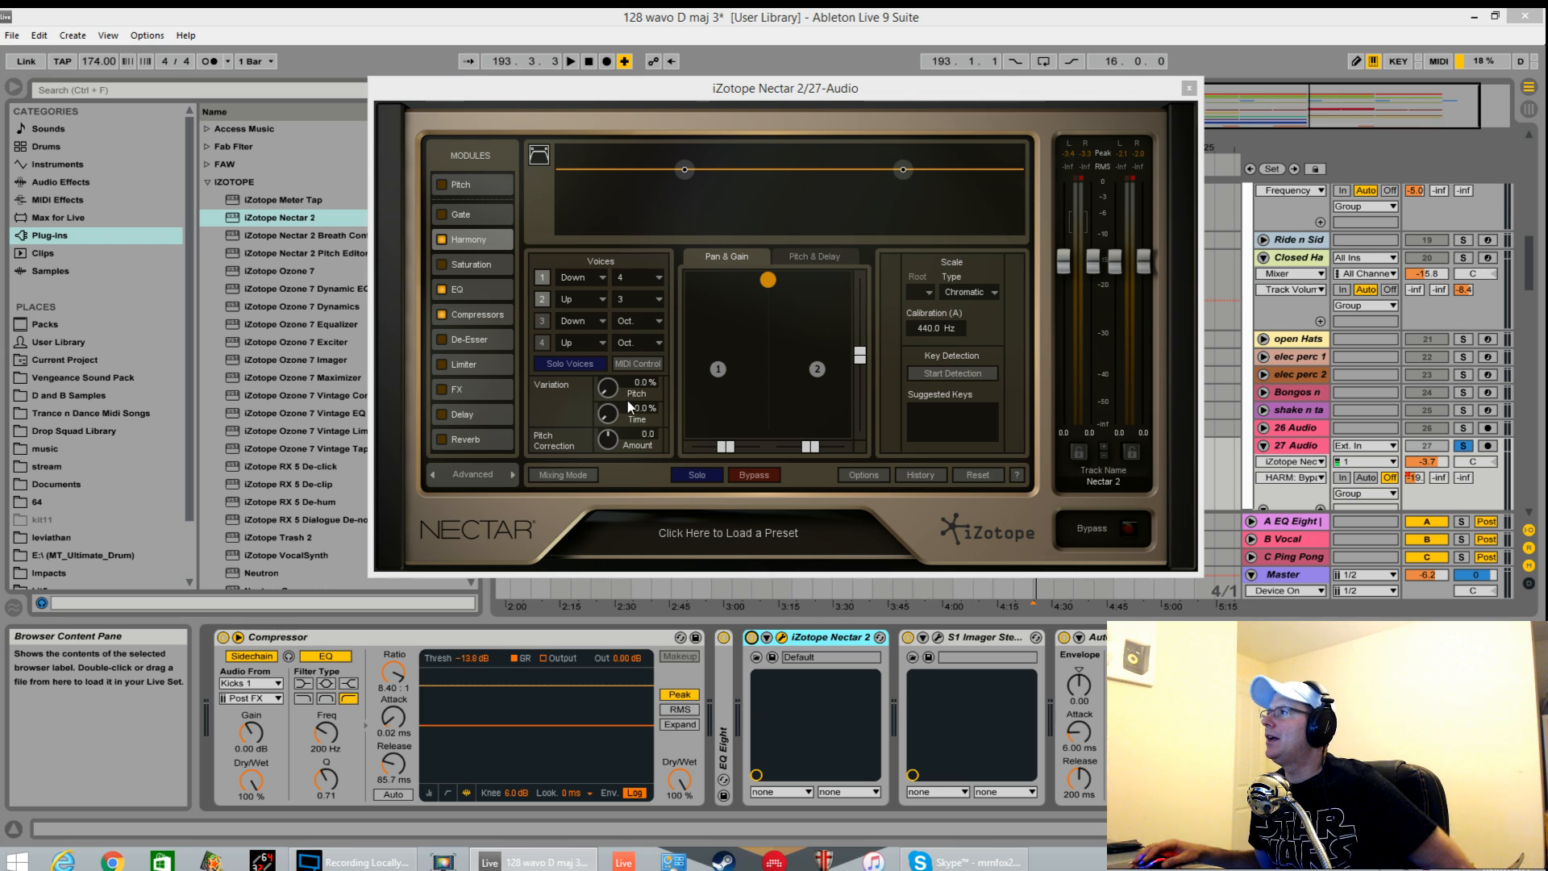
mouse_move(672, 436)
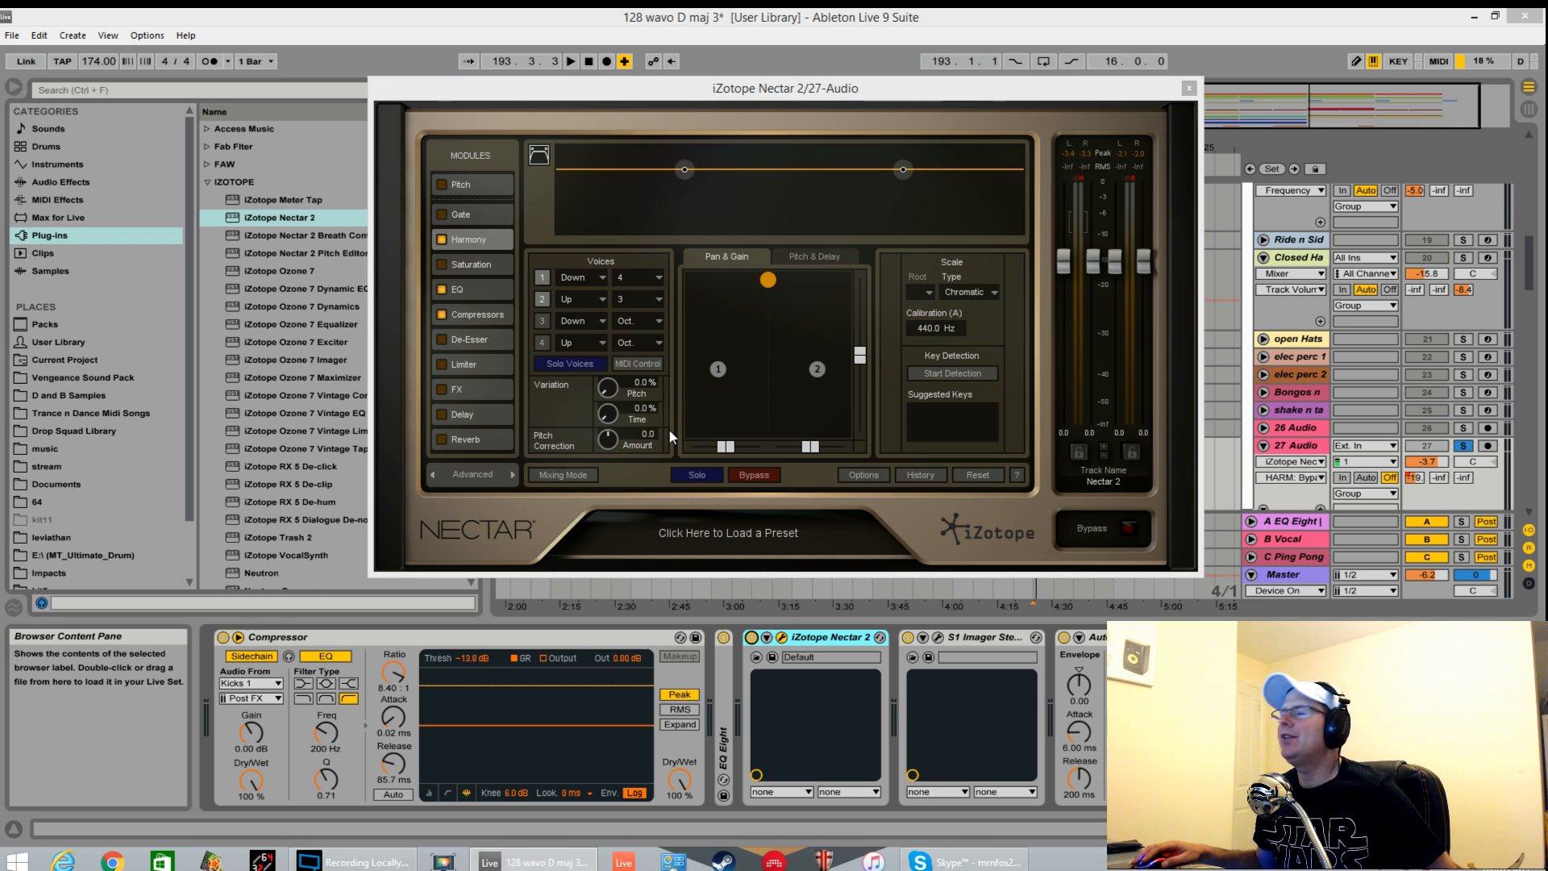
mouse_move(791, 420)
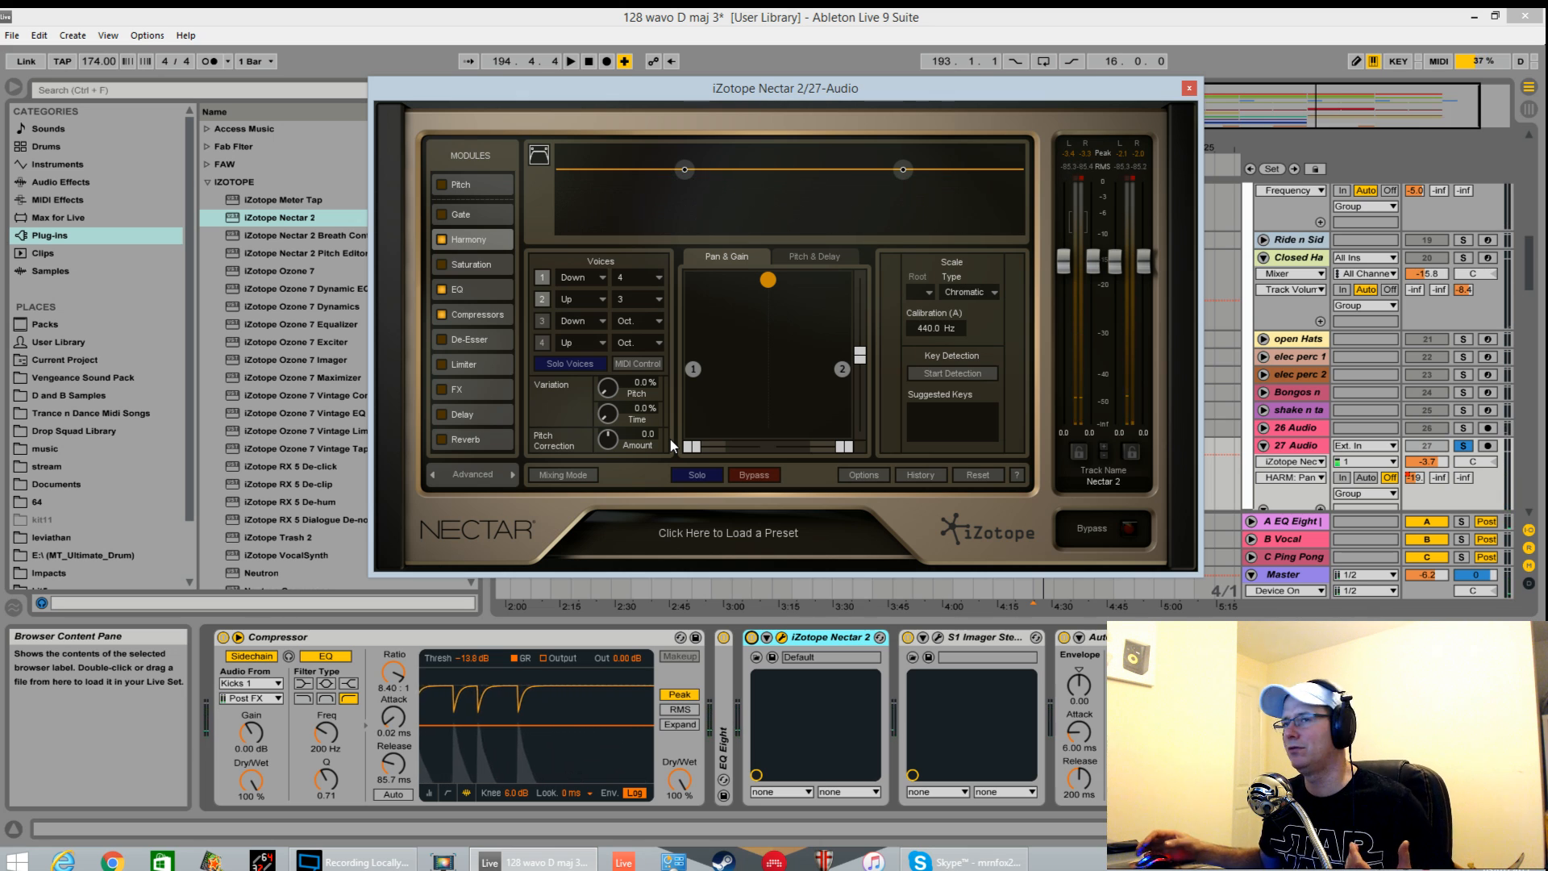
left_click(814, 256)
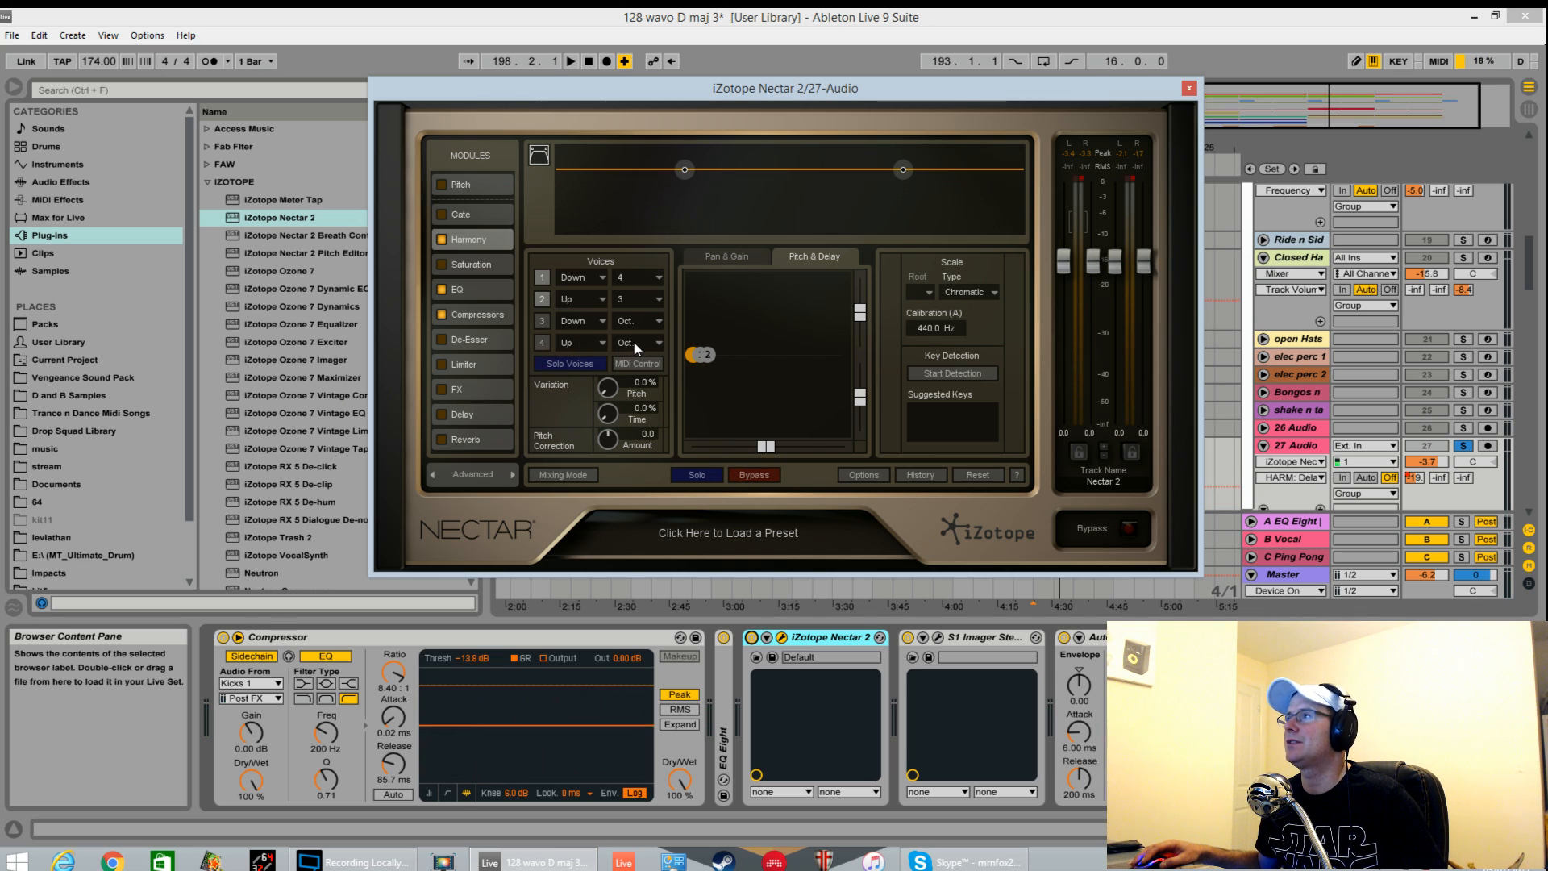
mouse_move(607, 386)
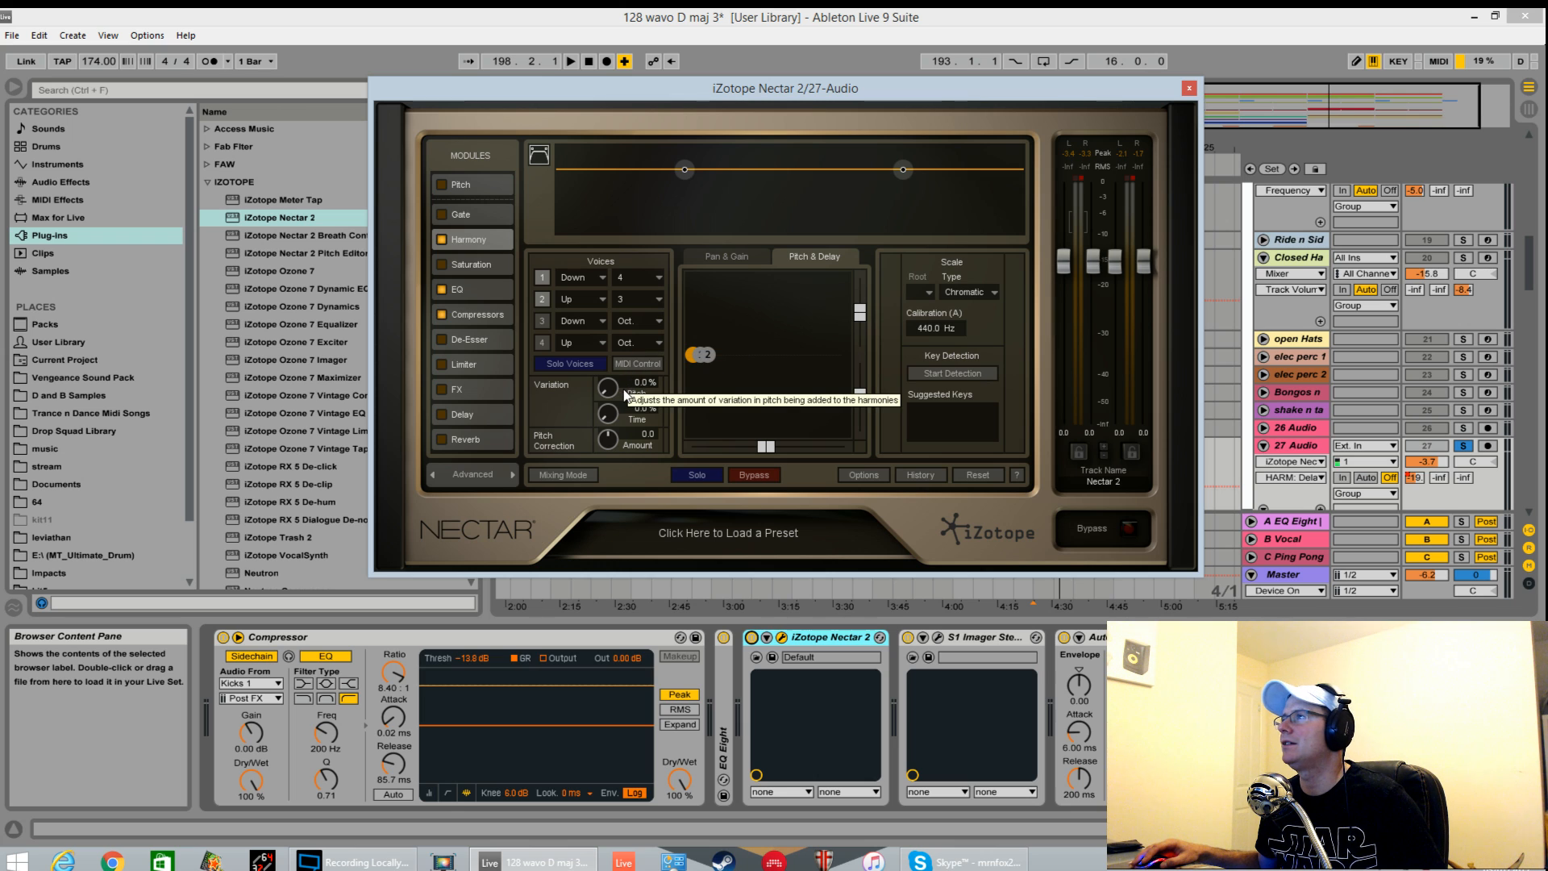
mouse_move(608, 439)
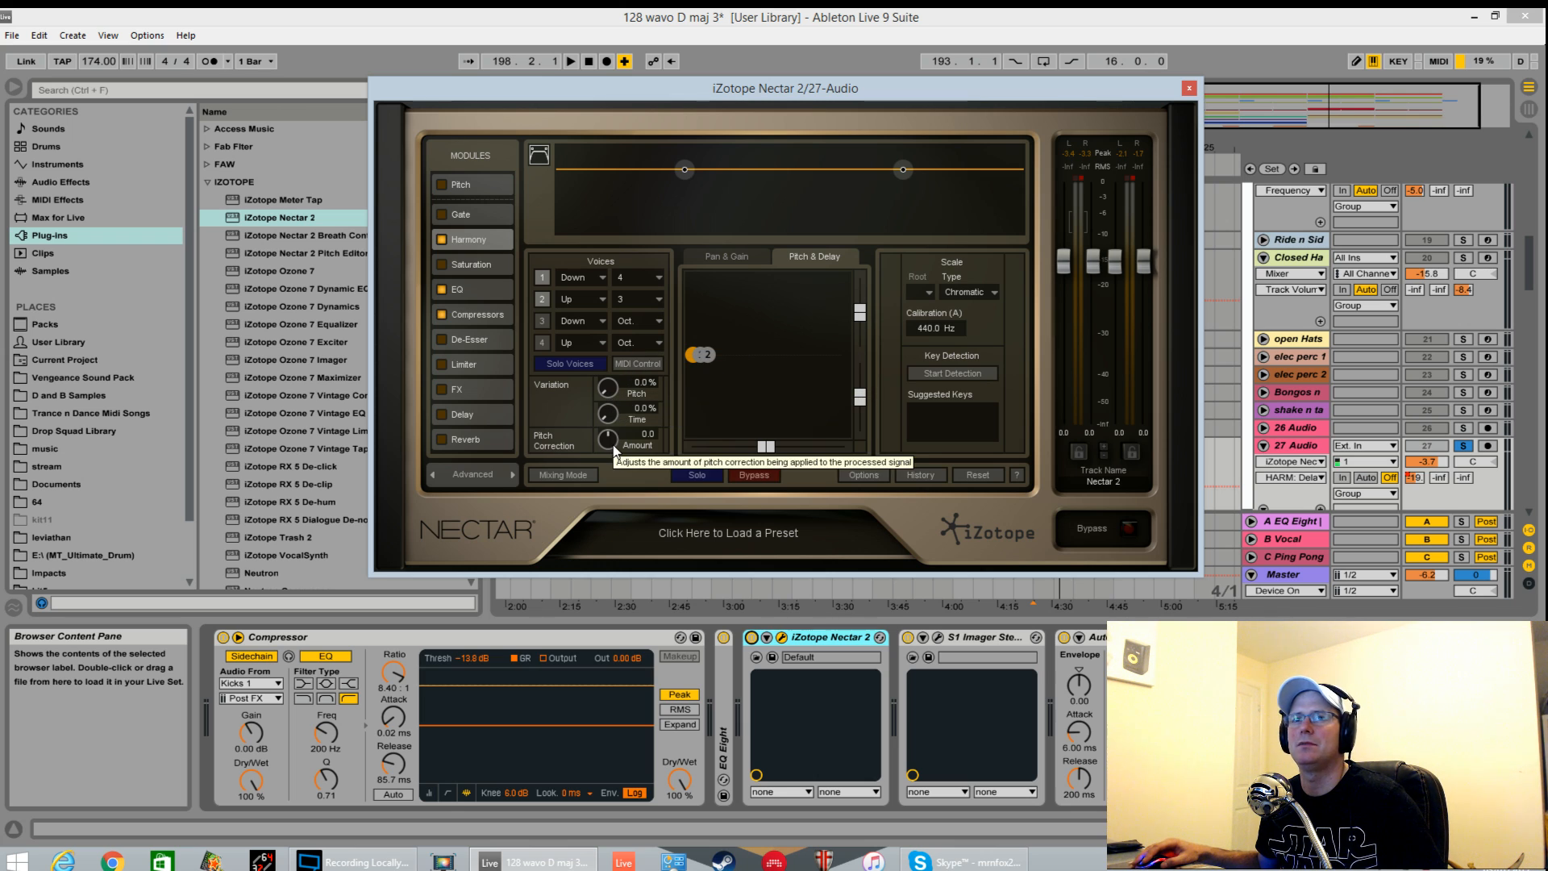
mouse_move(785, 287)
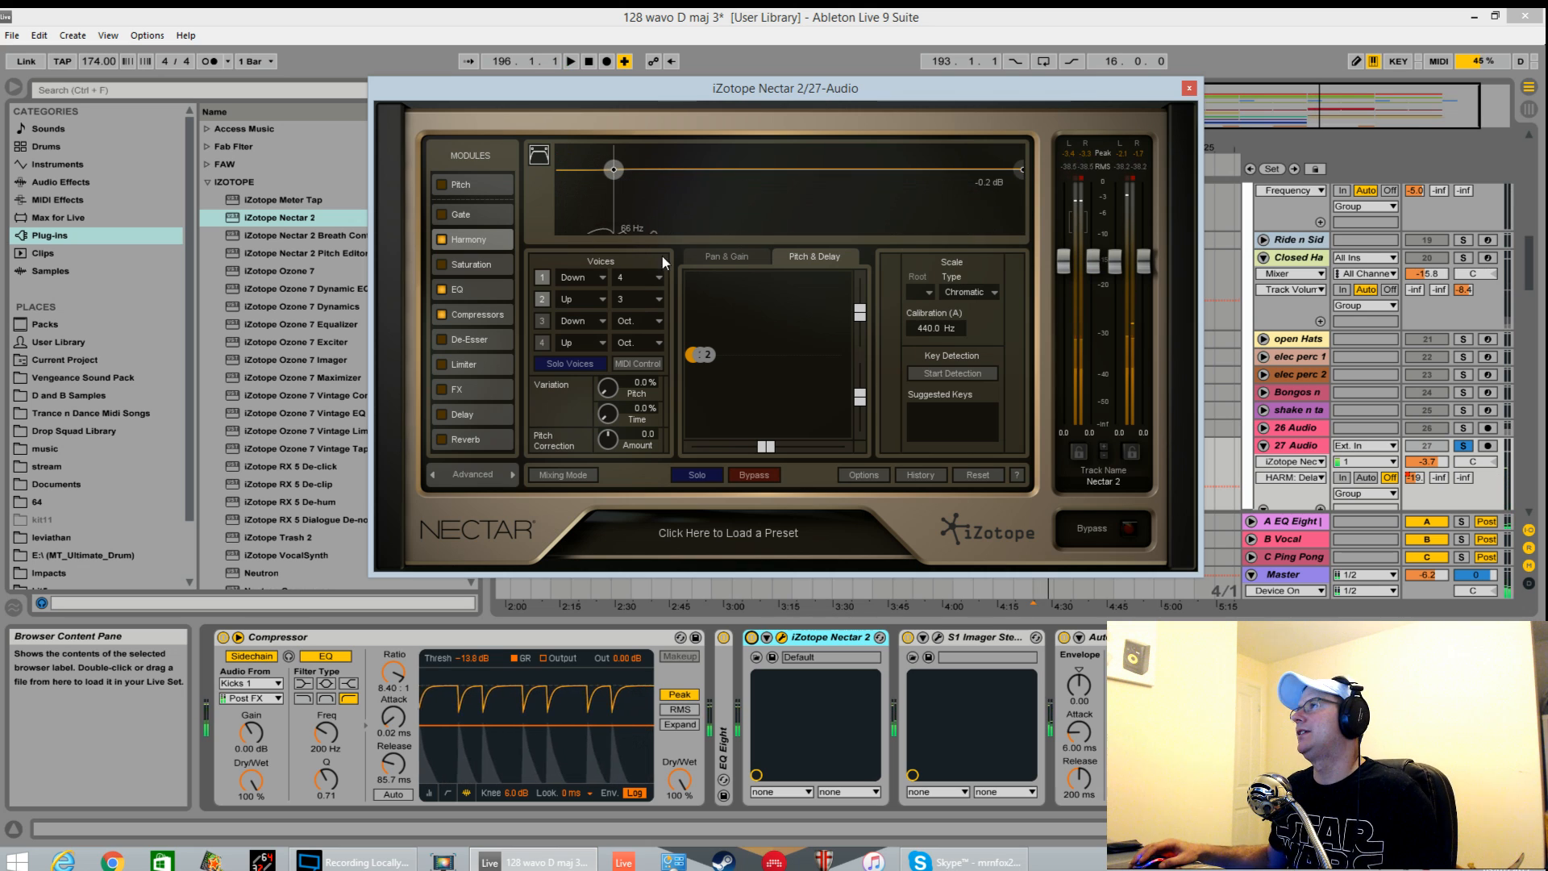
left_click(726, 255)
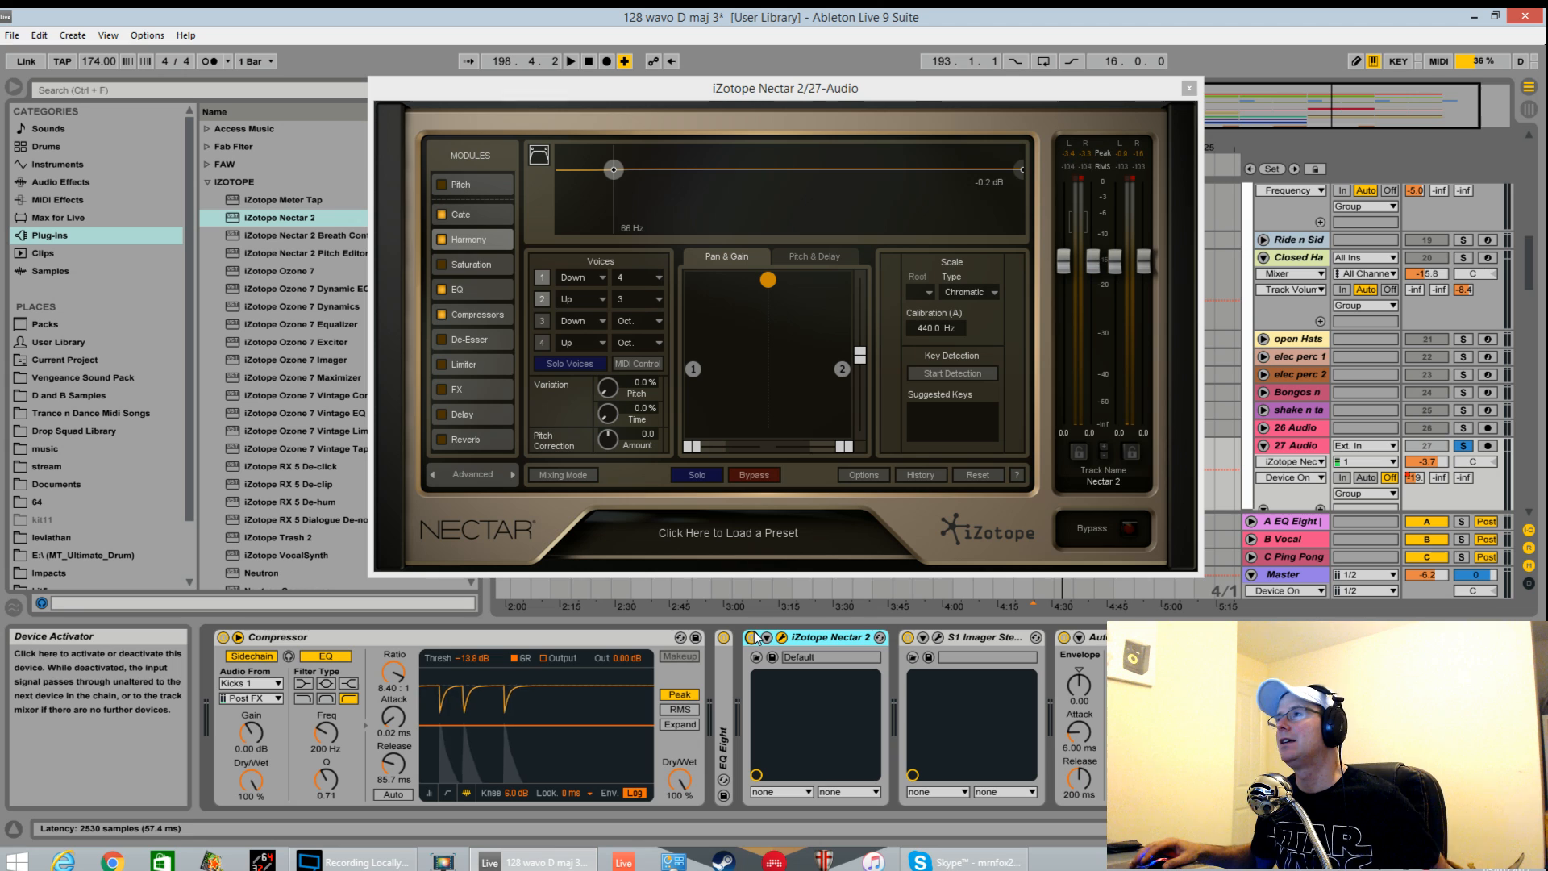
Step: Switch off Nectar's Harmony and Gate modules
left_click(459, 215)
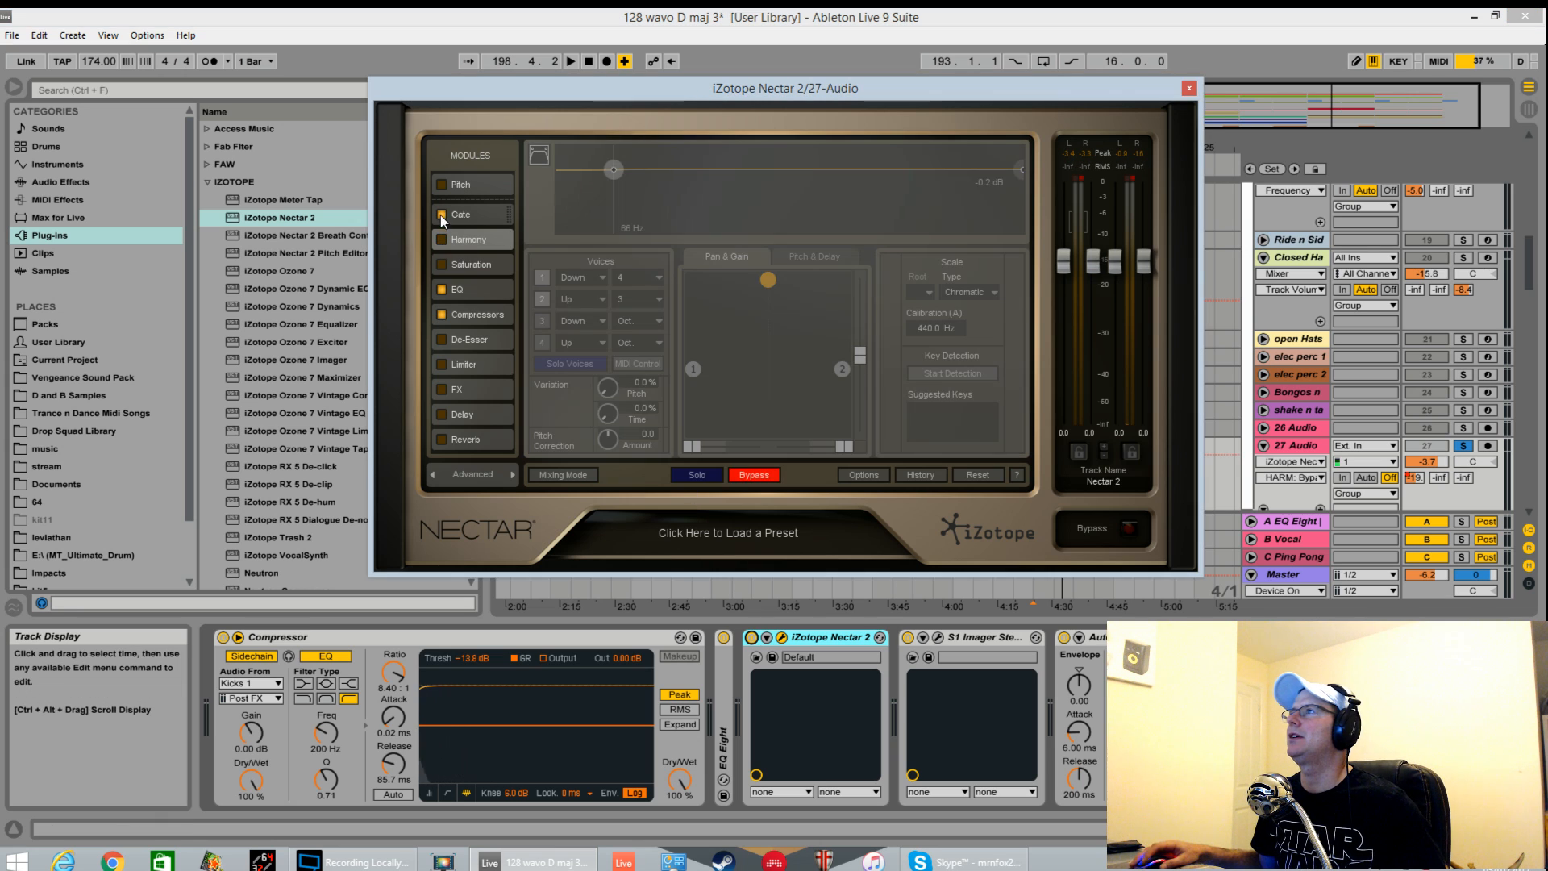
left_click(471, 264)
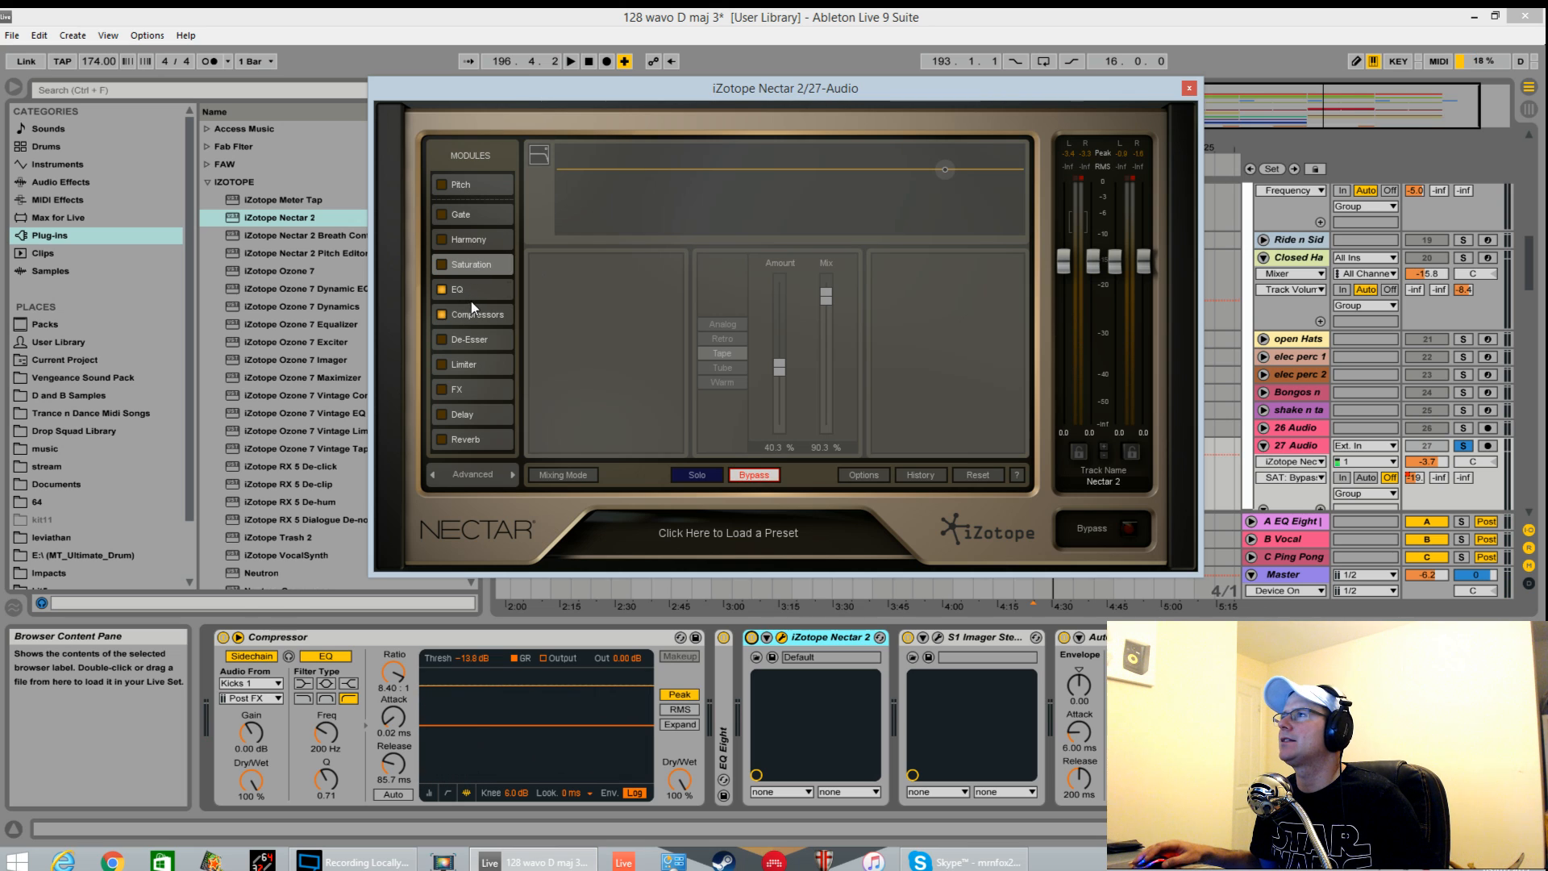
Step: Make EQ band 1 a resonant high-pass and tune its cutoff to about 30 Hz
left_click(457, 289)
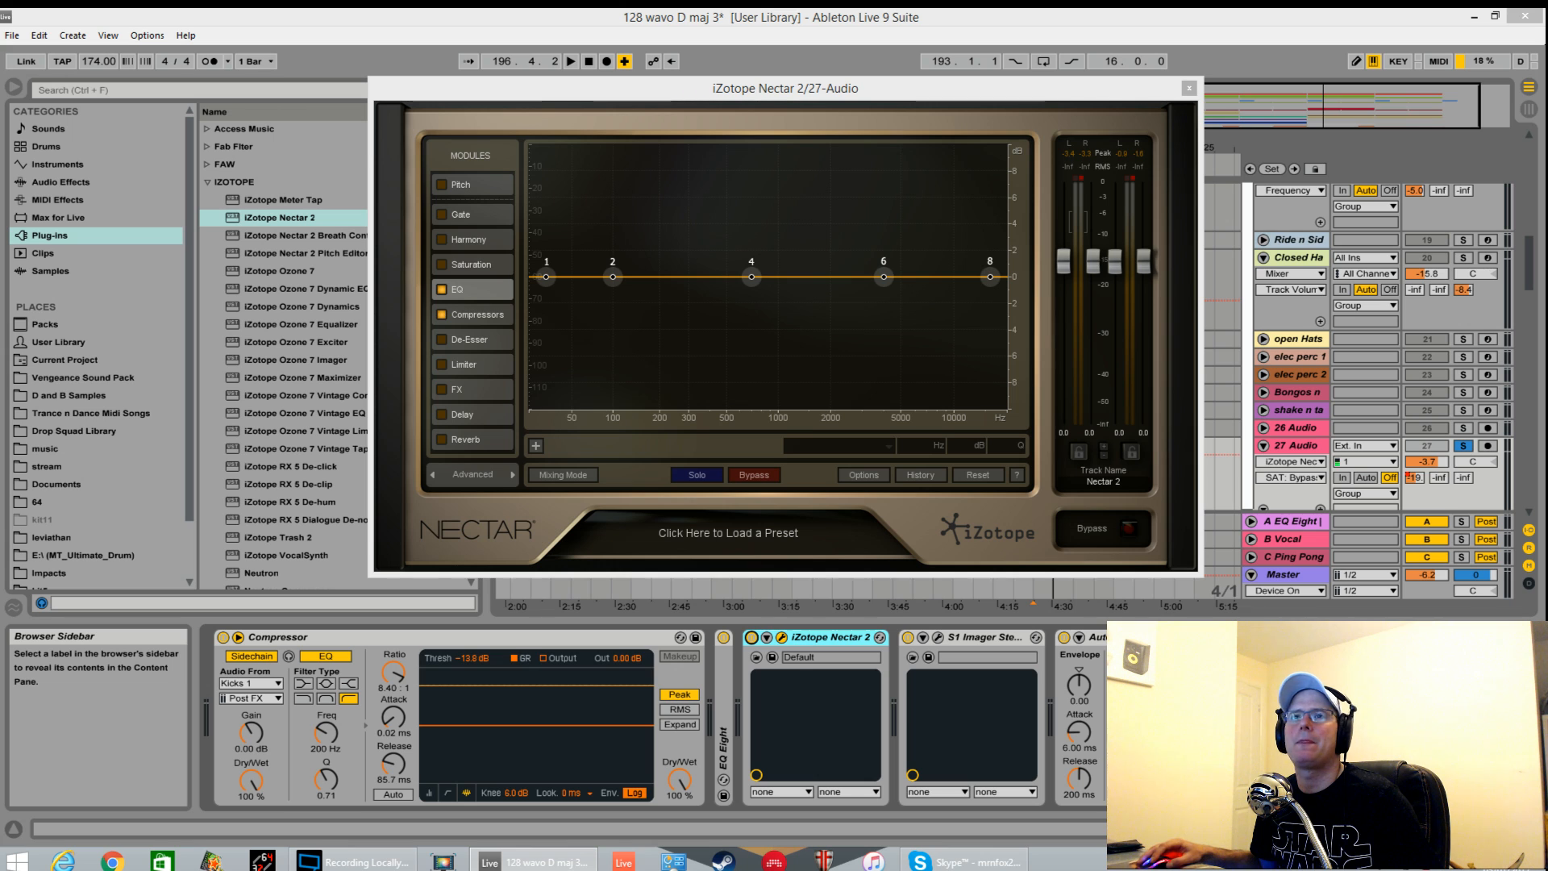
mouse_move(607, 287)
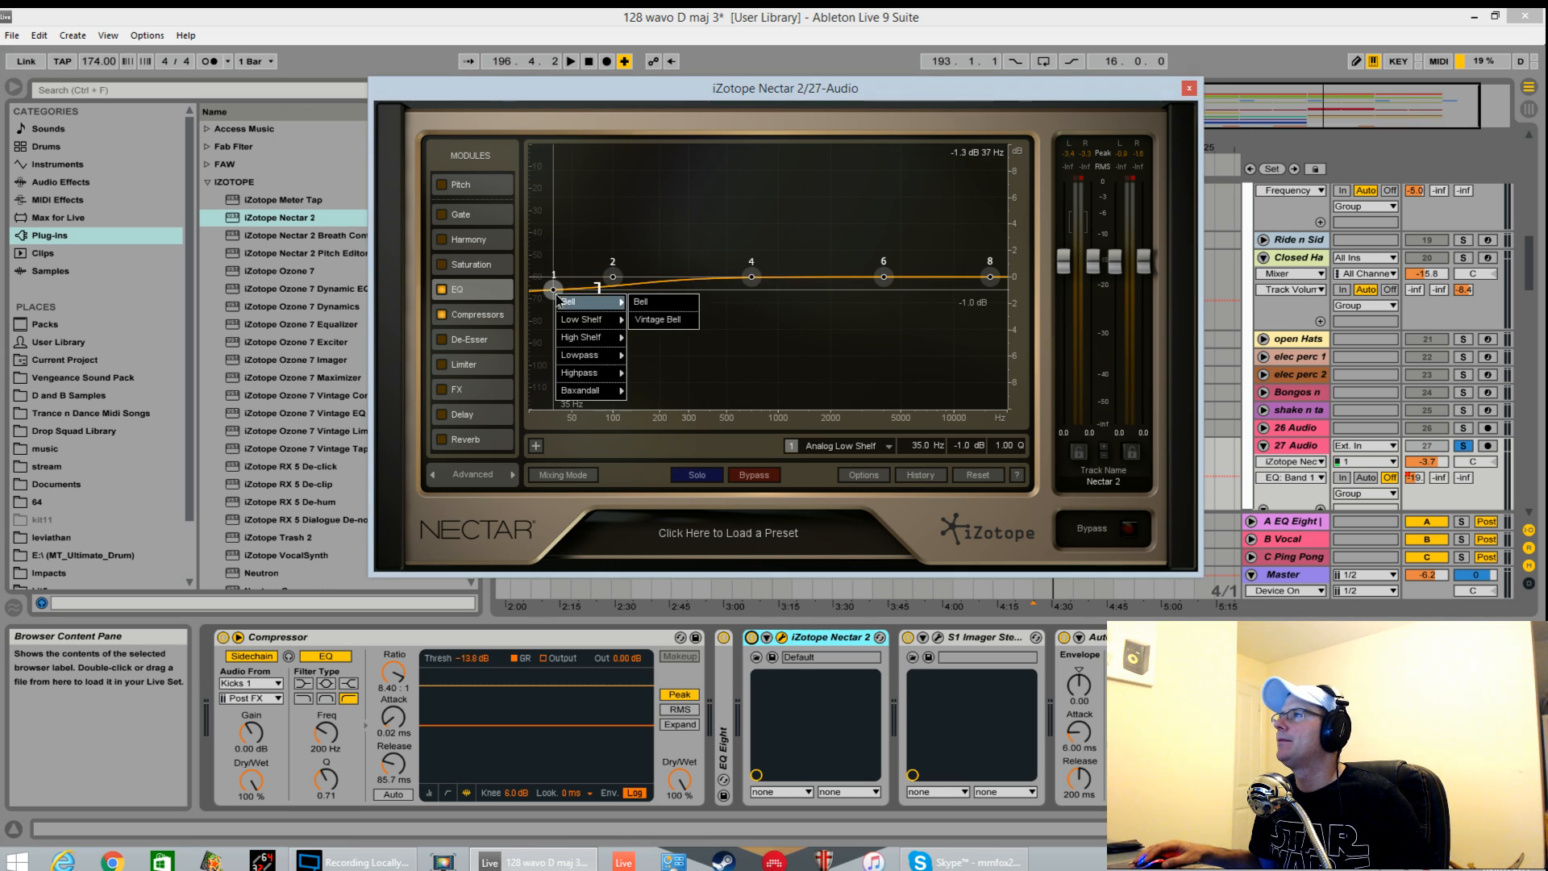
mouse_move(581, 355)
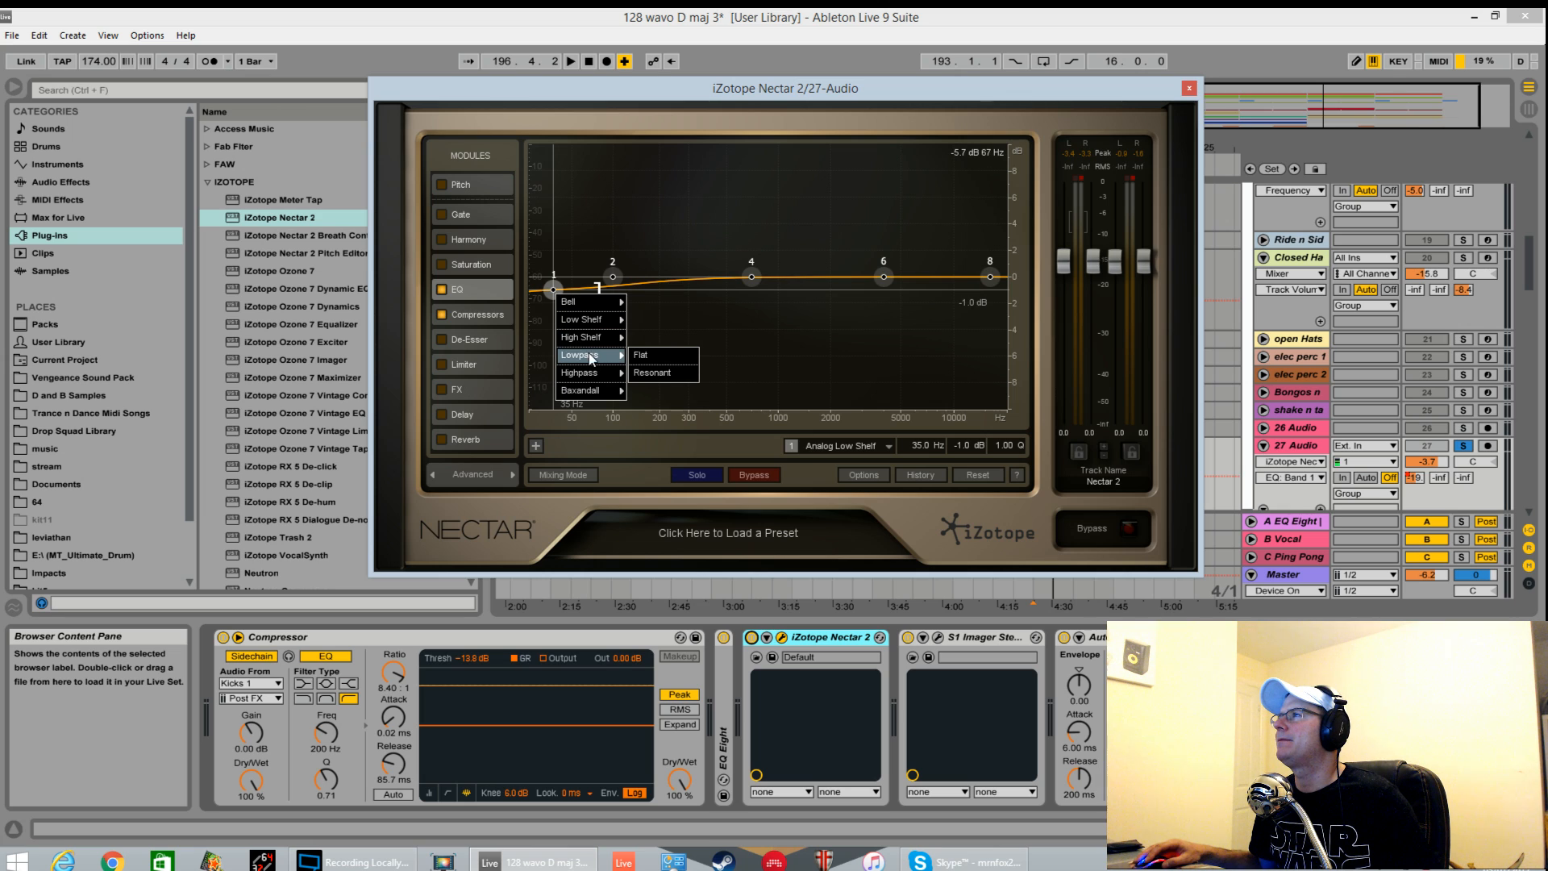
mouse_move(580, 372)
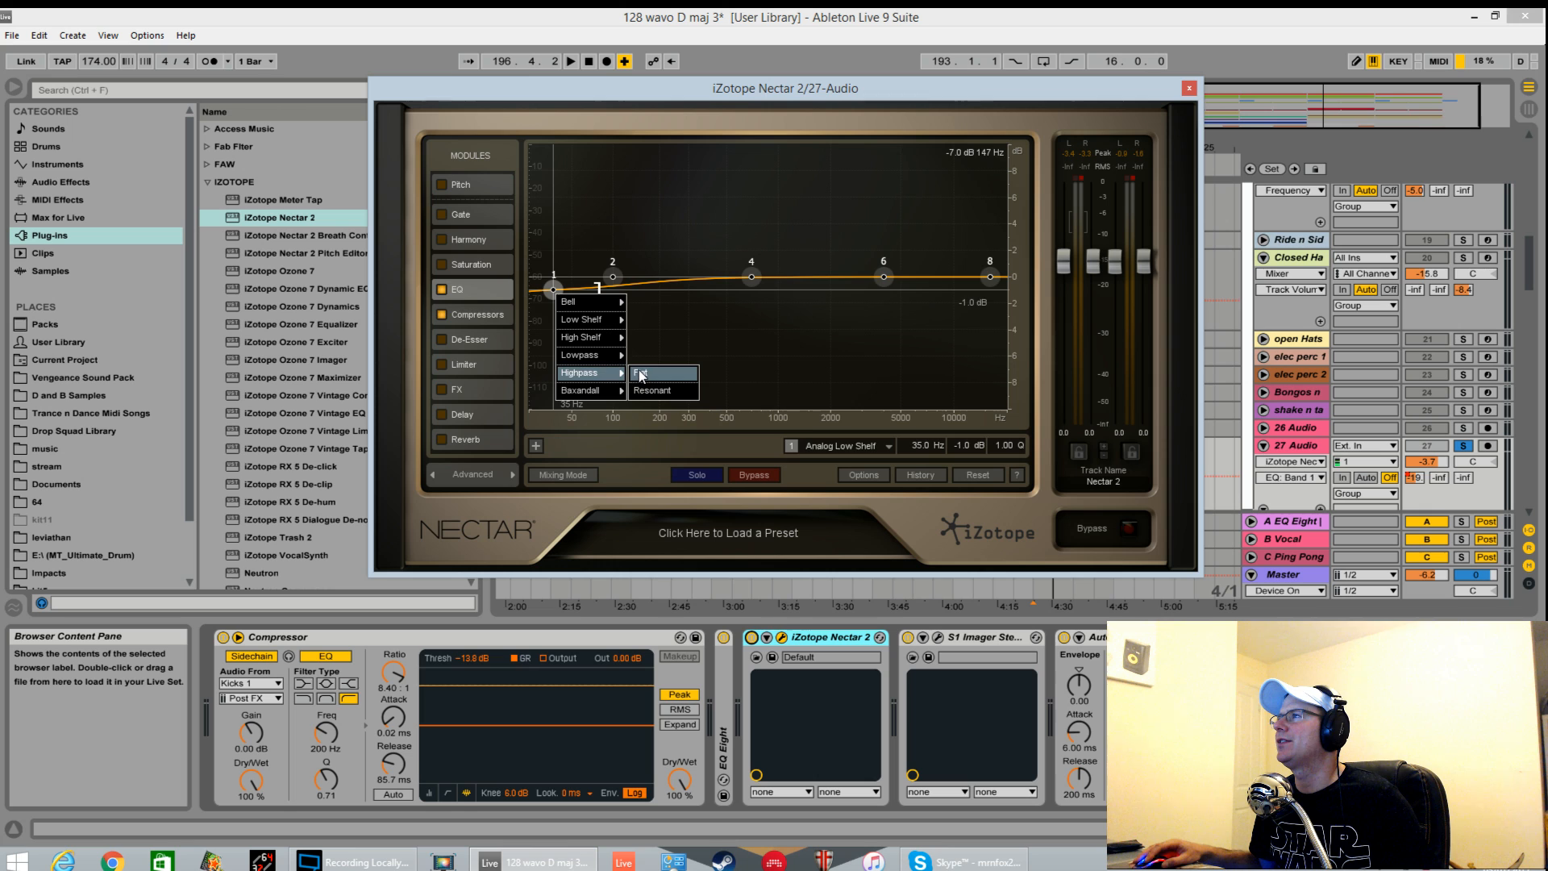
left_click(651, 391)
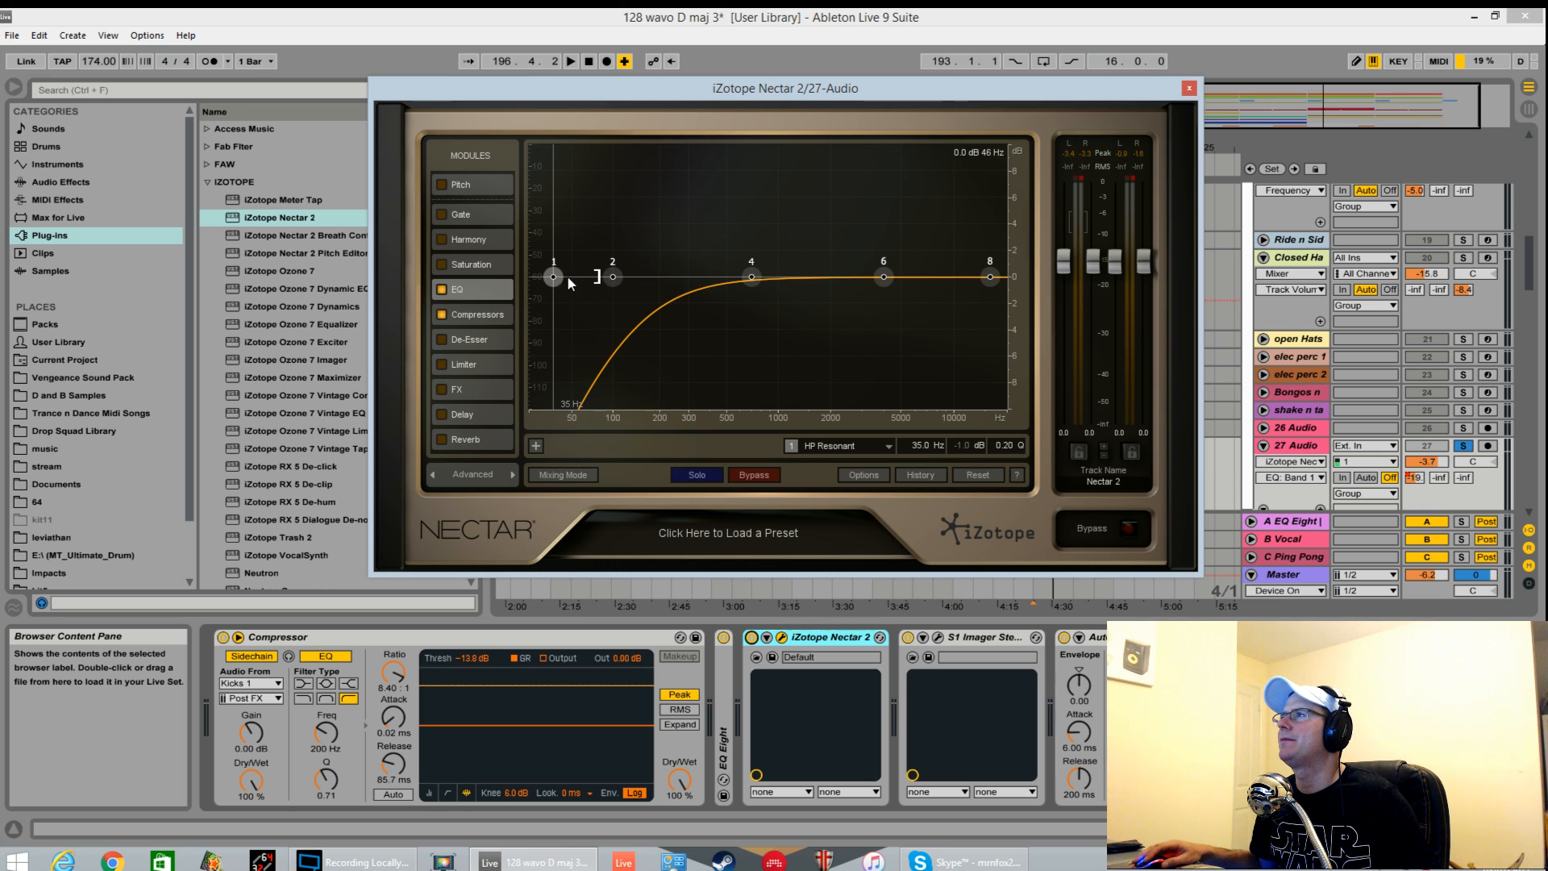
left_click_drag(553, 277, 533, 277)
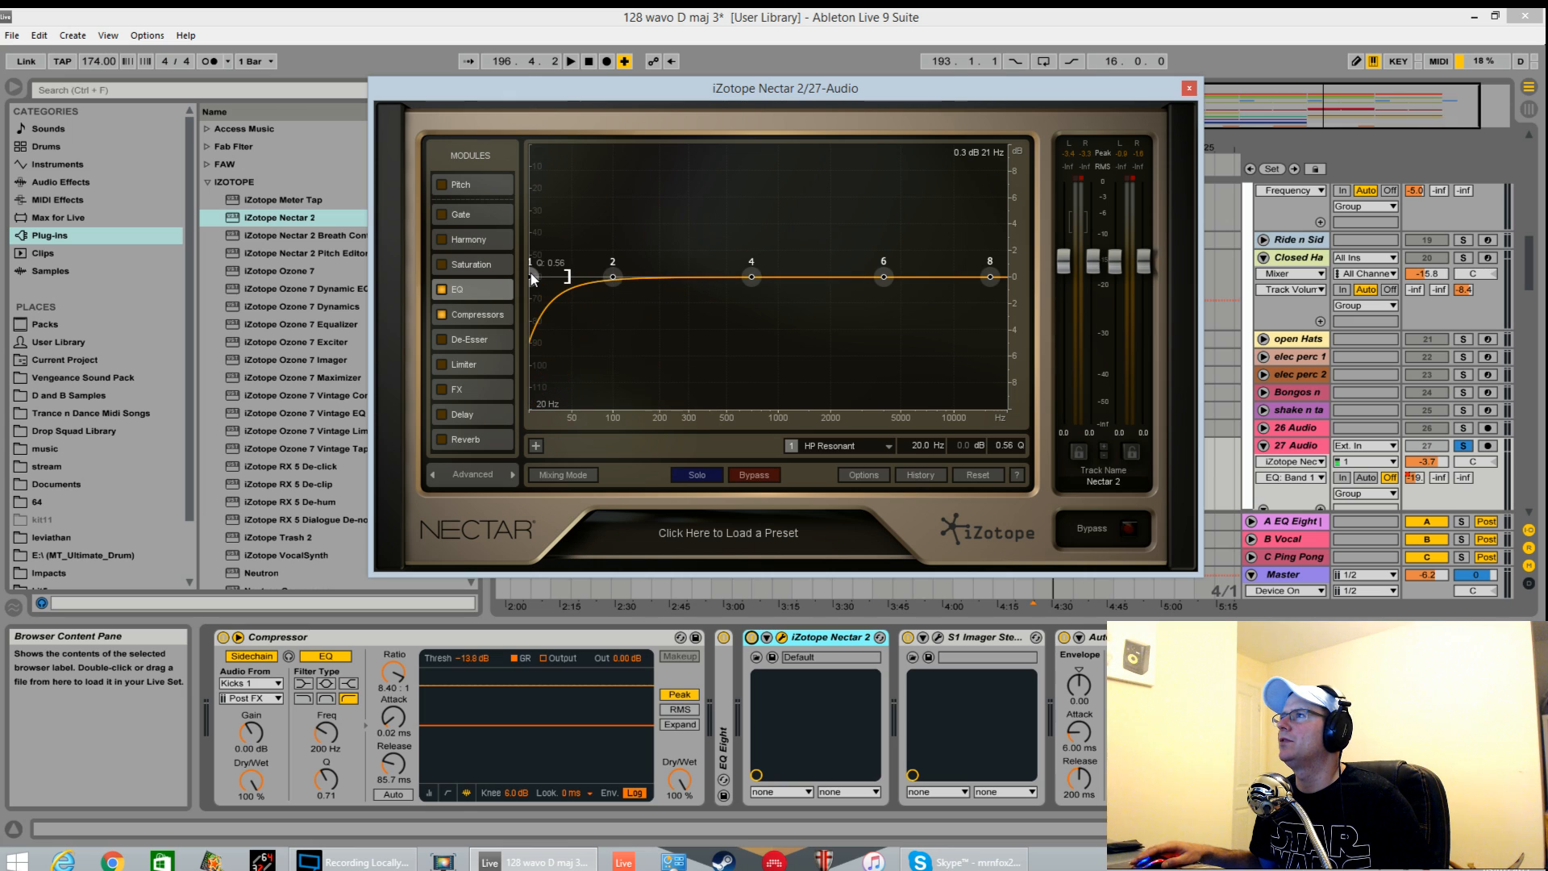
left_click_drag(531, 277, 541, 277)
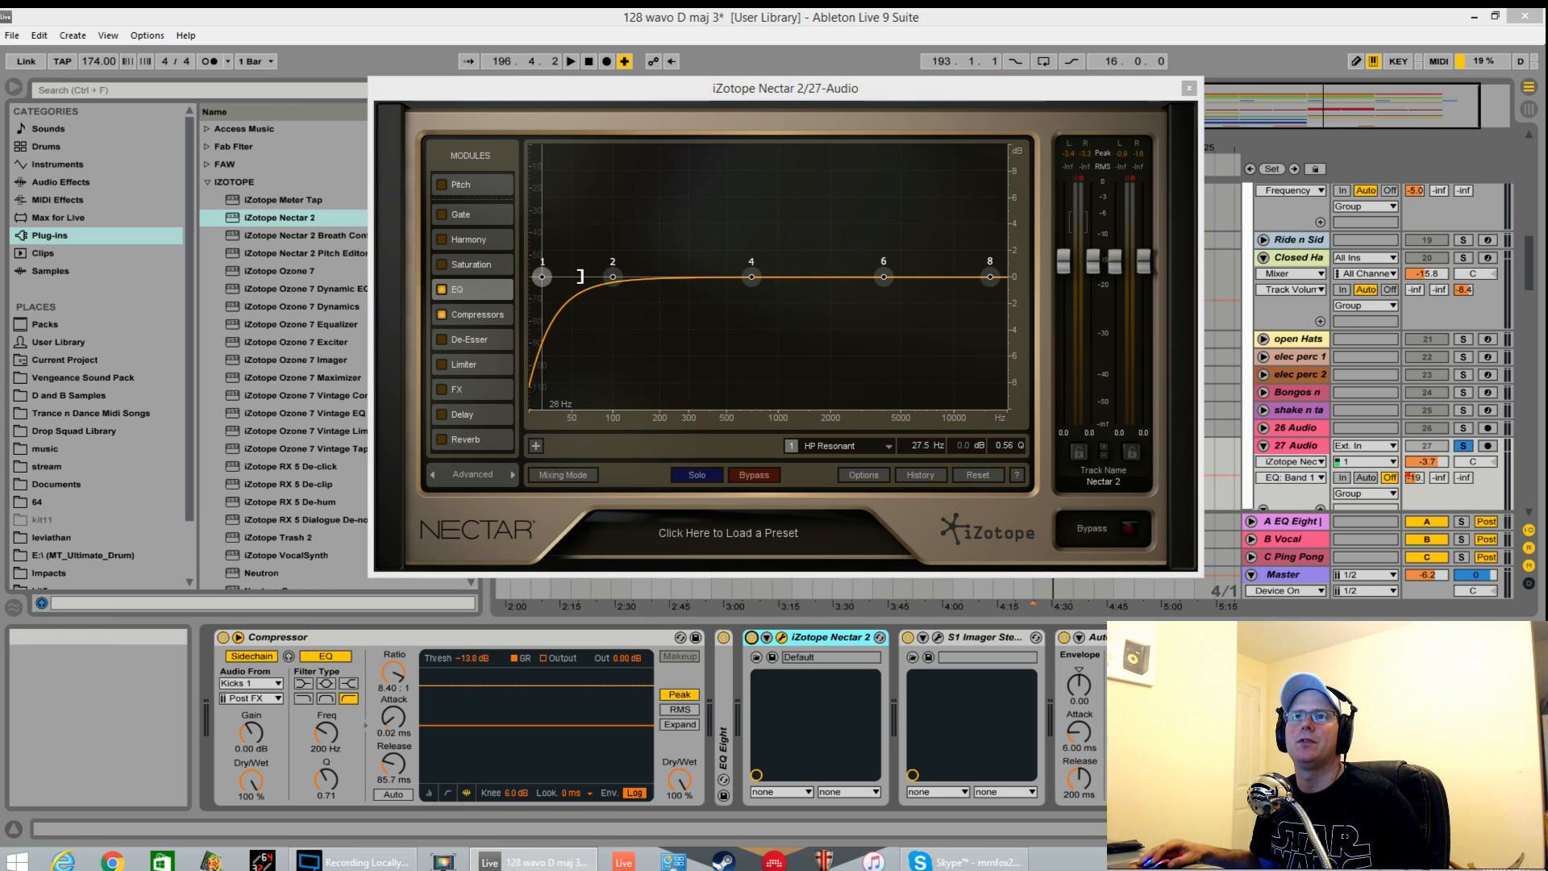
left_click_drag(540, 277, 549, 278)
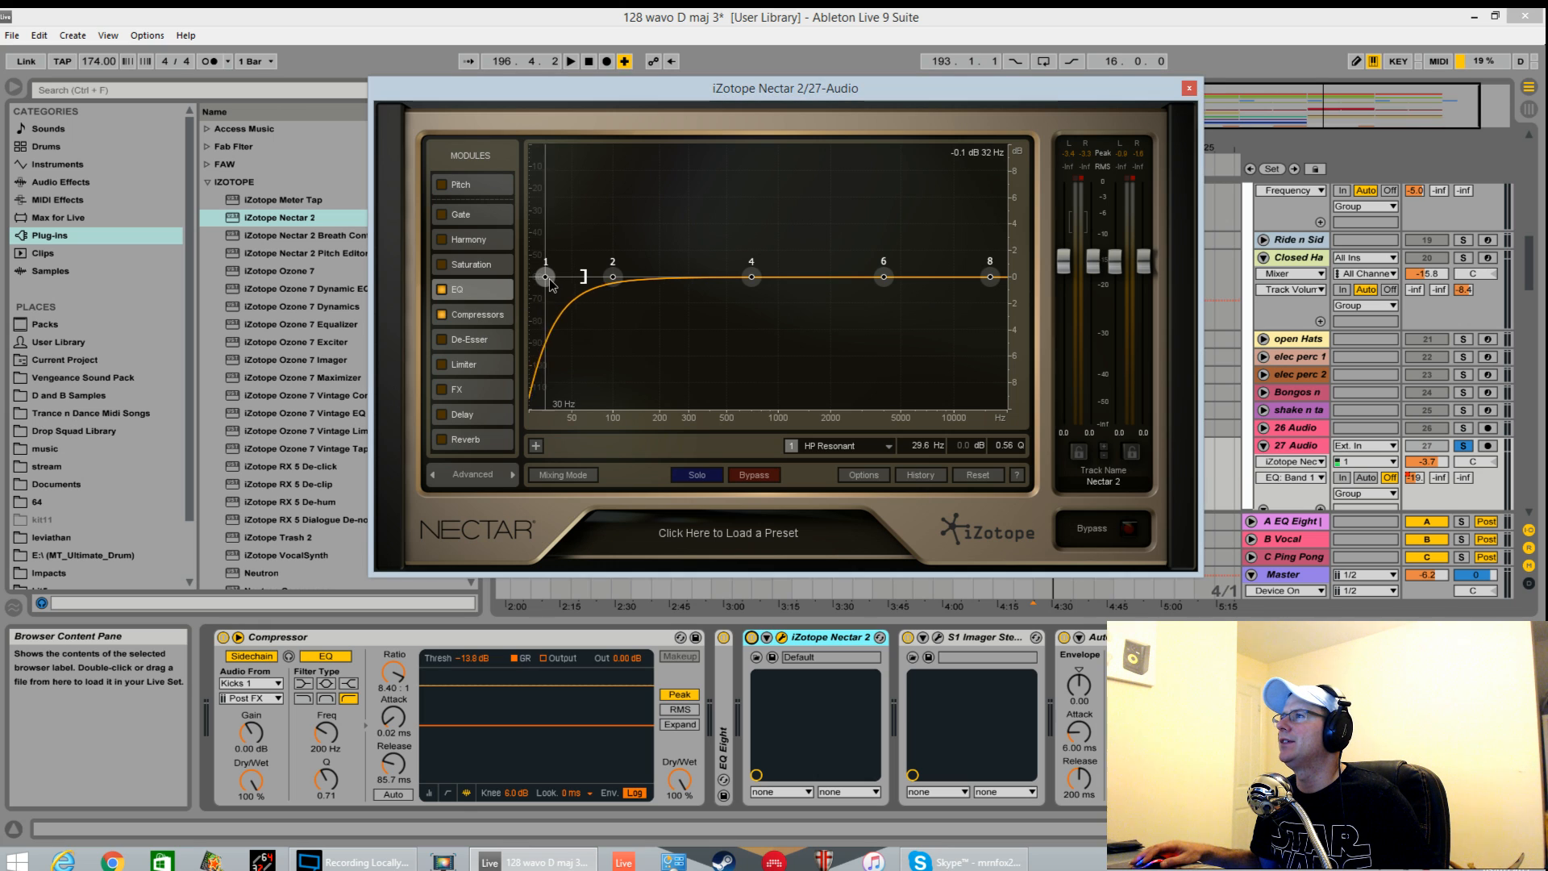
left_click_drag(546, 277, 583, 276)
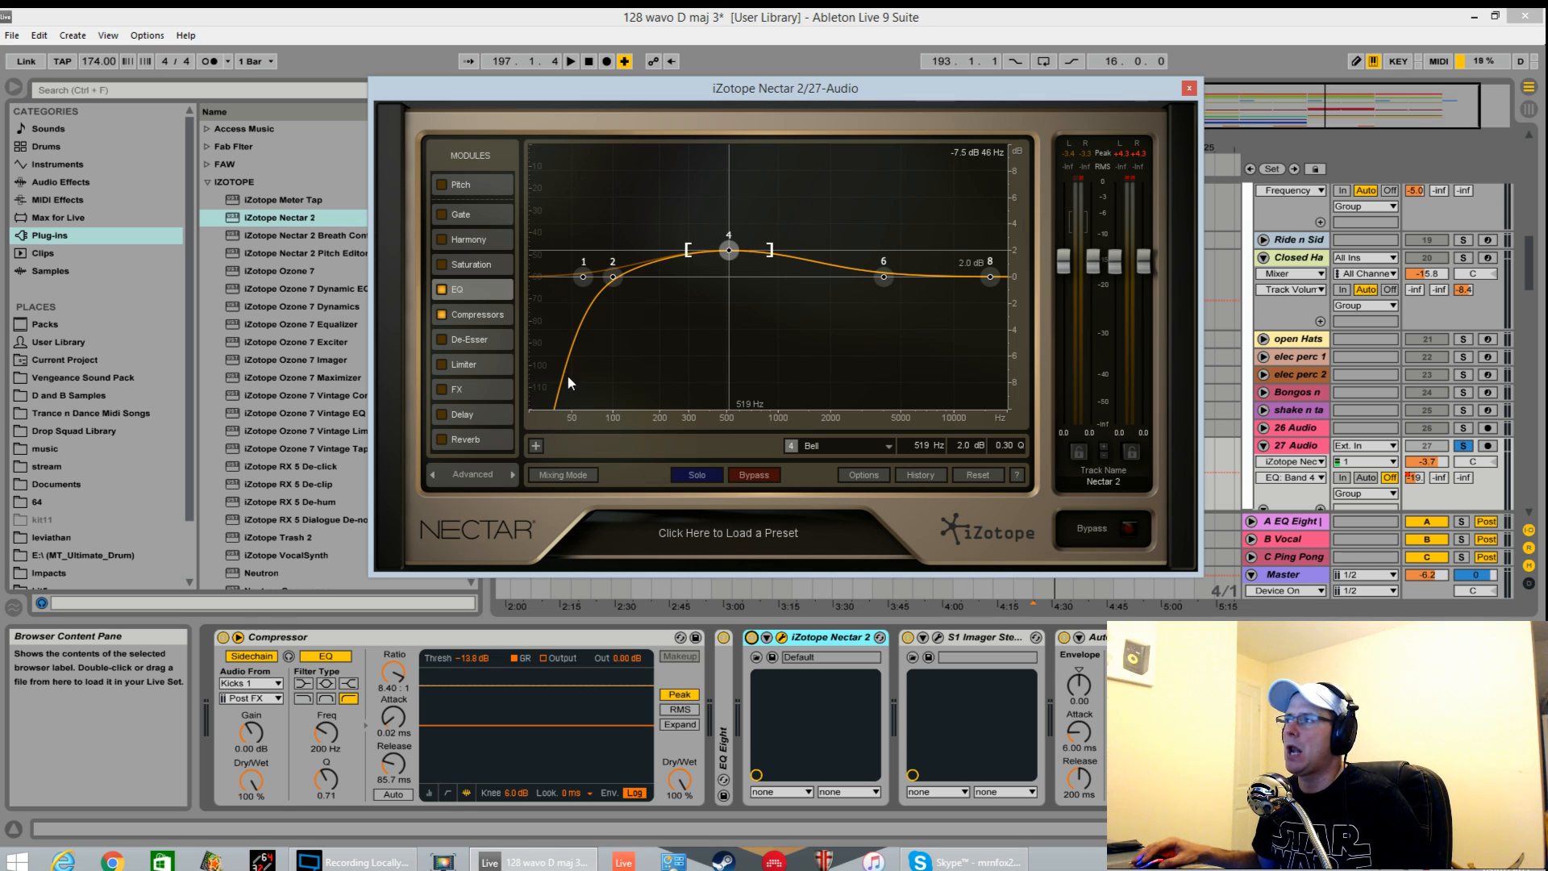
mouse_move(558, 397)
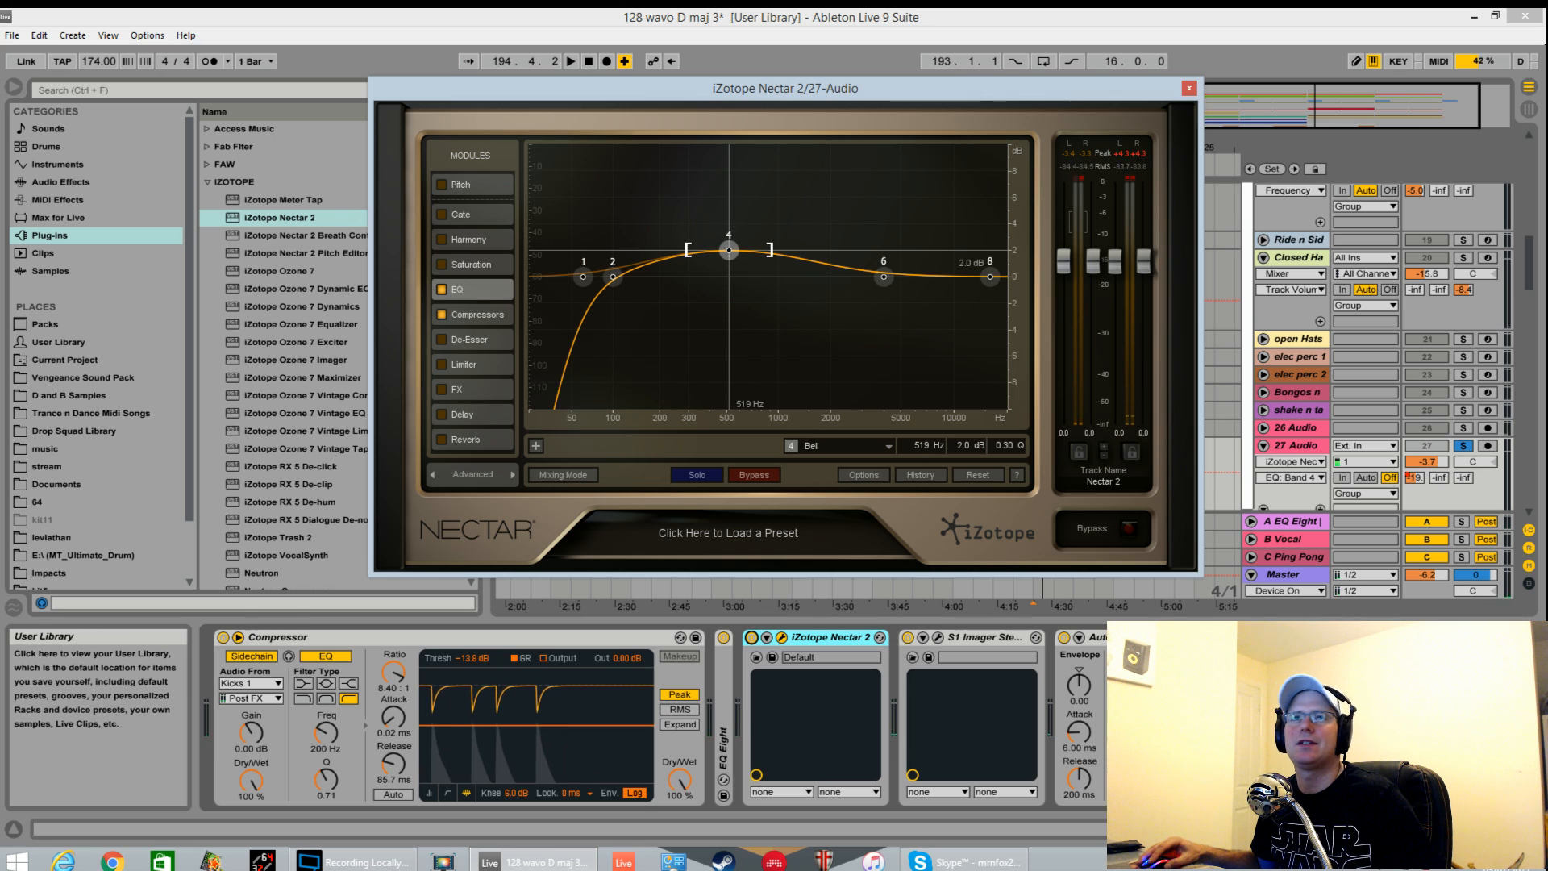
Step: Set Compressor 1 to 1.6:1 ratio, 23 ms attack, 4 ms release, and re-enable Saturation
left_click(476, 313)
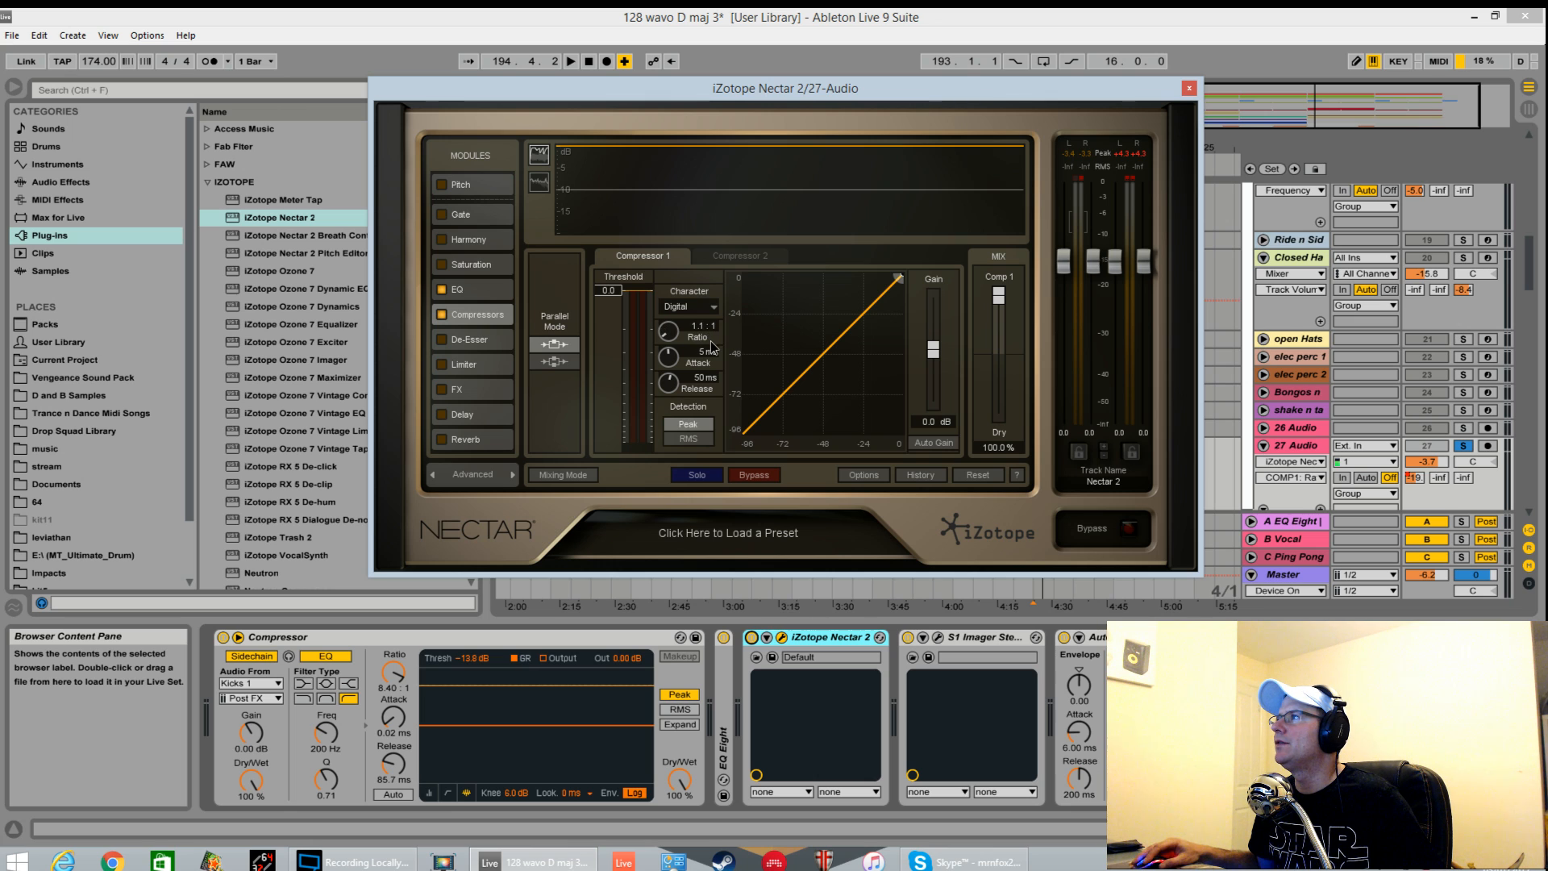
left_click_drag(667, 329, 666, 316)
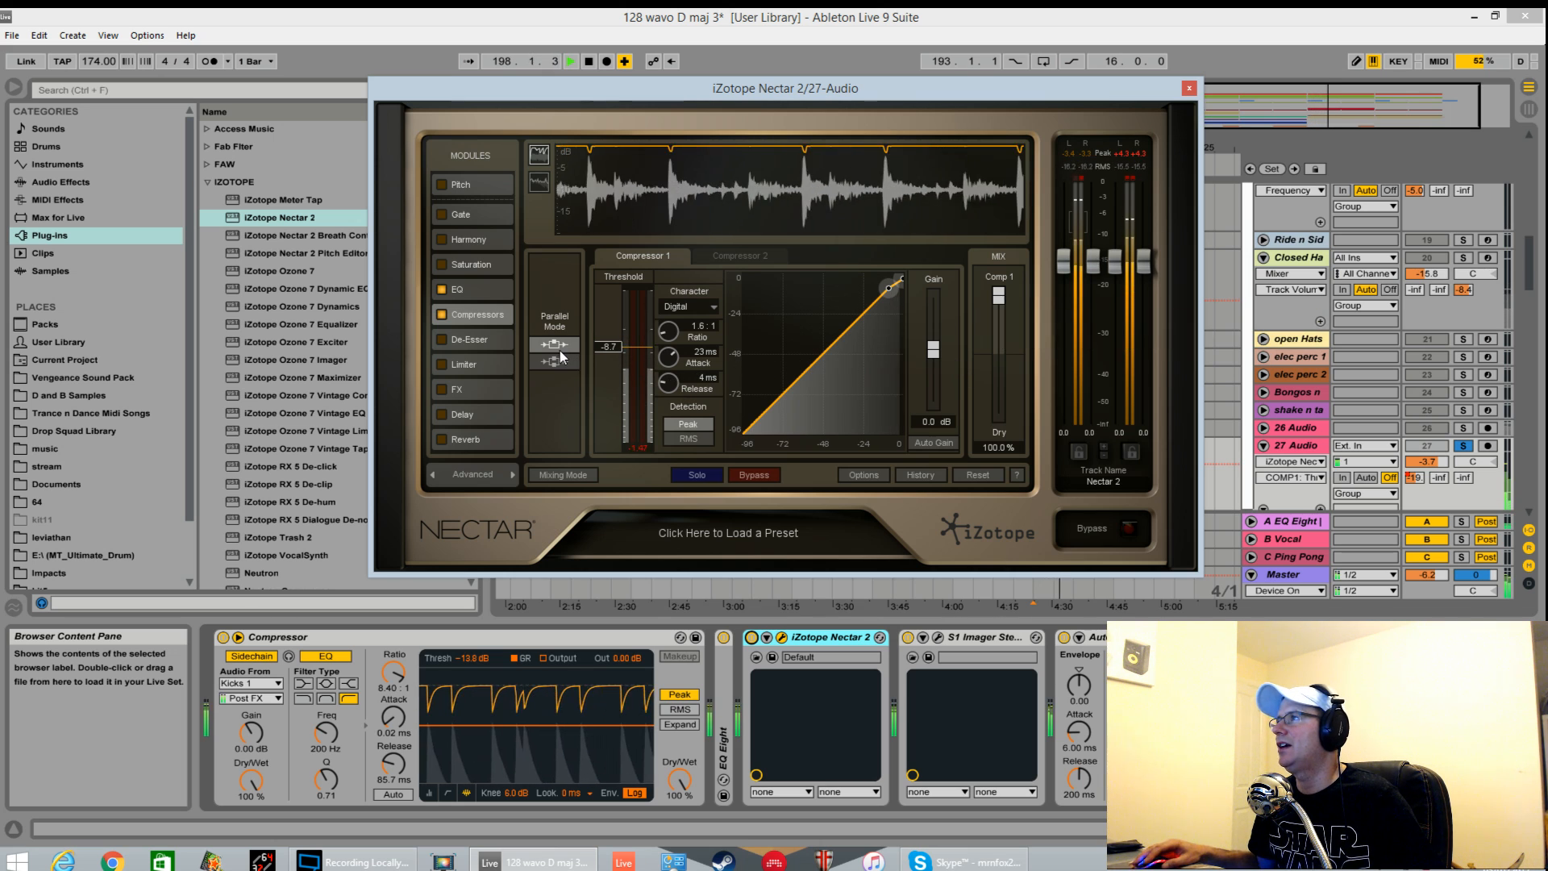
mouse_move(558, 355)
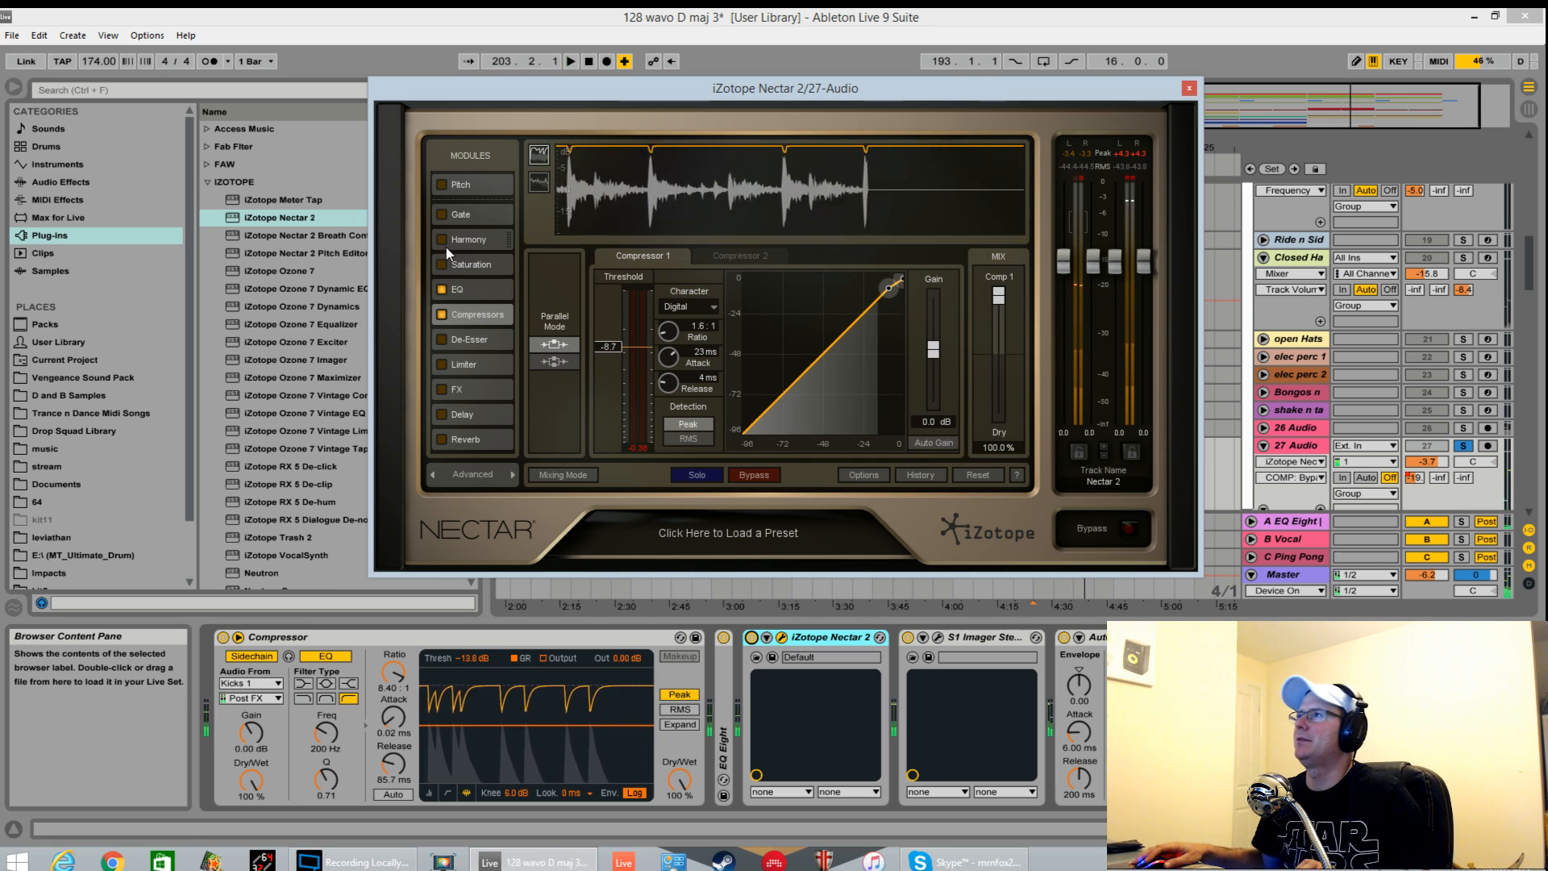
left_click(440, 263)
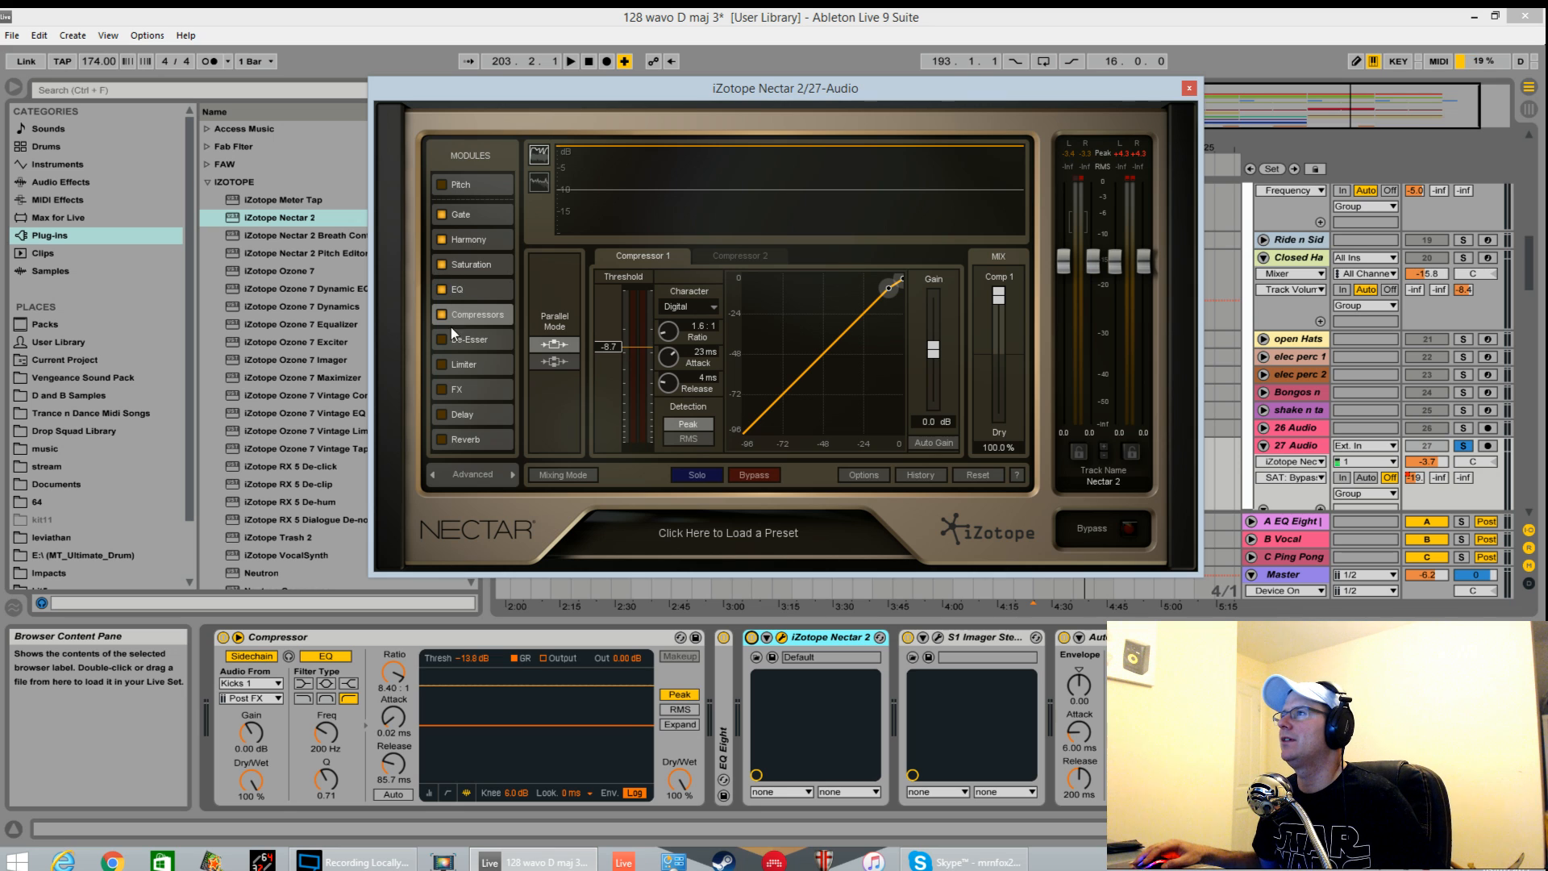
left_click(571, 62)
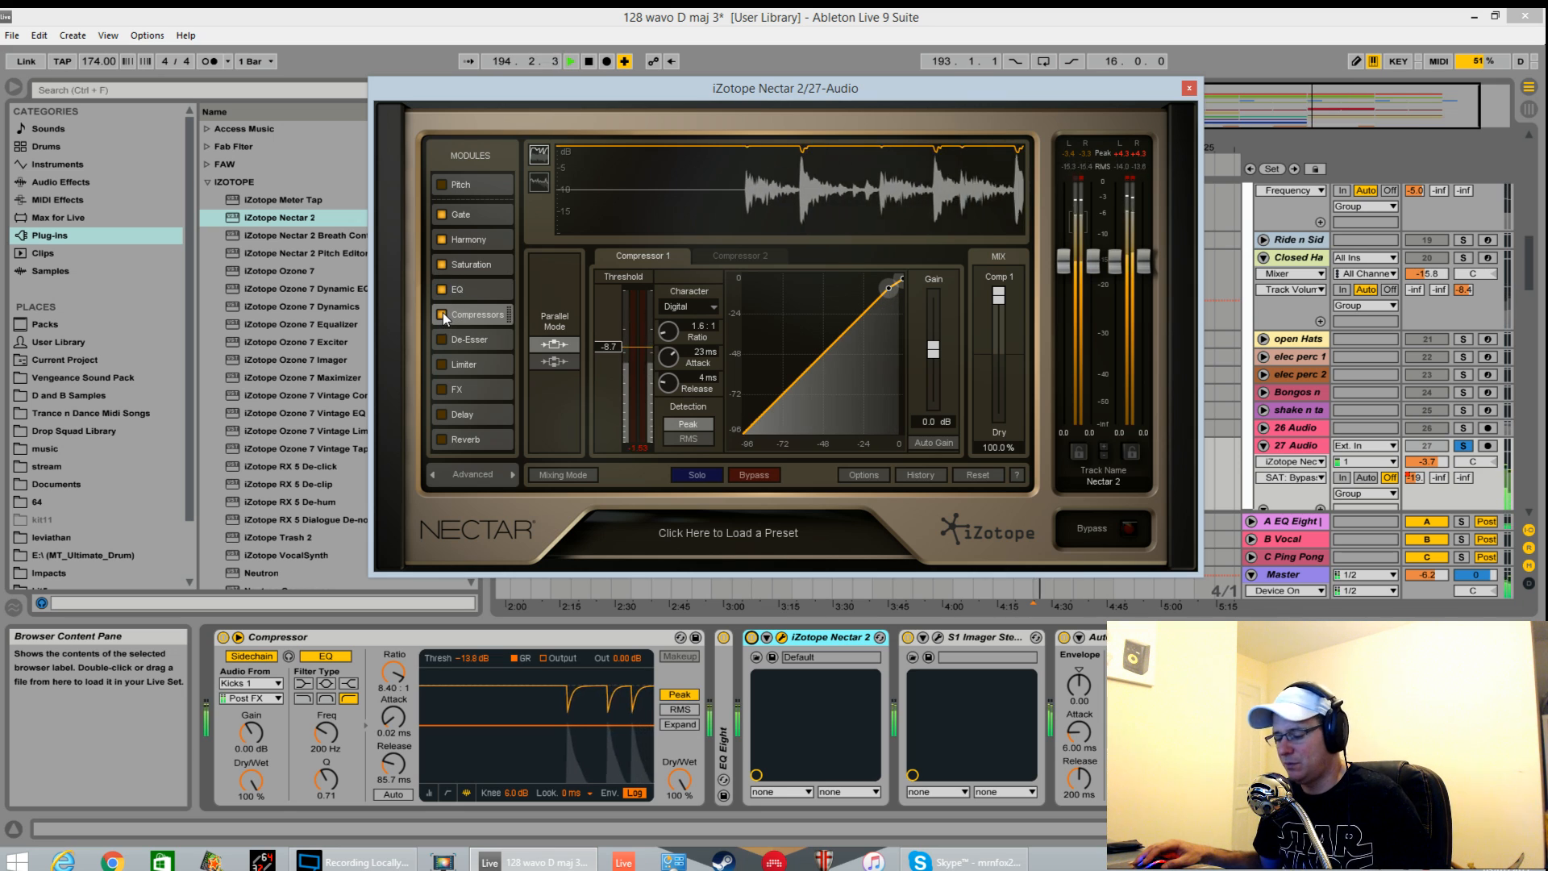
left_click(752, 475)
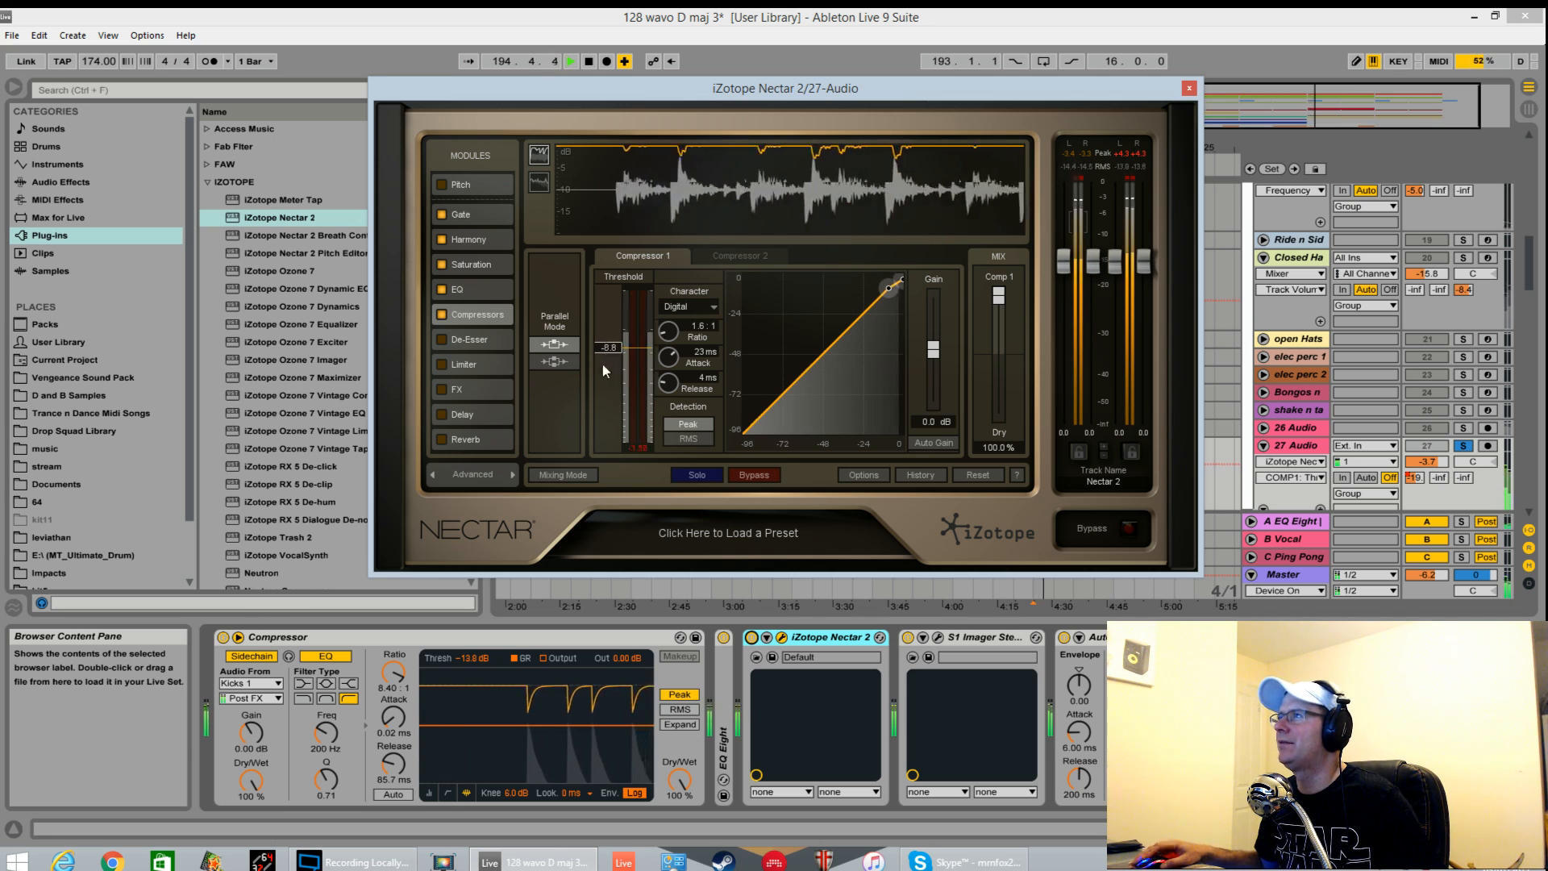
left_click(571, 61)
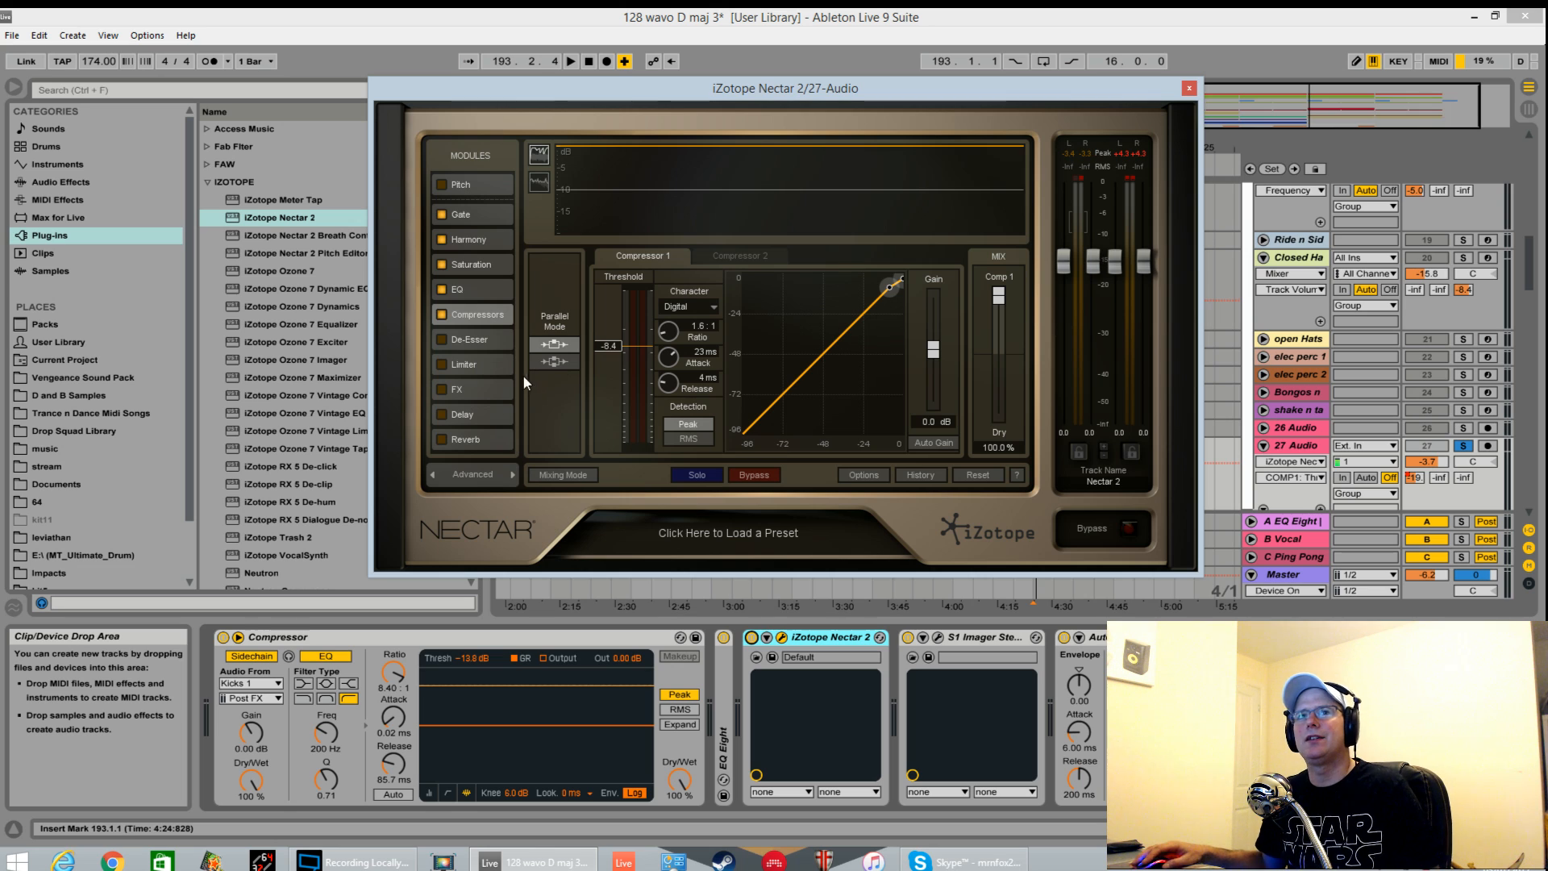
left_click(458, 388)
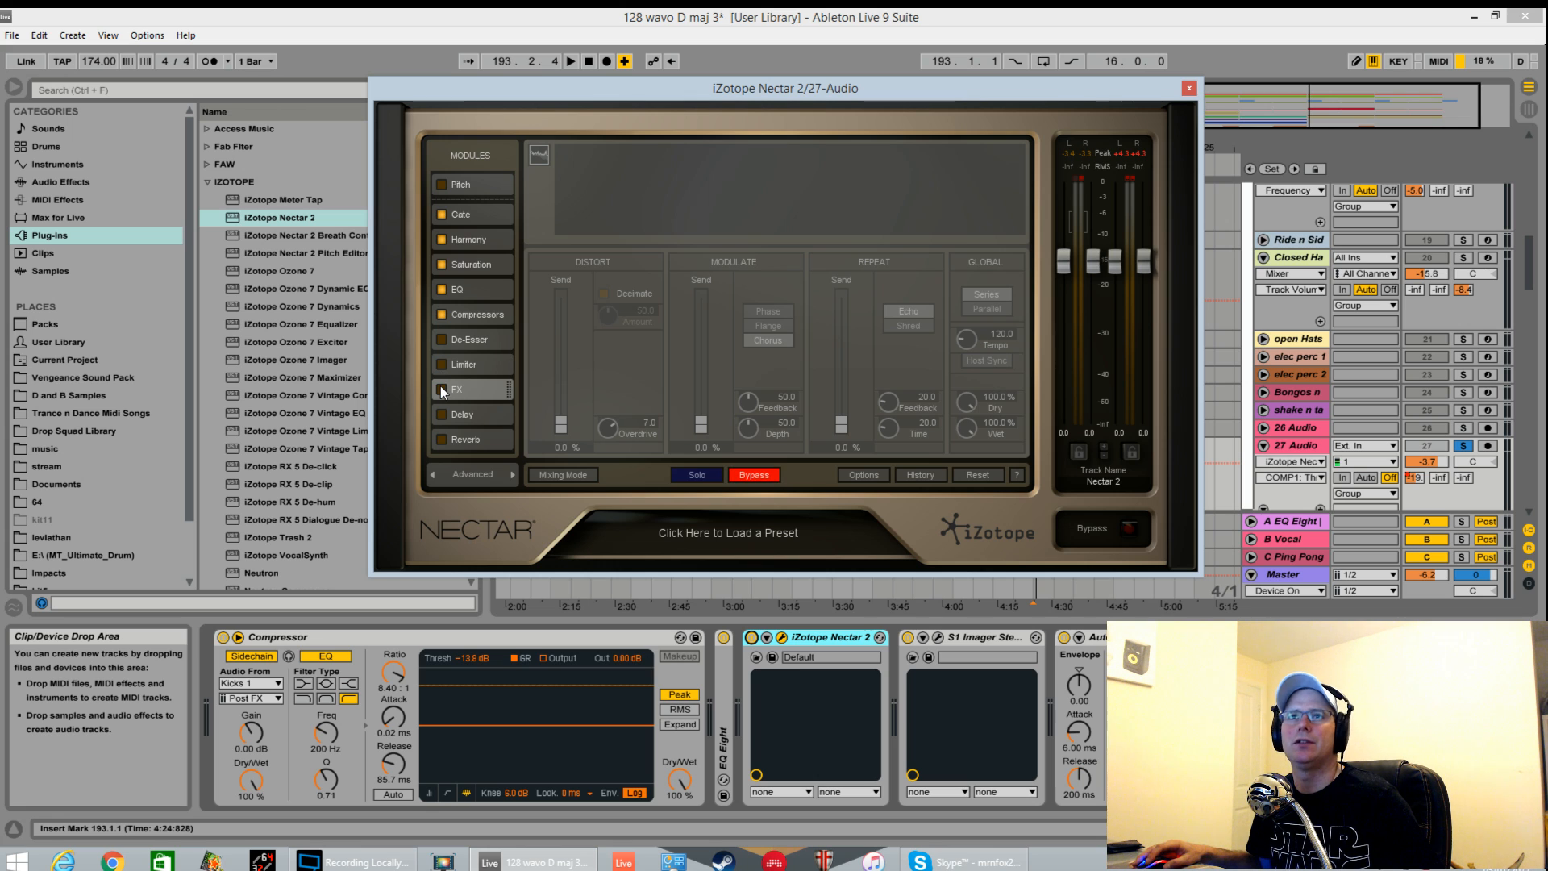
Step: Show Nectar's FX module with chorus, echo and series routing
left_click(441, 388)
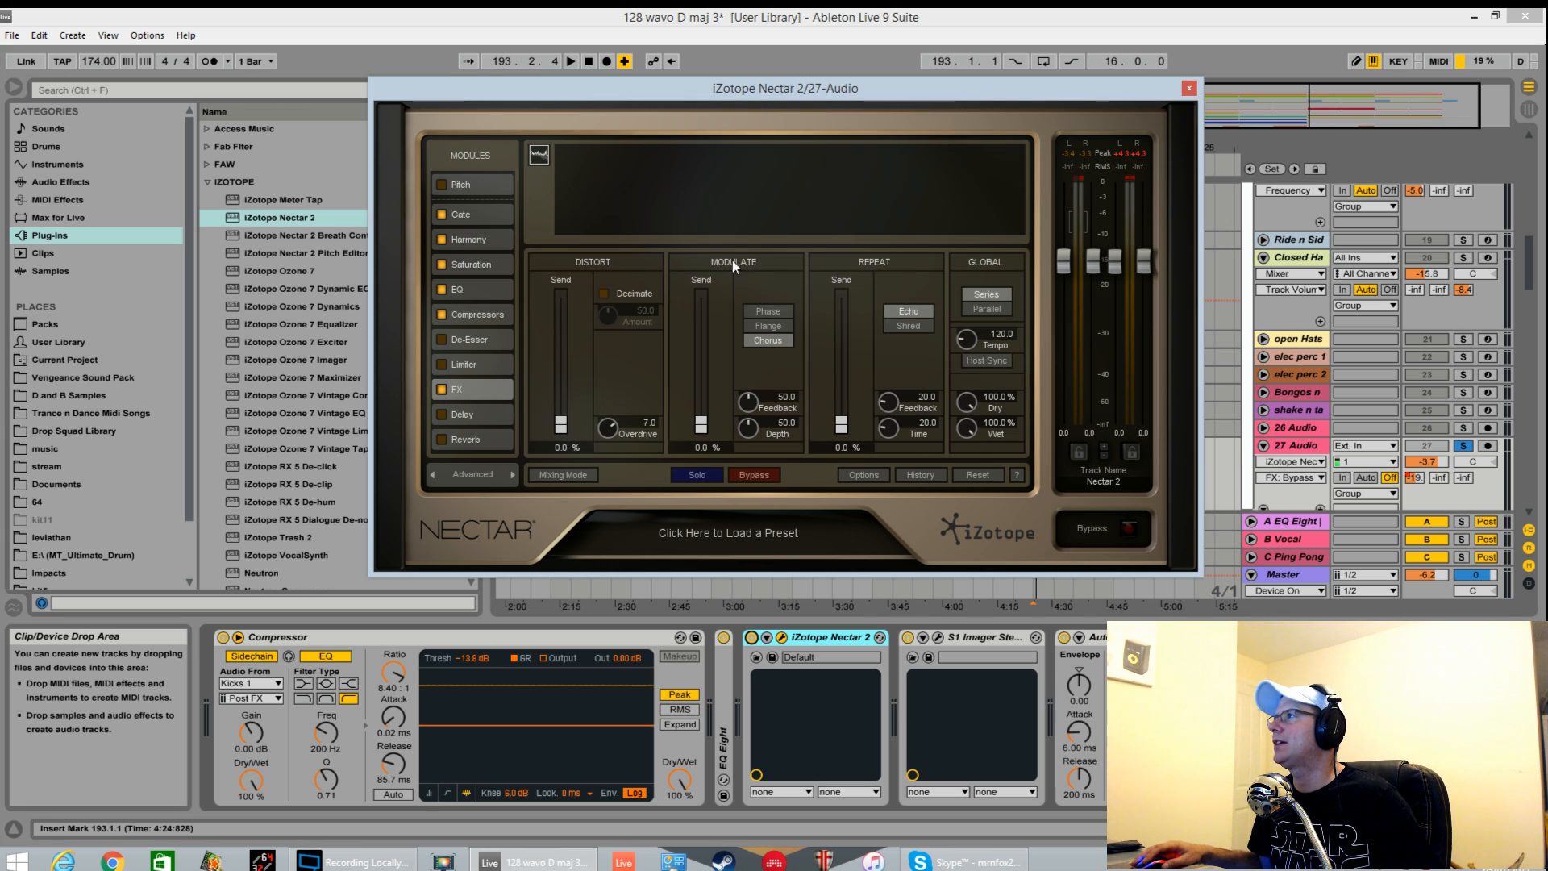
mouse_move(593, 273)
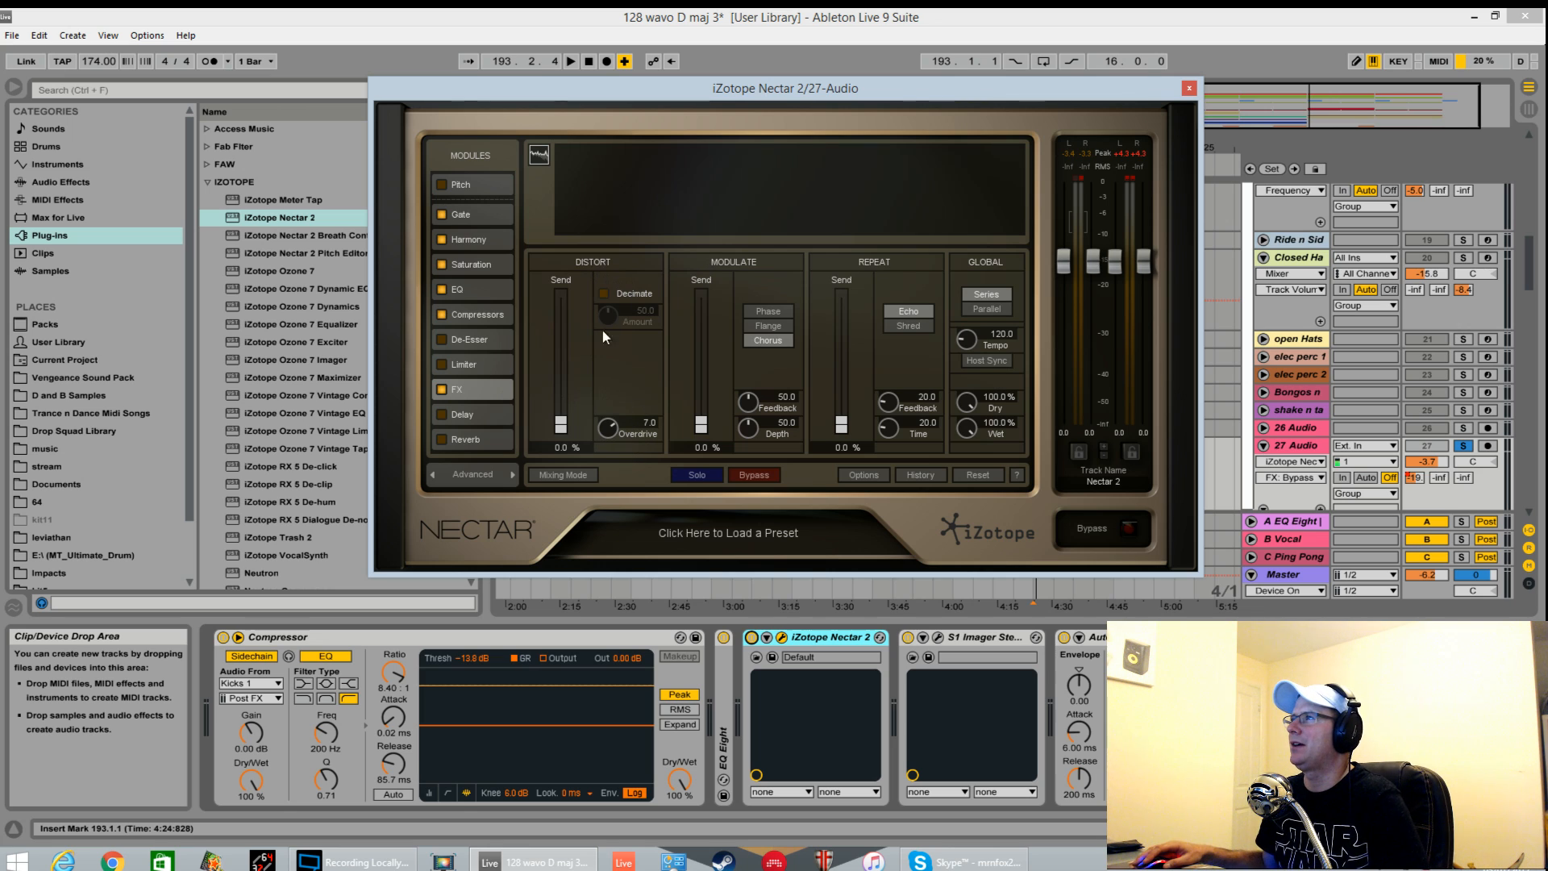
mouse_move(155, 357)
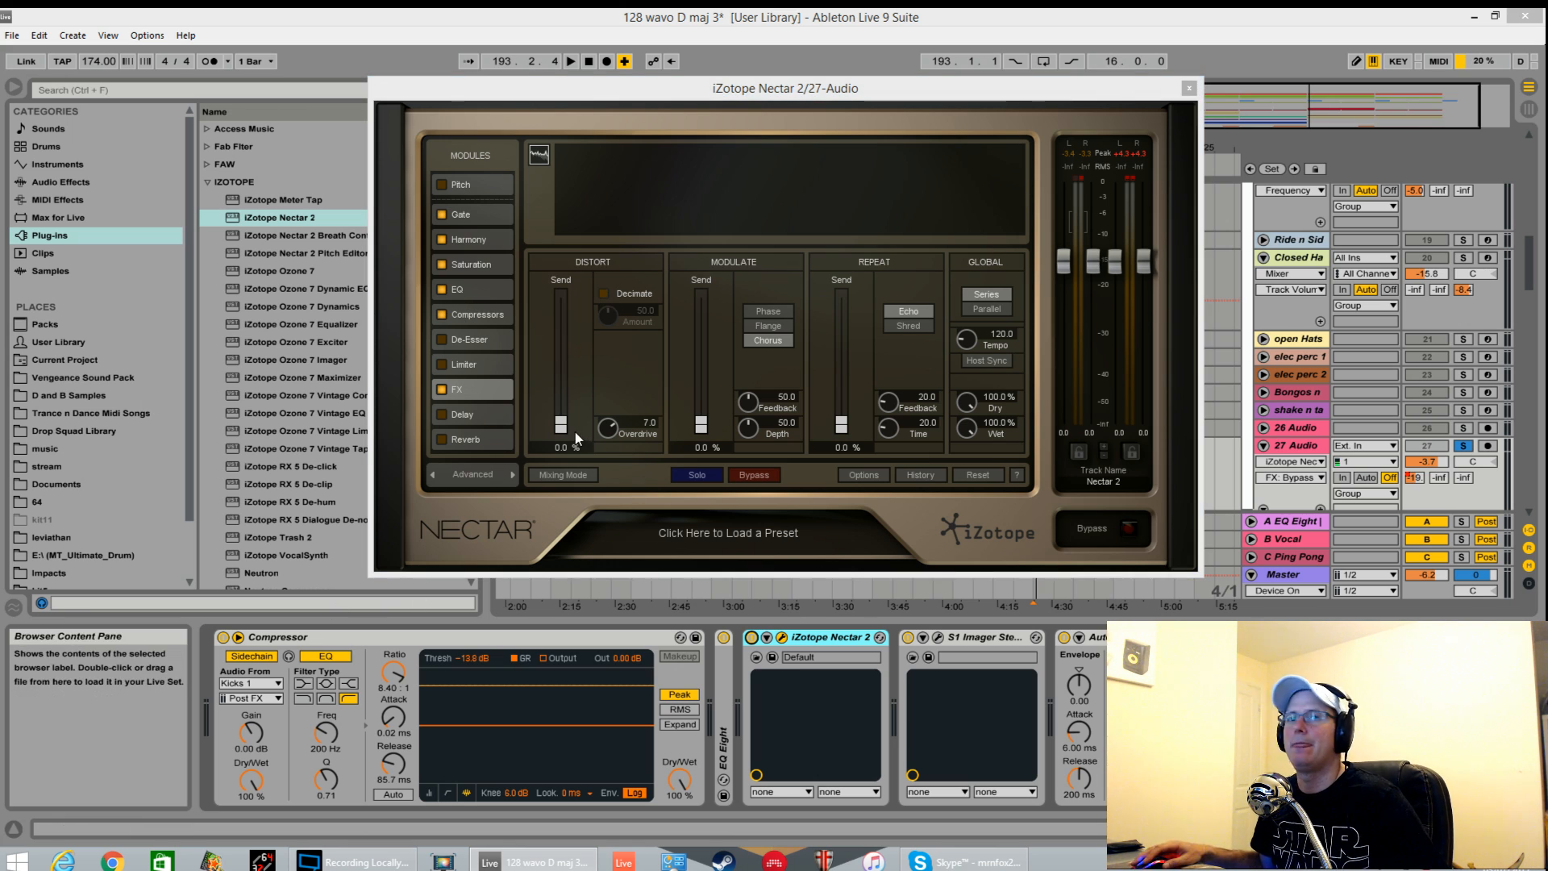
mouse_move(561, 425)
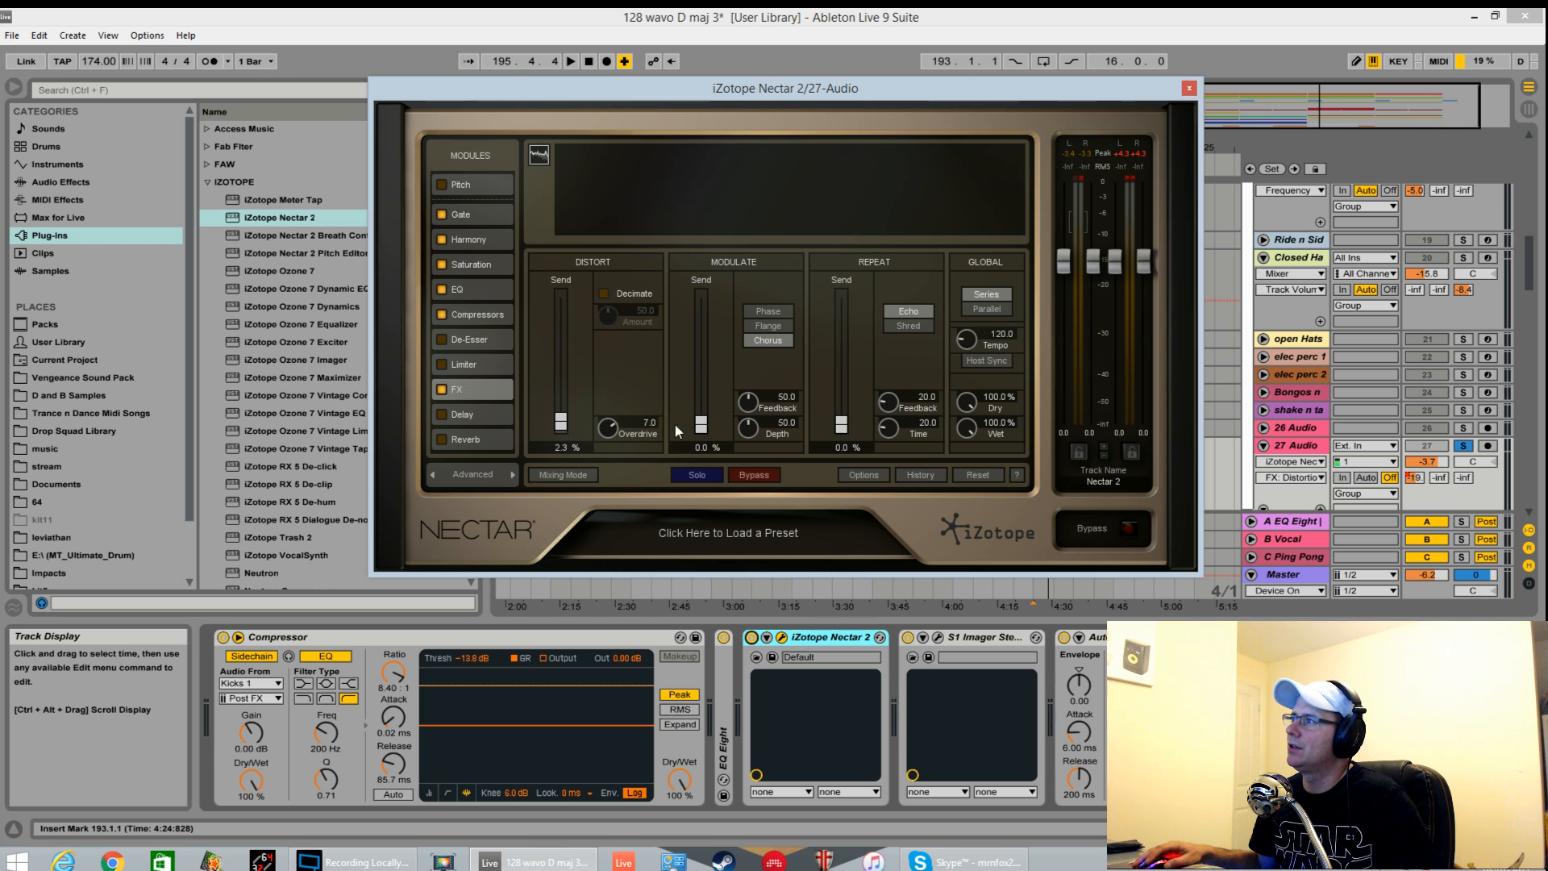
mouse_move(703, 287)
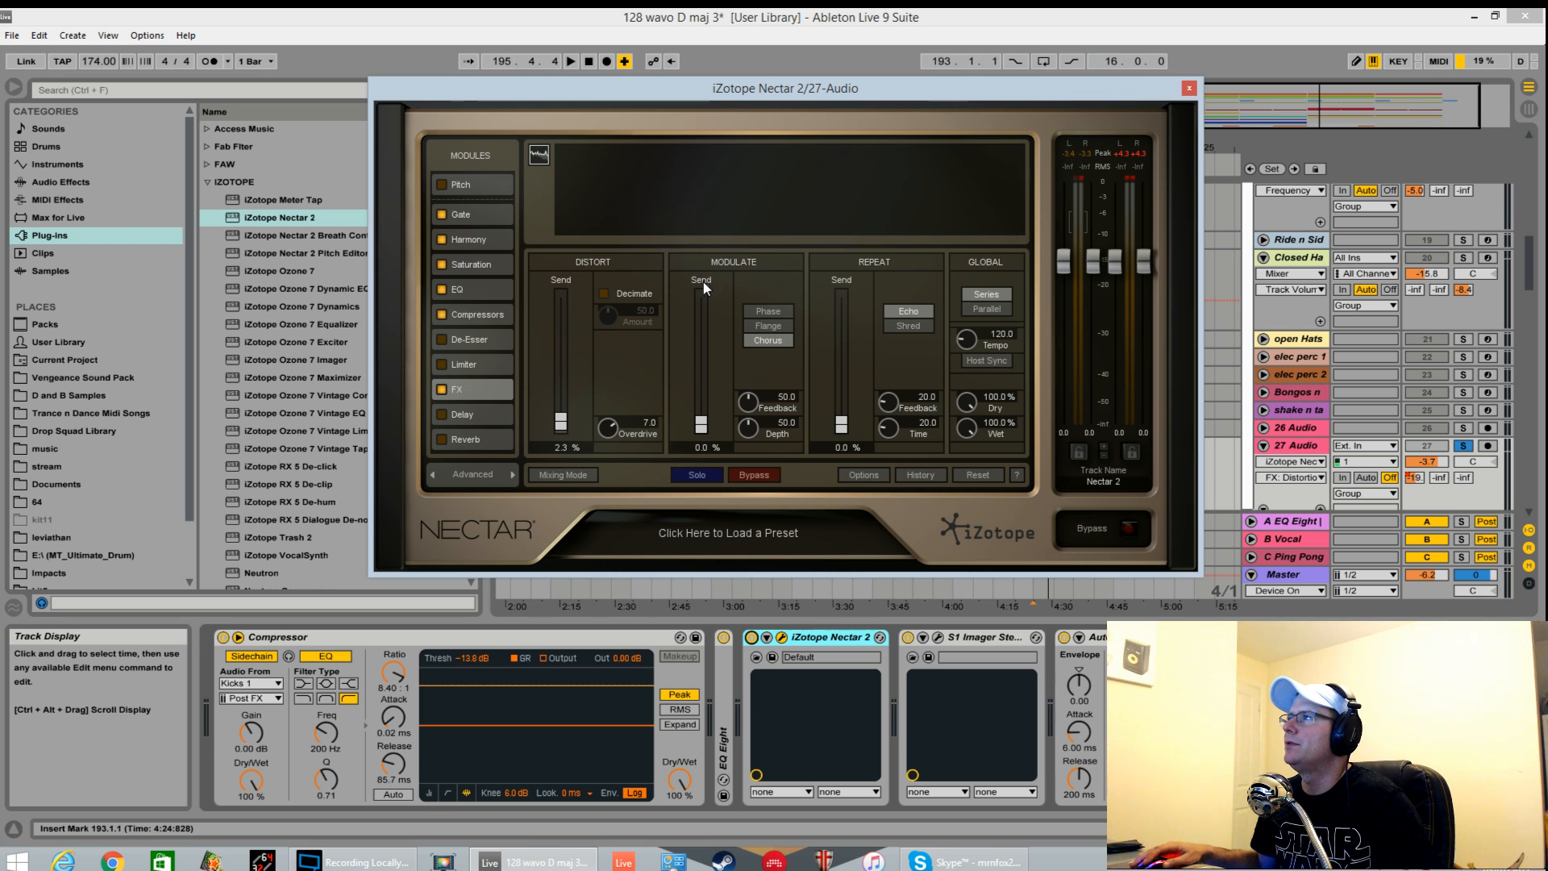
mouse_move(765, 348)
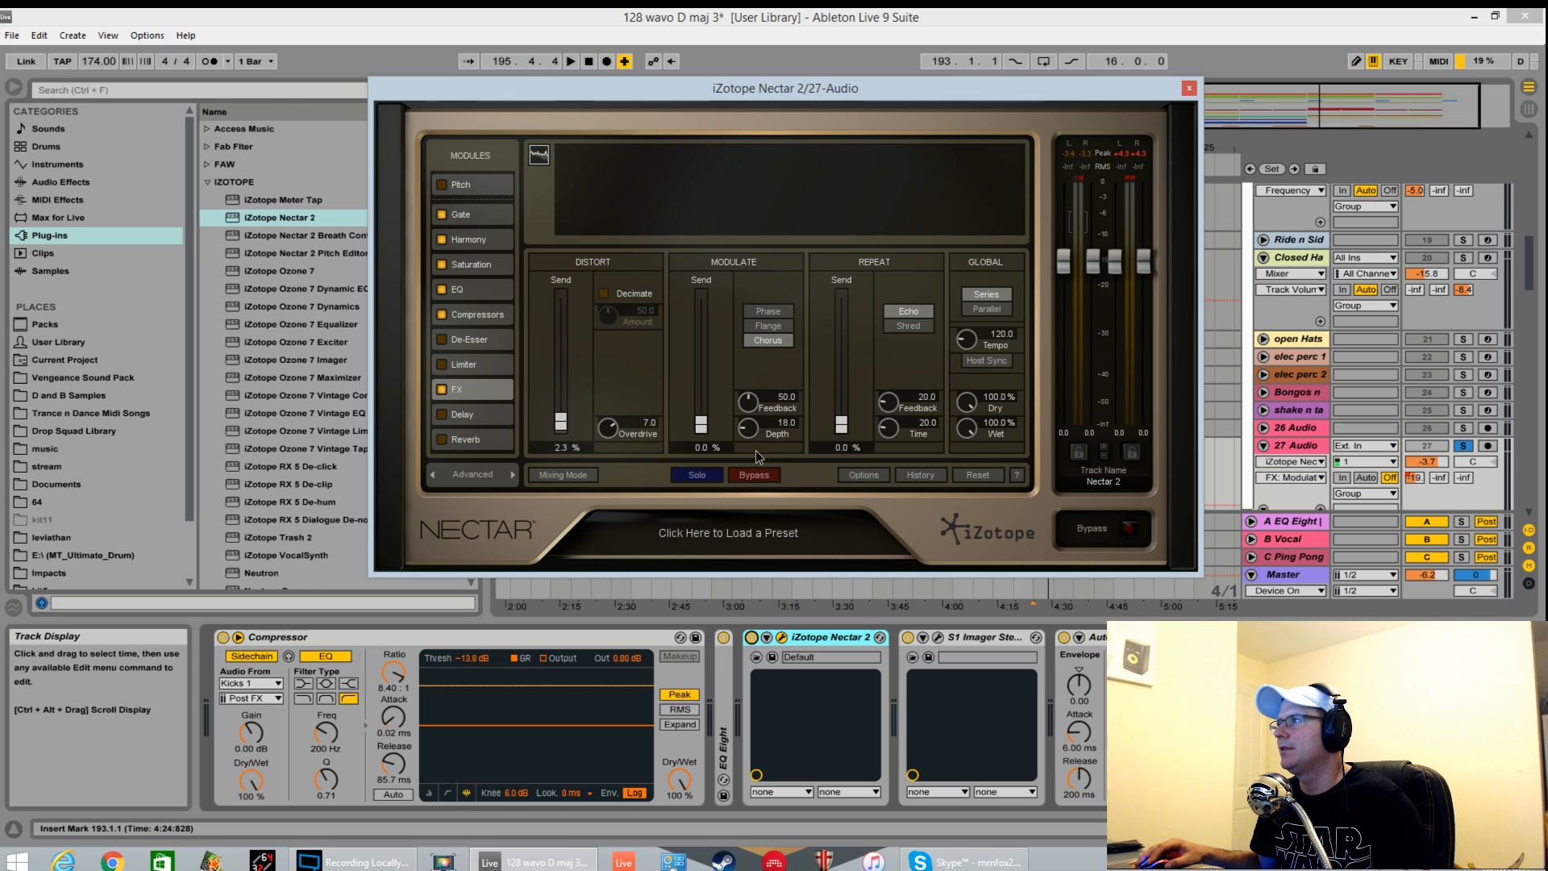
mouse_move(805, 380)
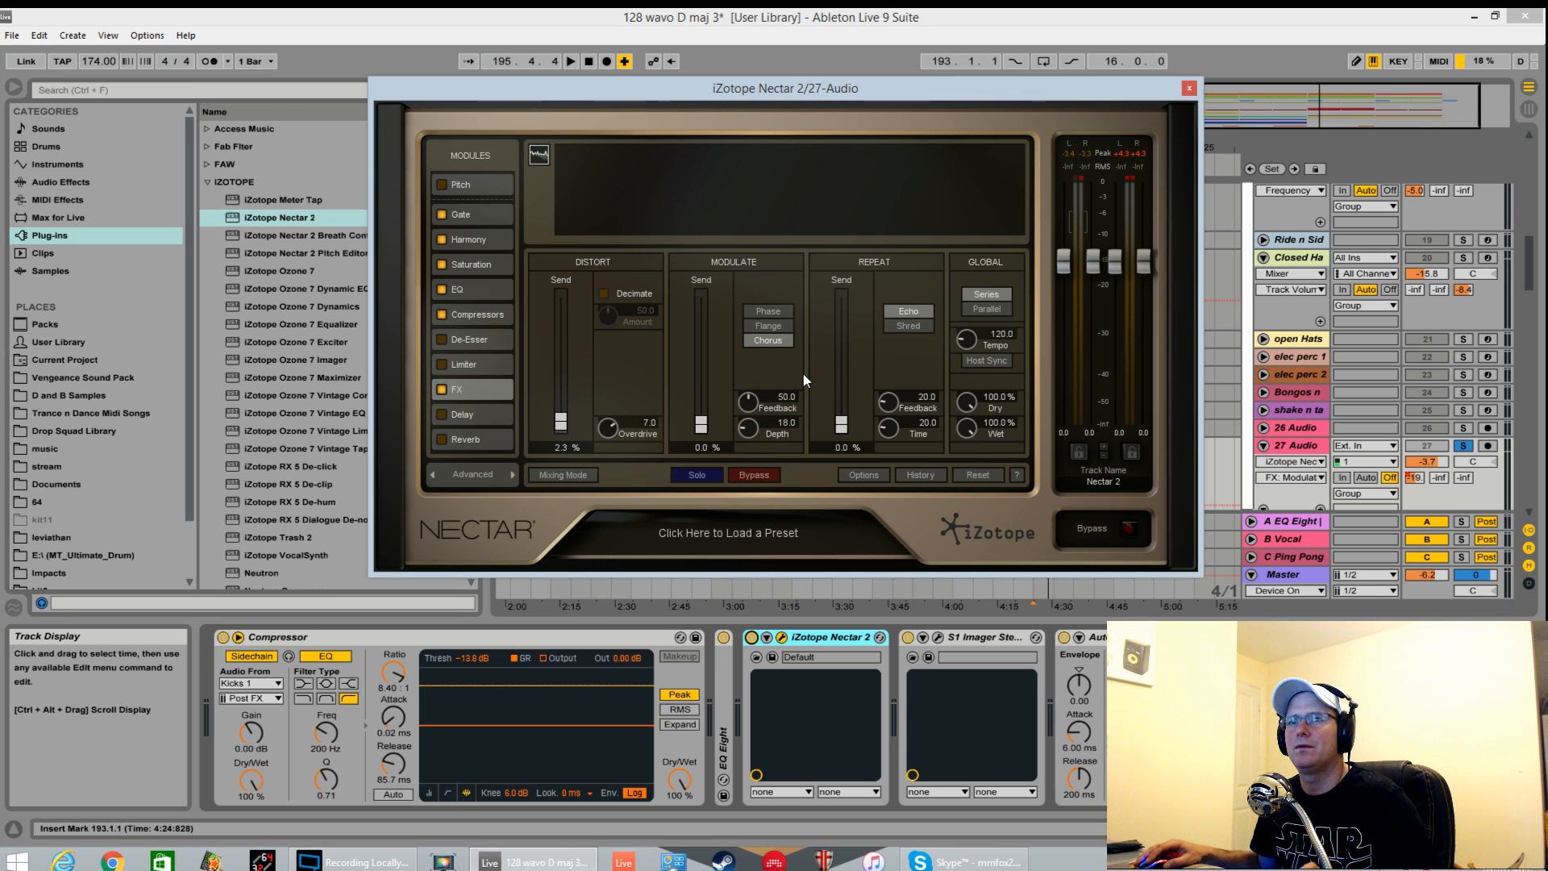
mouse_move(694, 427)
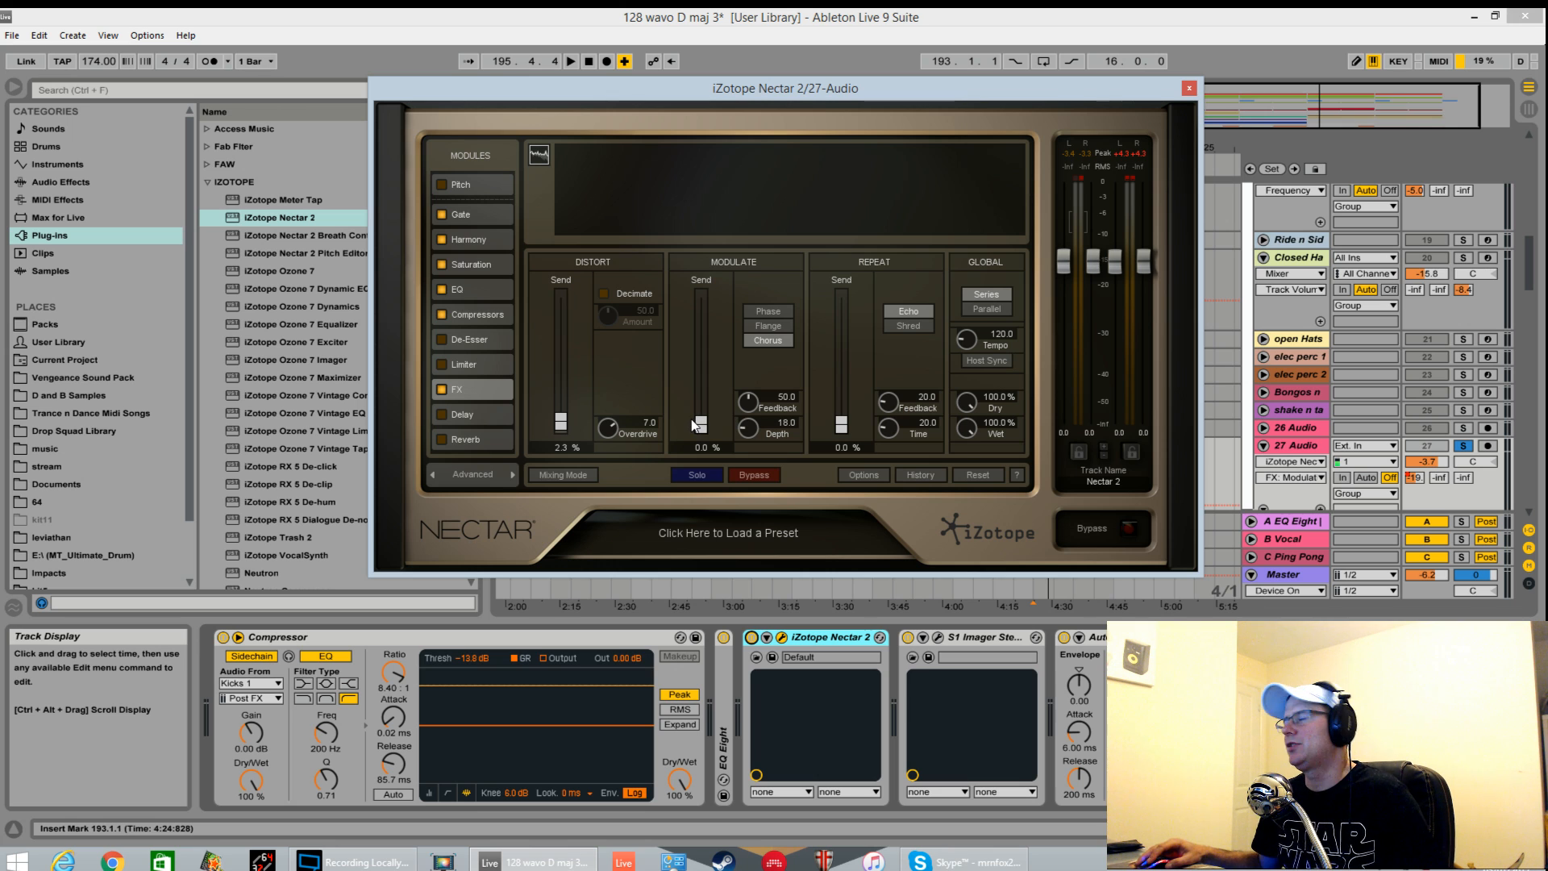
mouse_move(705, 409)
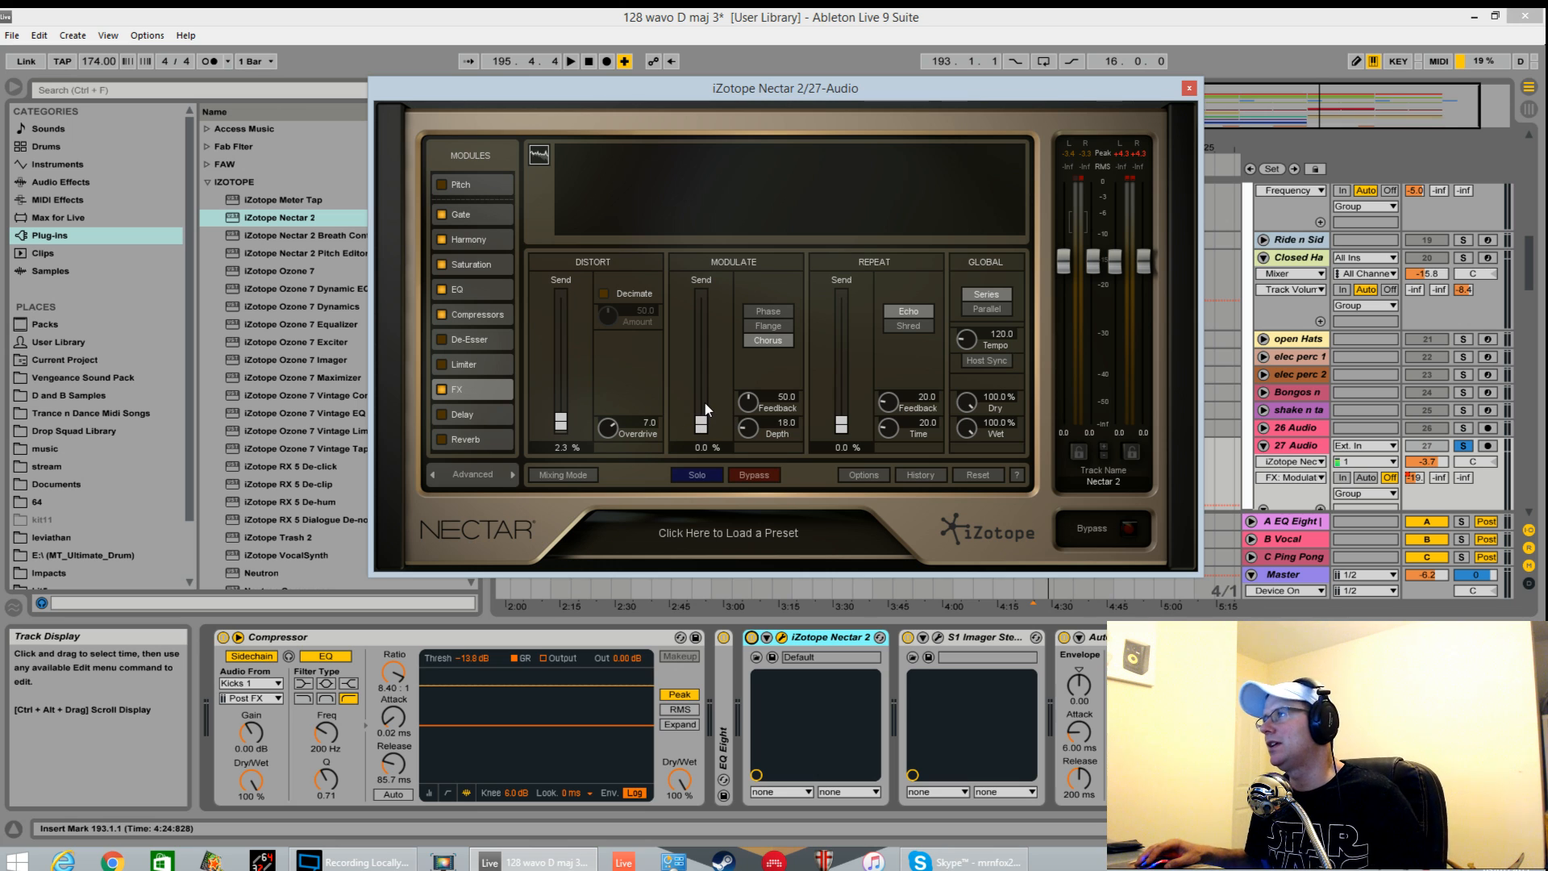
mouse_move(756, 434)
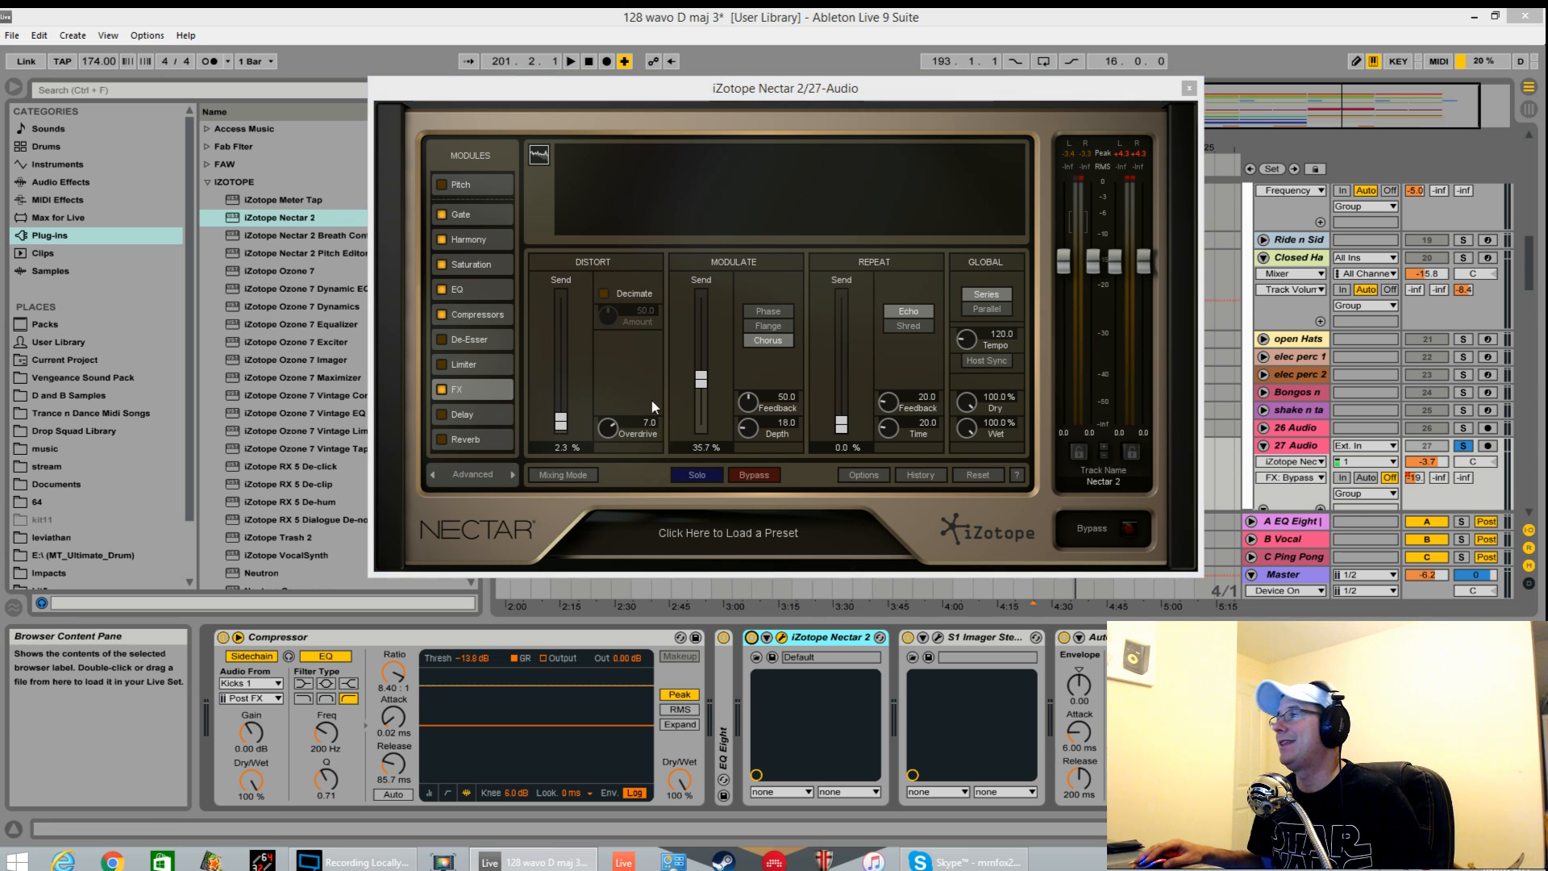
Step: Select Reverb in Nectar's module list to show its settings
left_click(465, 438)
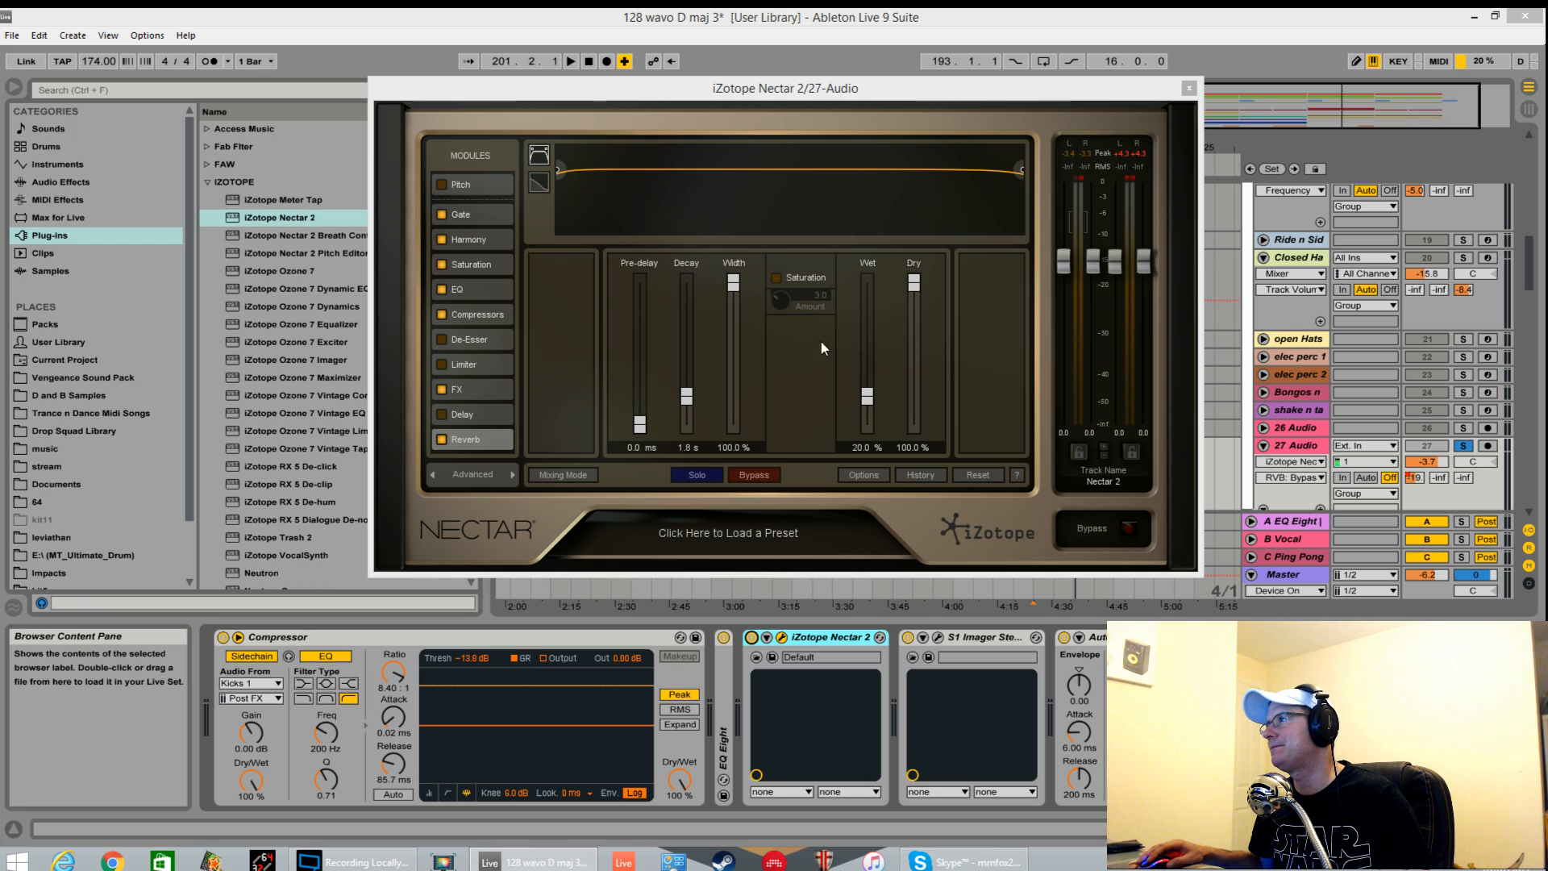
mouse_move(779, 358)
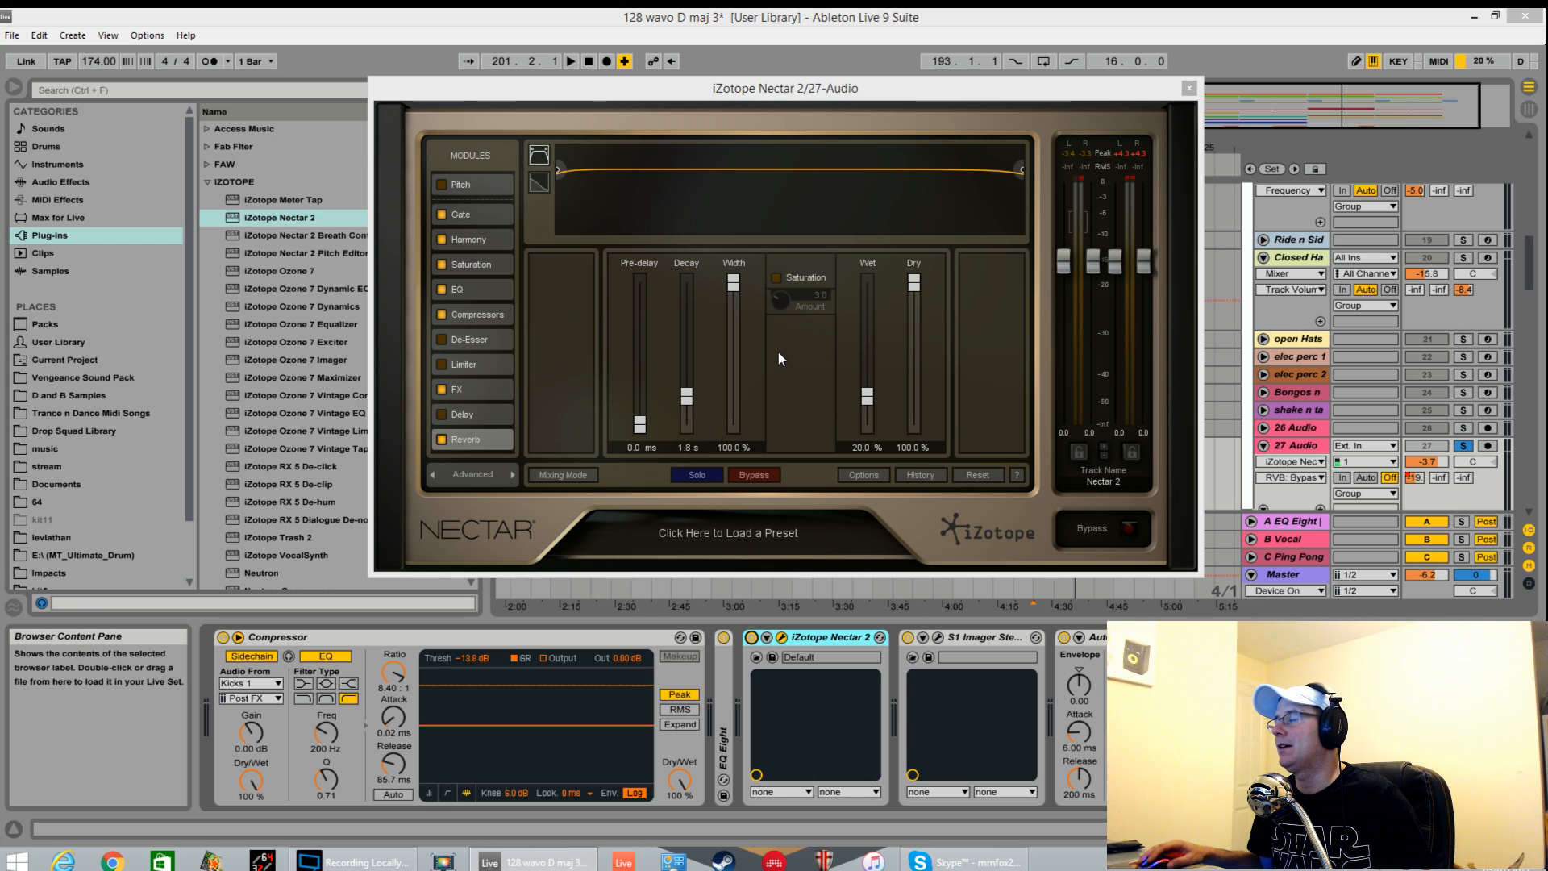
mouse_move(881, 306)
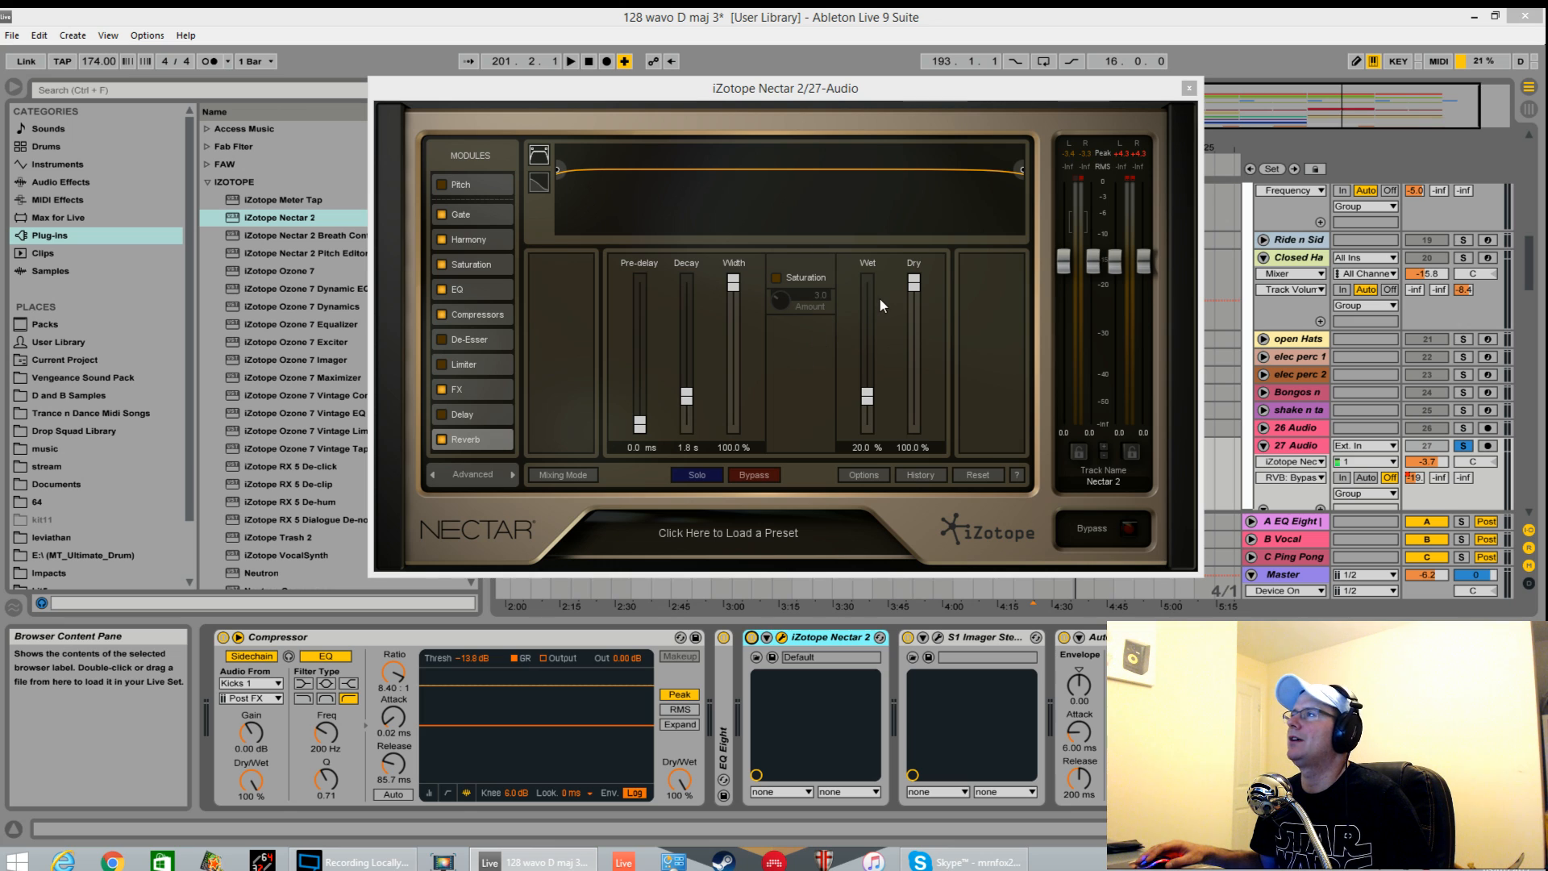
mouse_move(1350, 313)
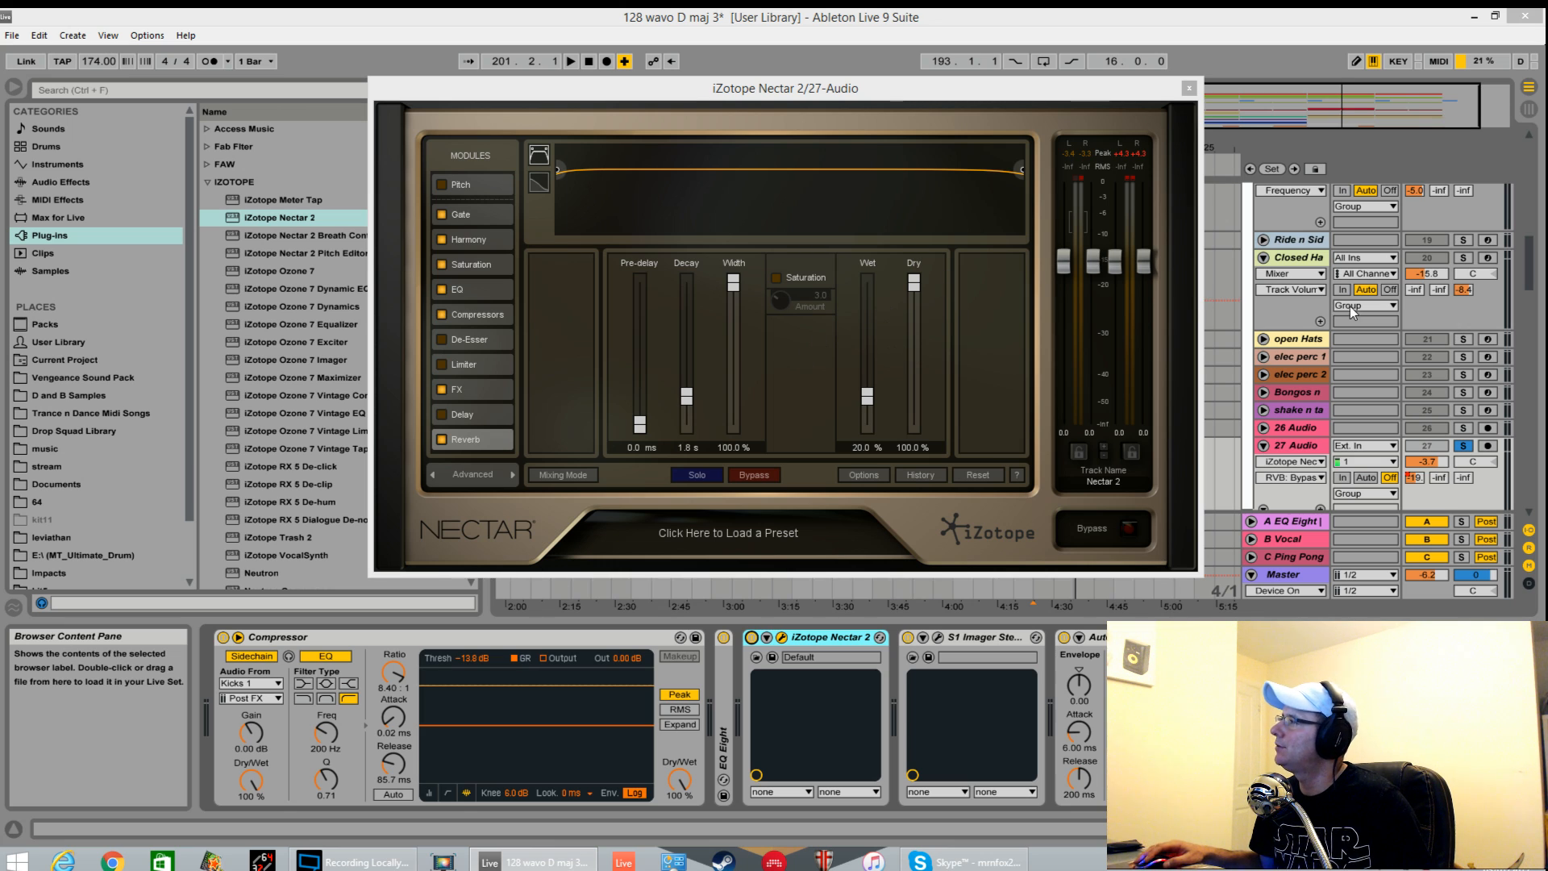
mouse_move(574, 412)
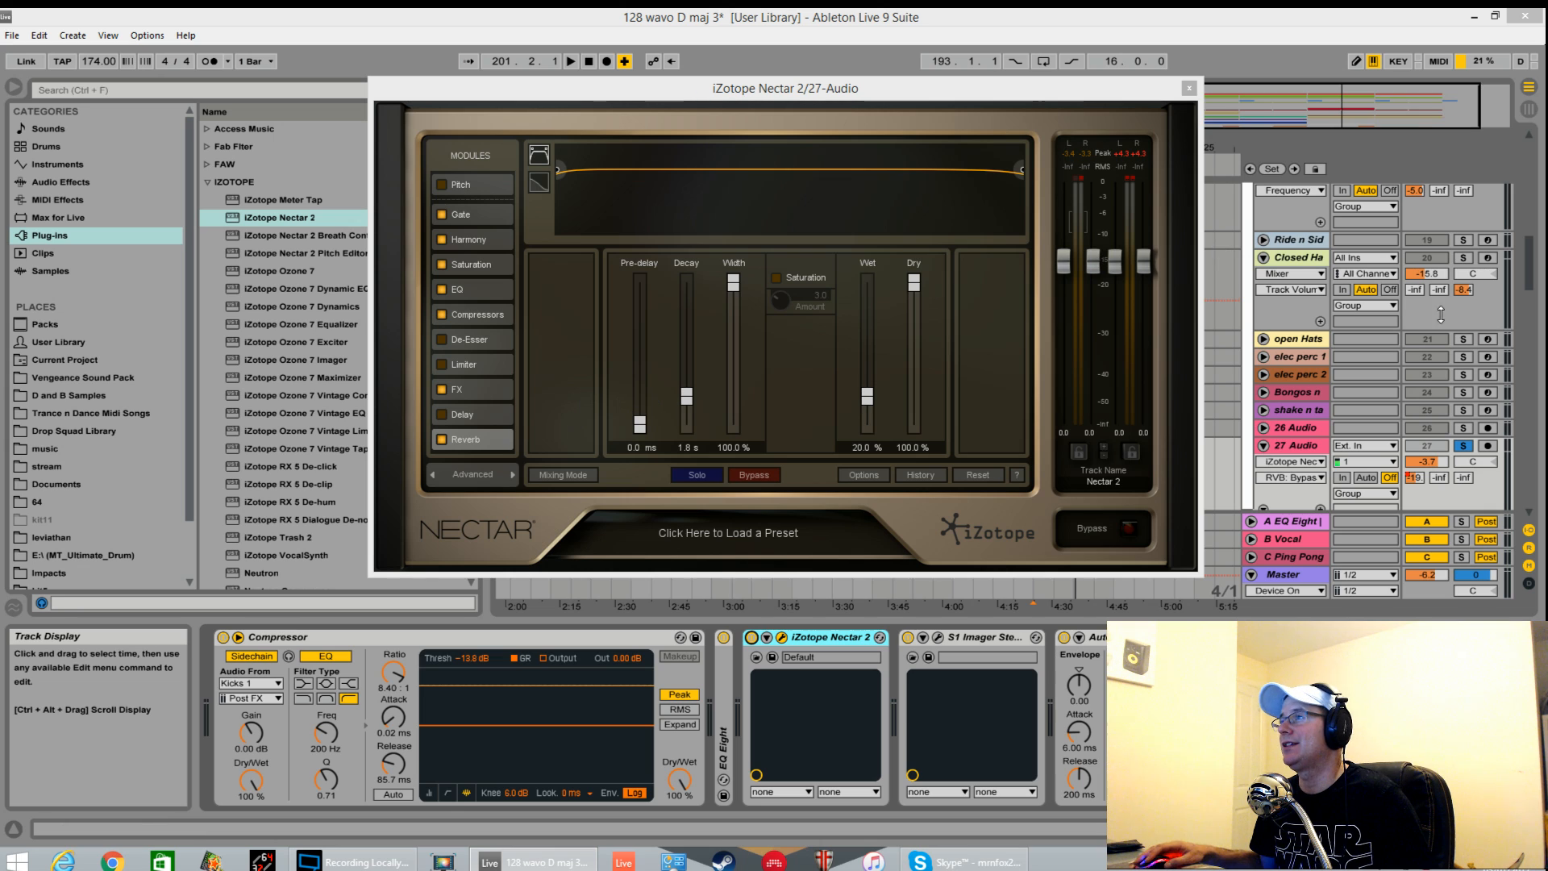
mouse_move(866, 405)
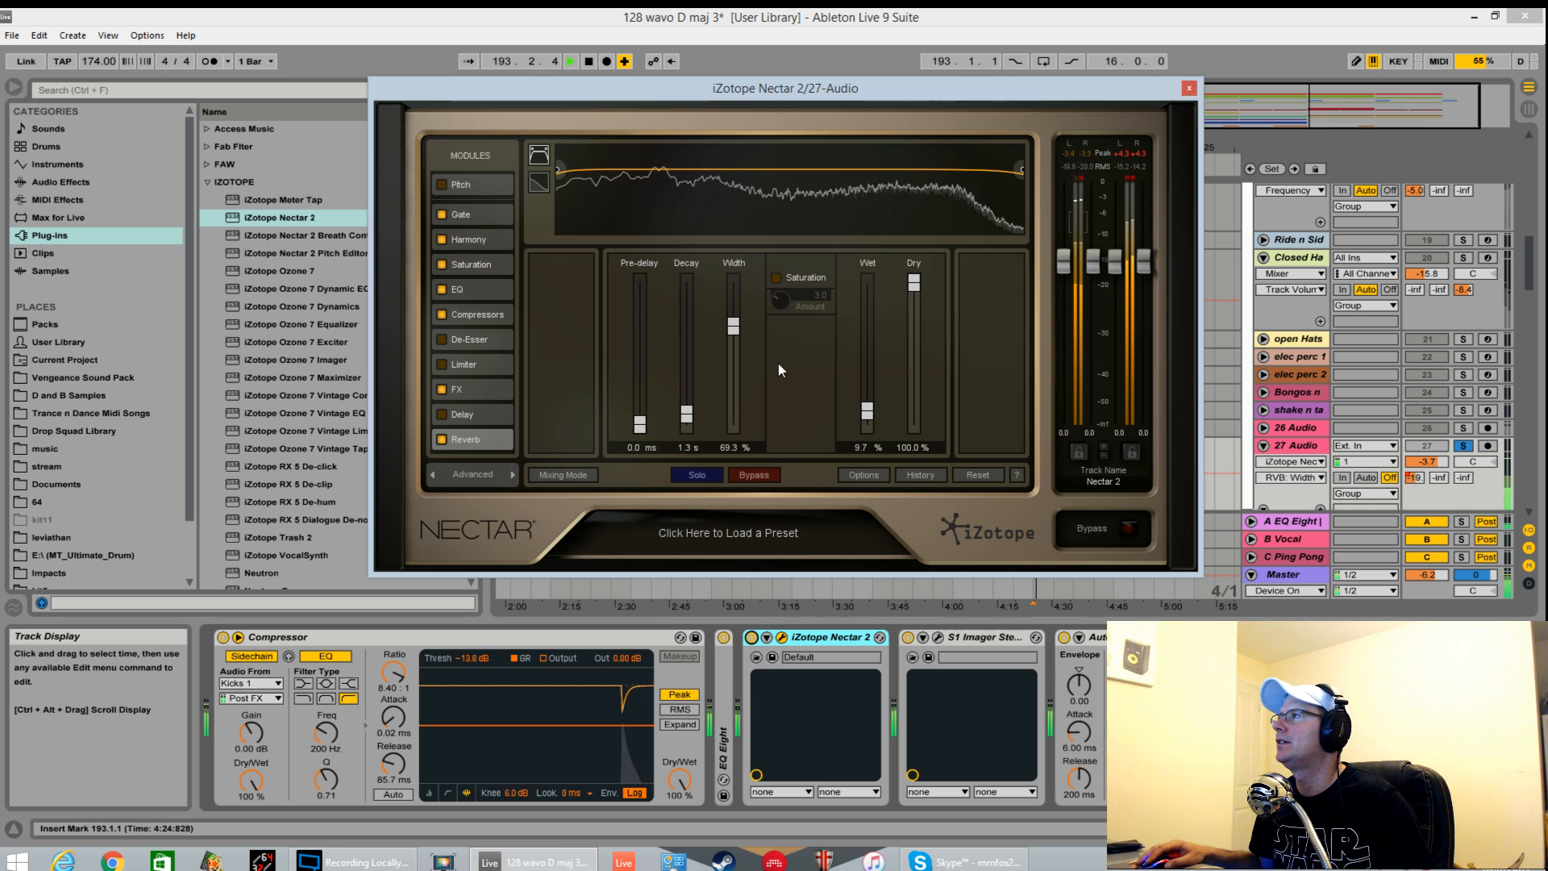
Step: Select the Compressors module in Nectar's module list to reorder it
left_click(474, 314)
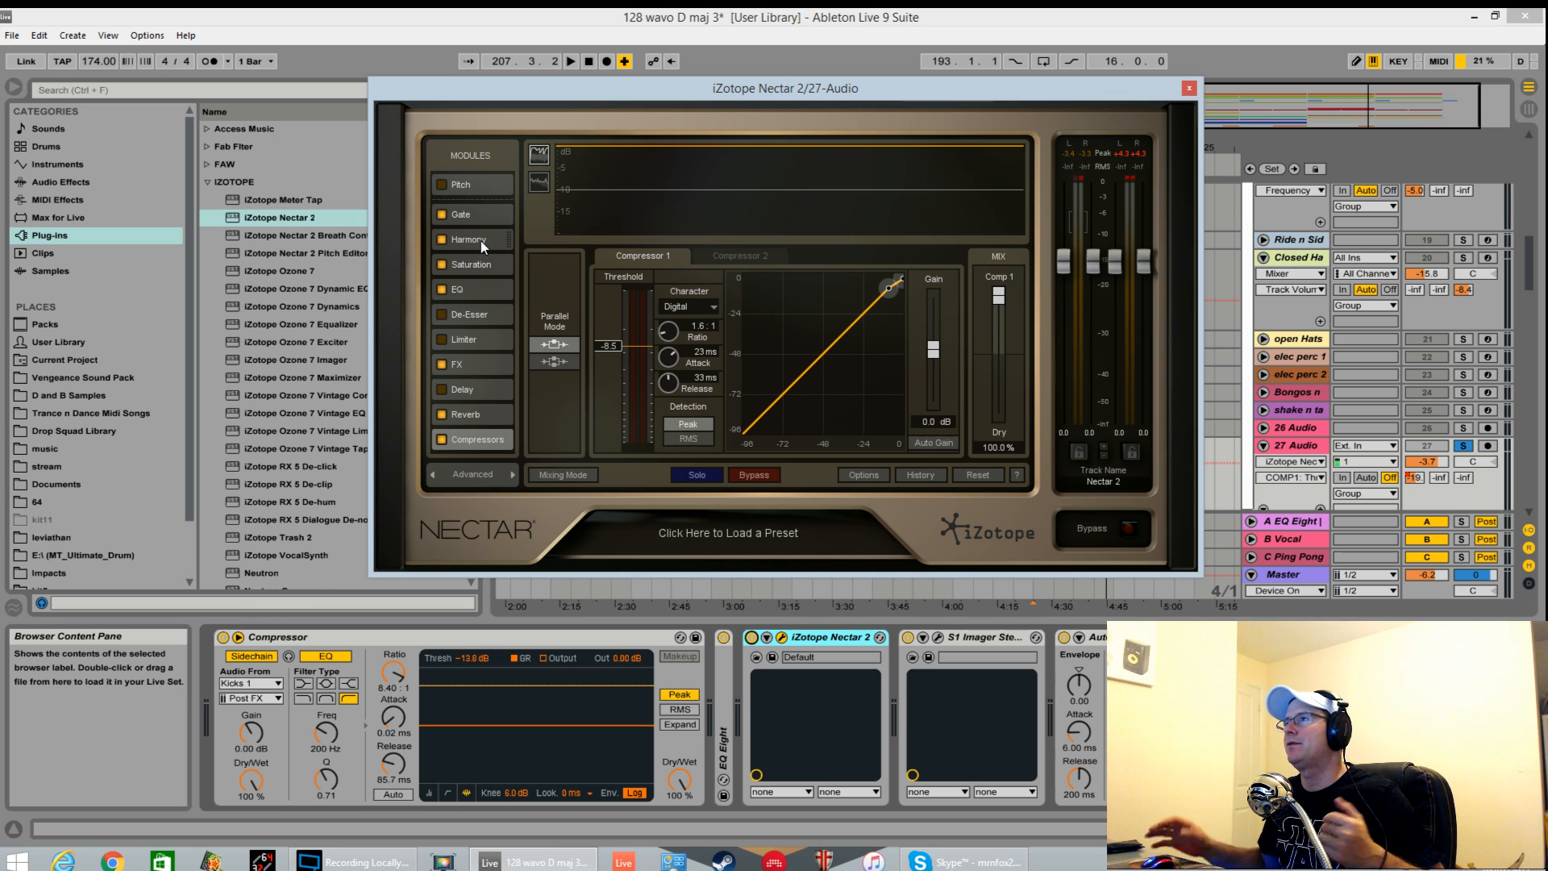
mouse_move(459, 416)
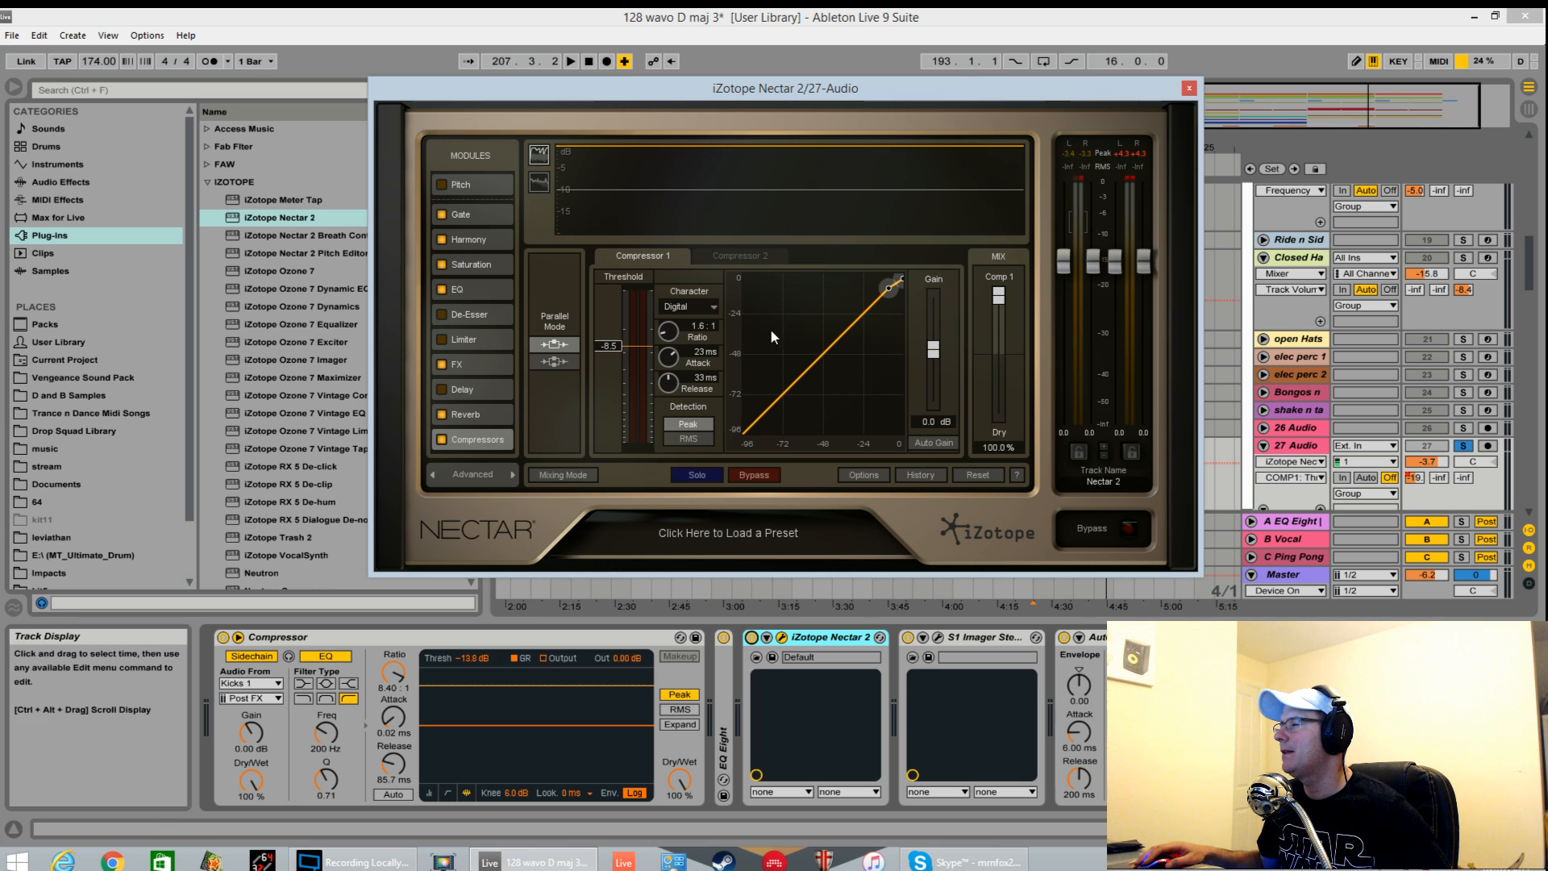
Step: Select FX in Nectar's module list to show the chorus settings
left_click(458, 364)
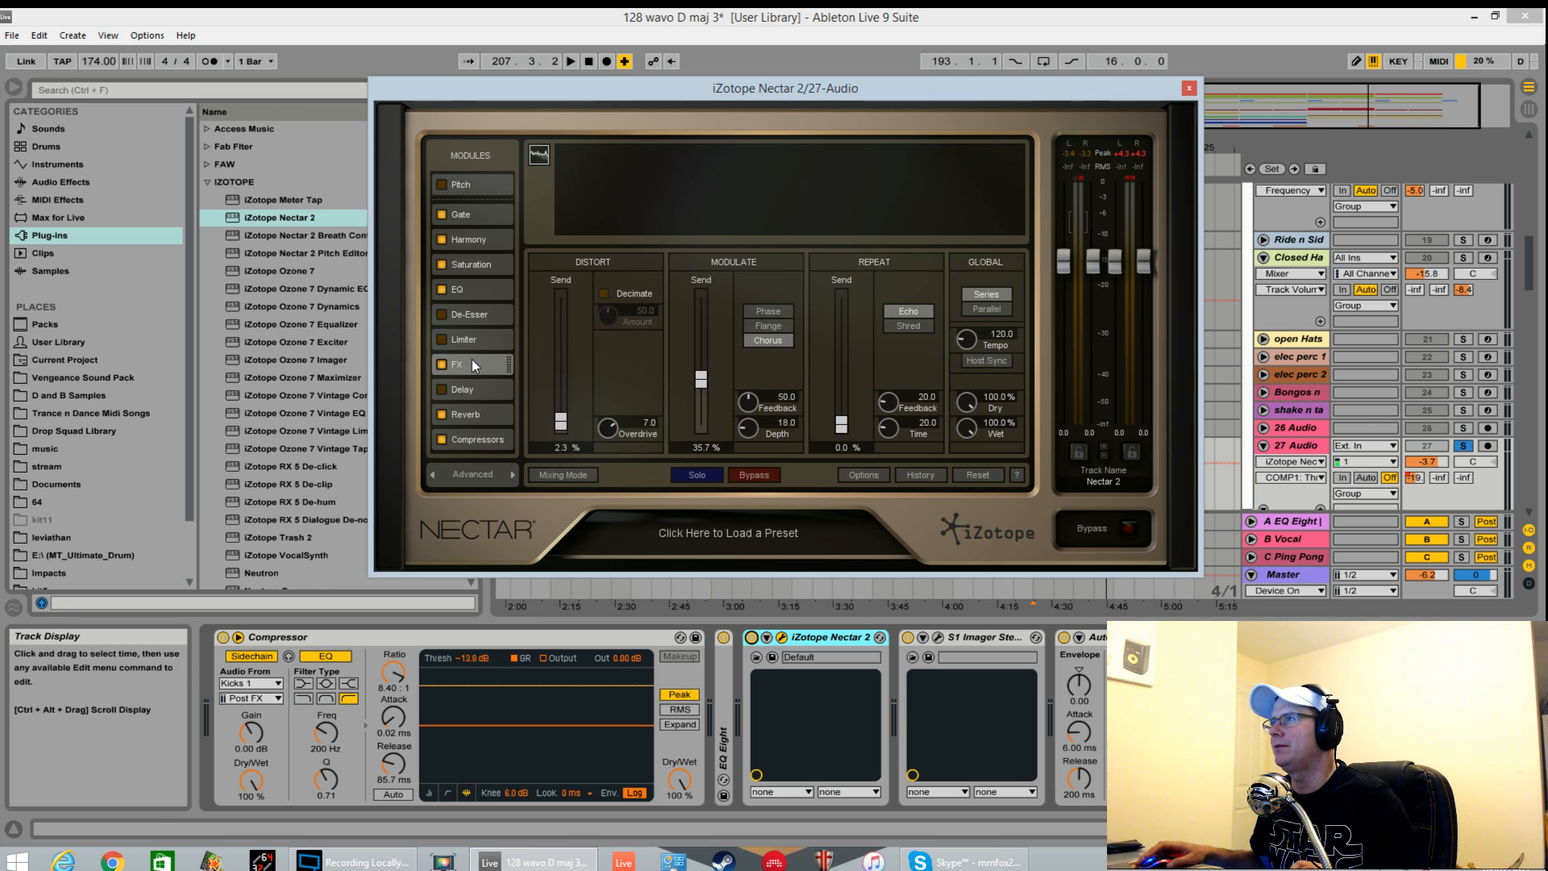
mouse_move(709, 369)
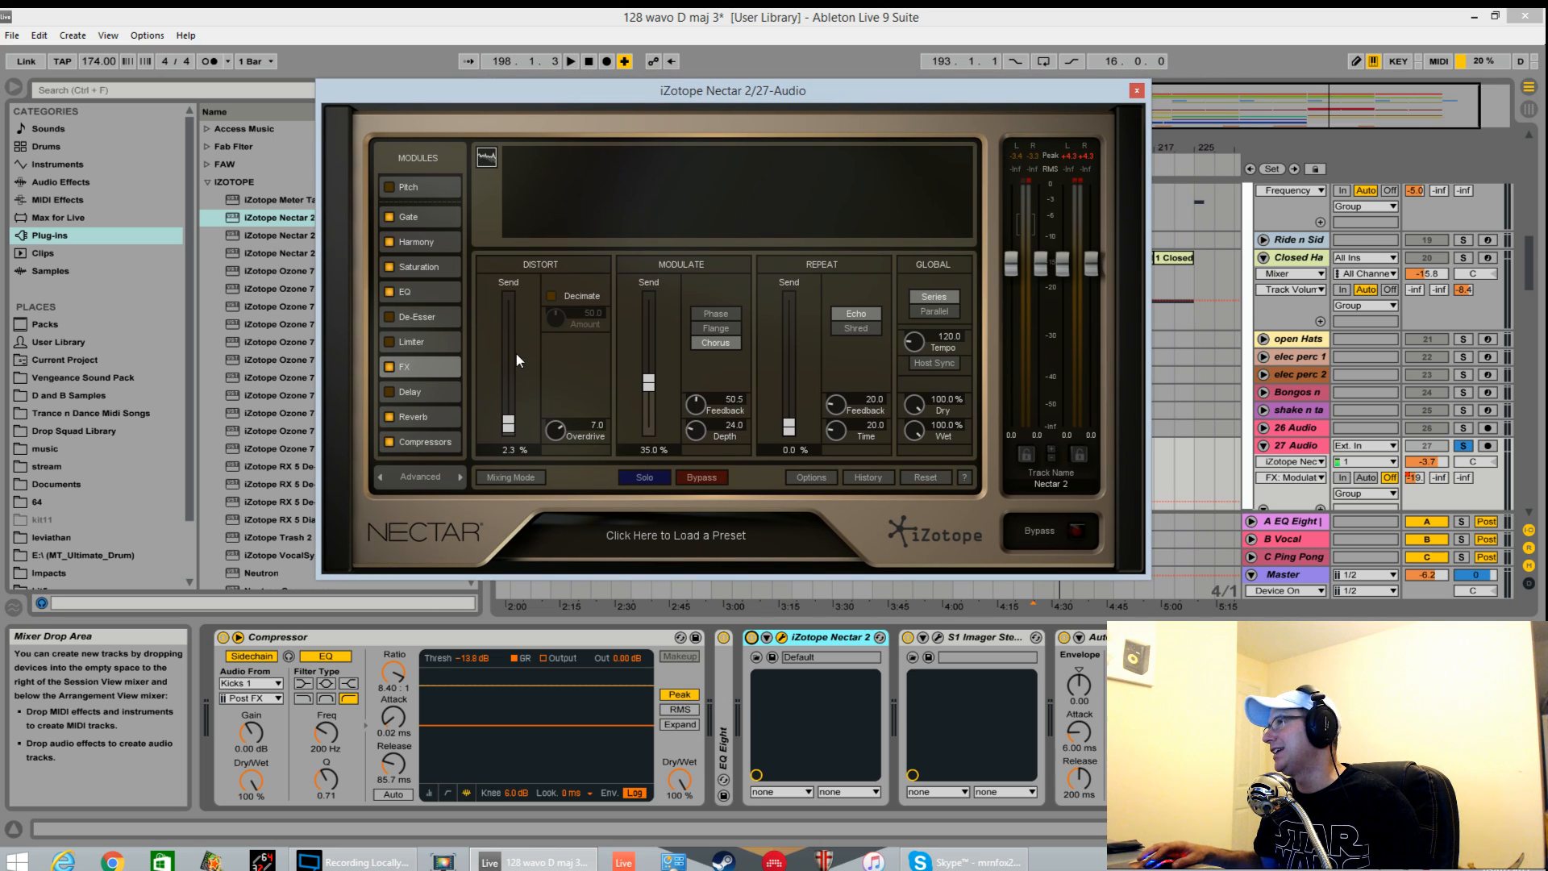
mouse_move(898, 414)
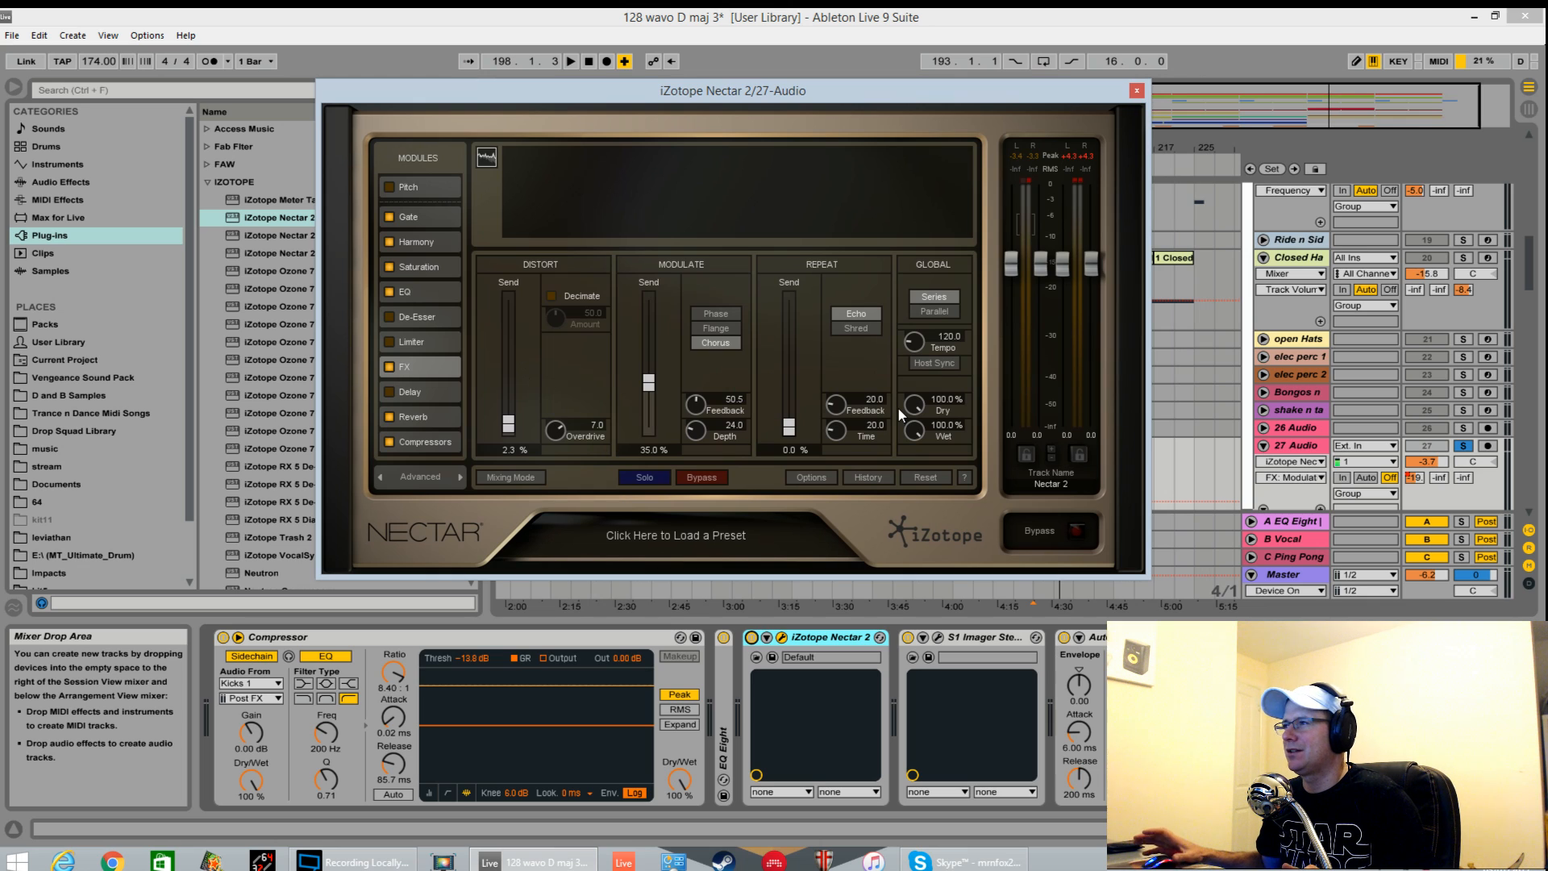
mouse_move(454, 493)
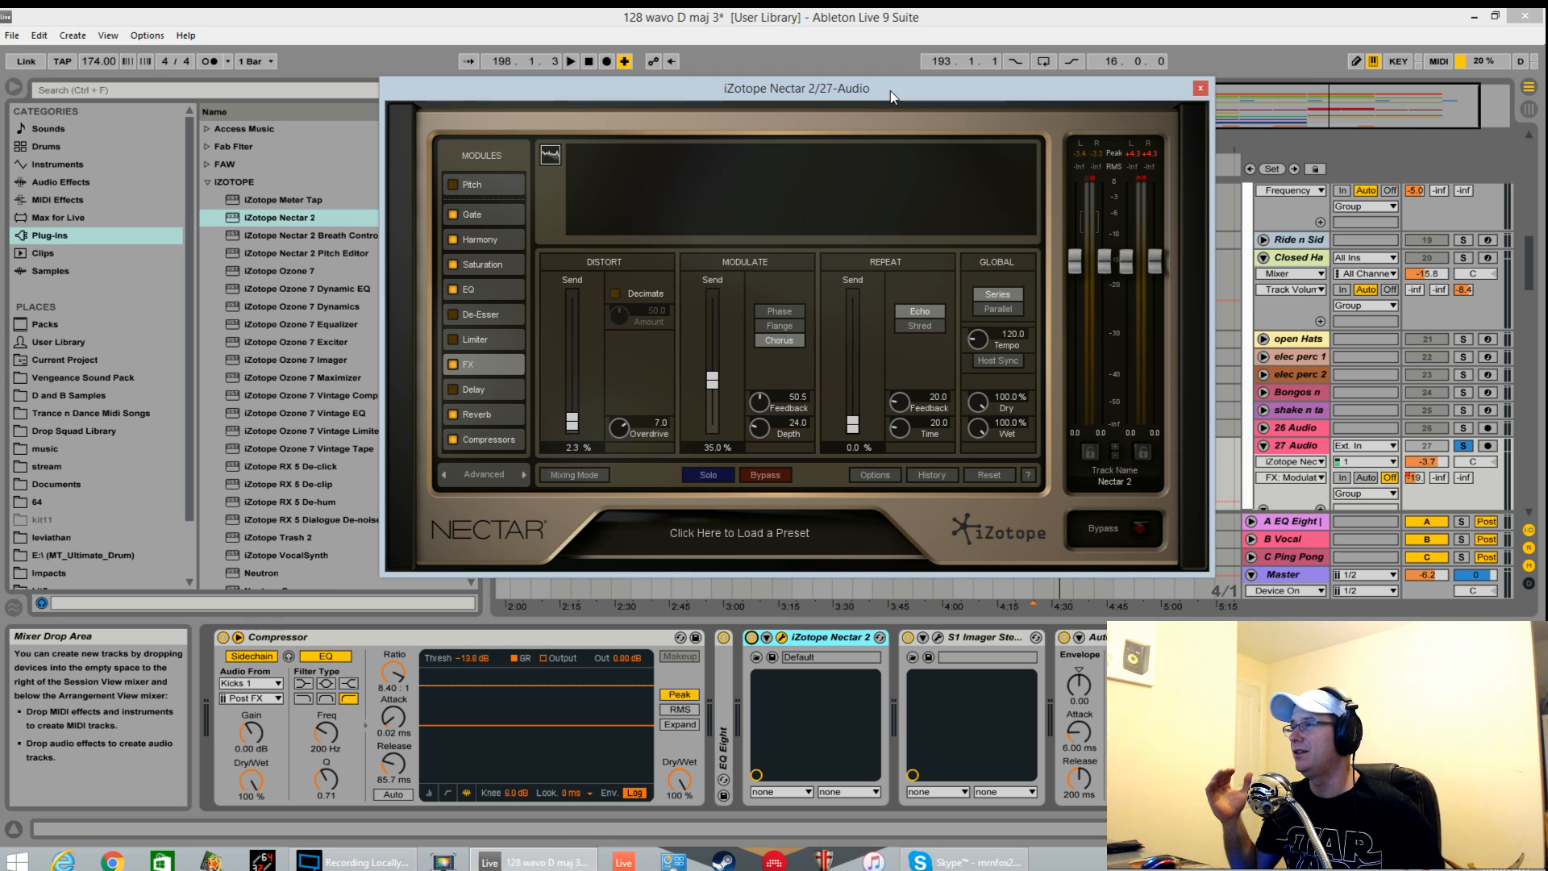
mouse_move(840, 227)
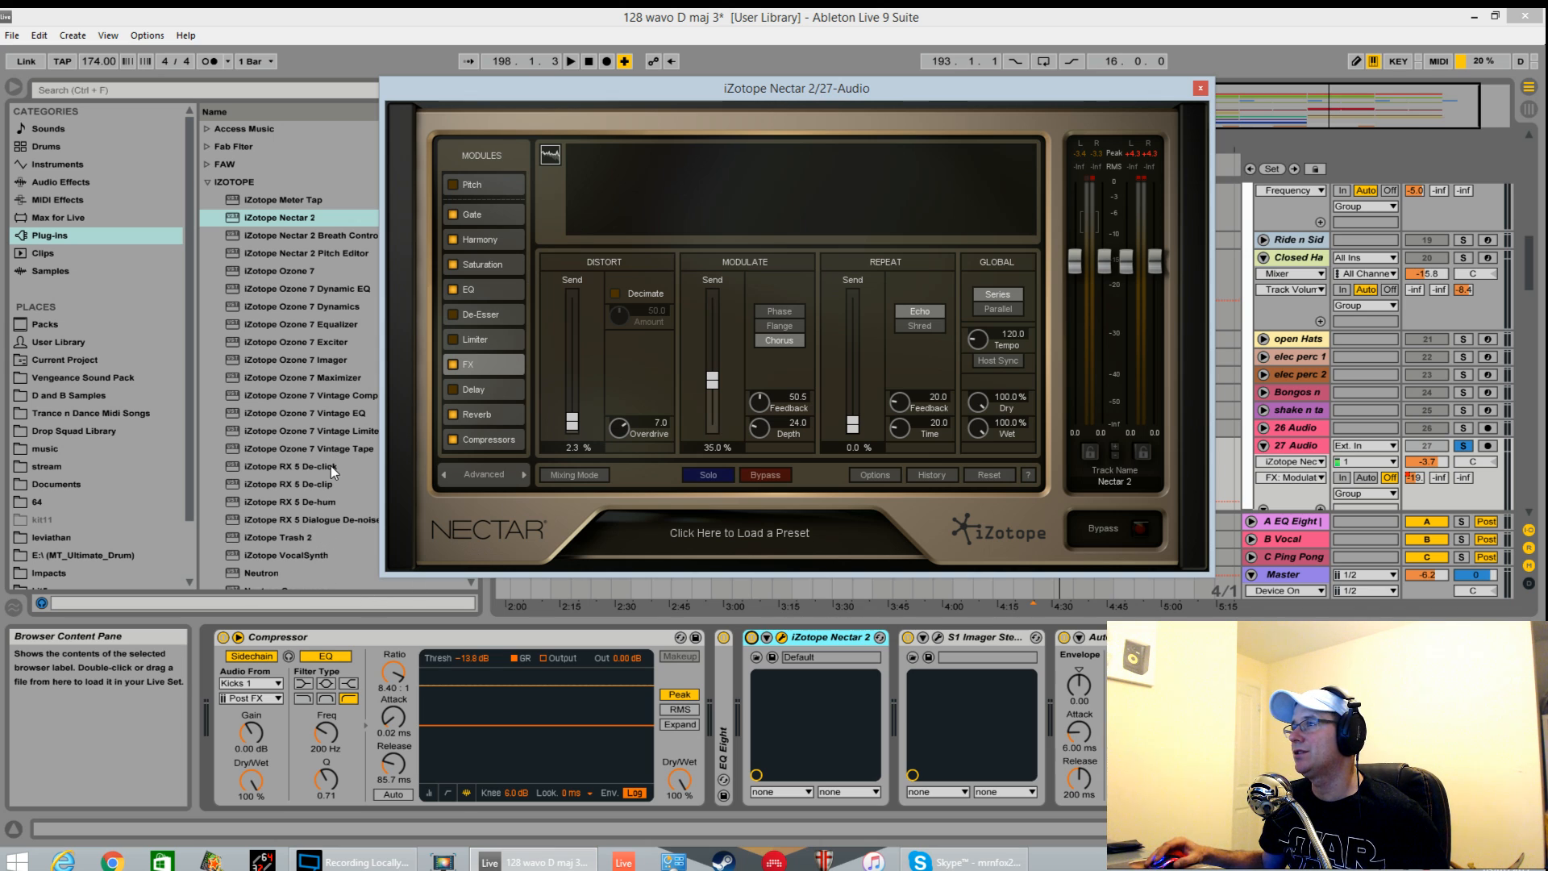
mouse_move(325, 268)
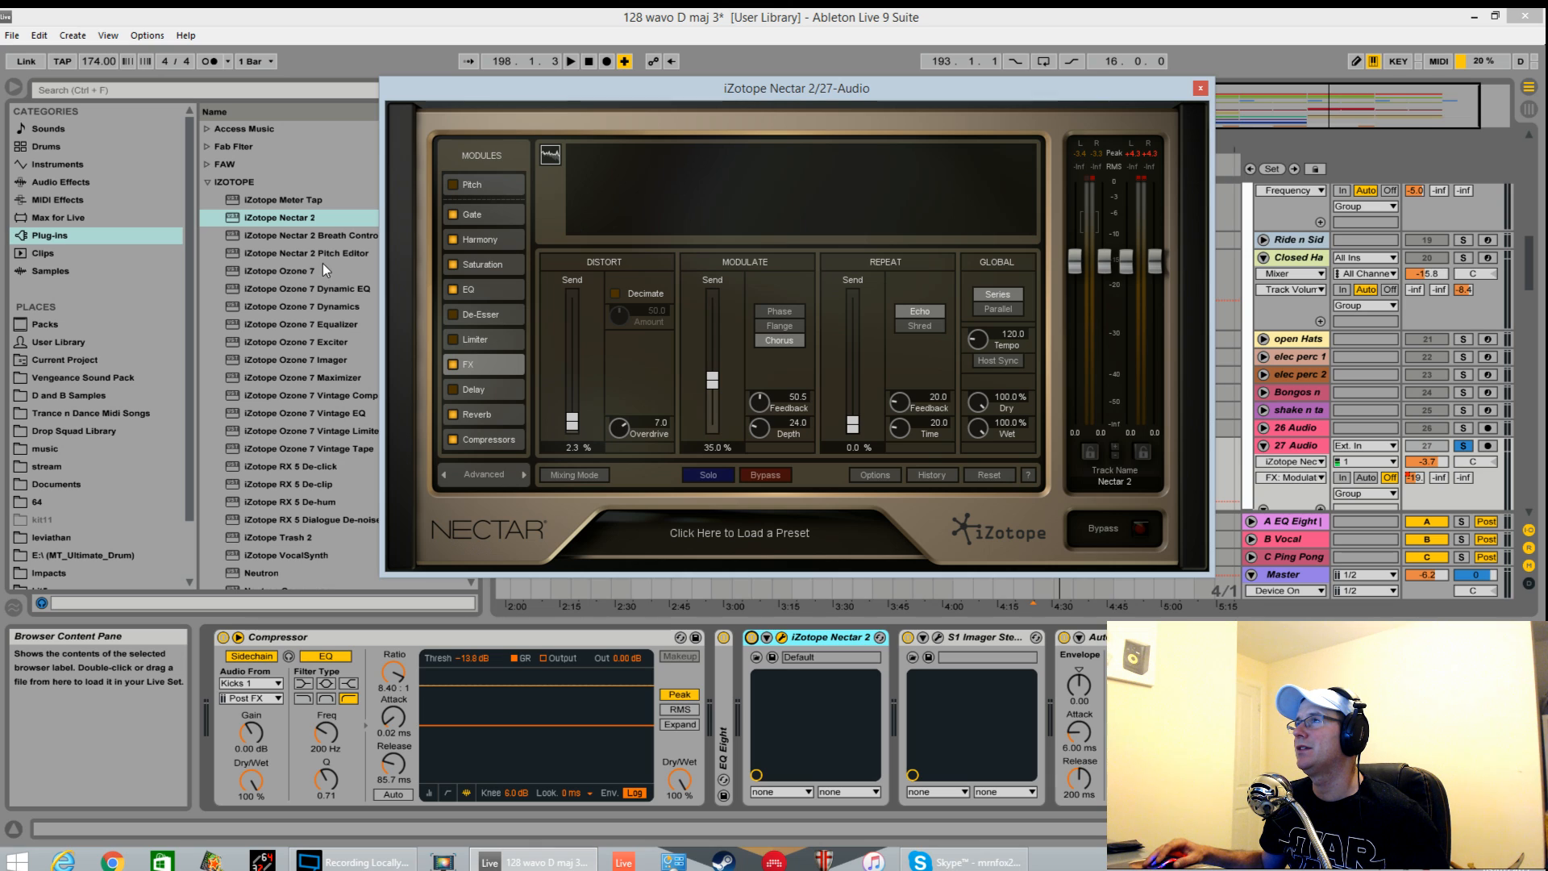
left_click(261, 573)
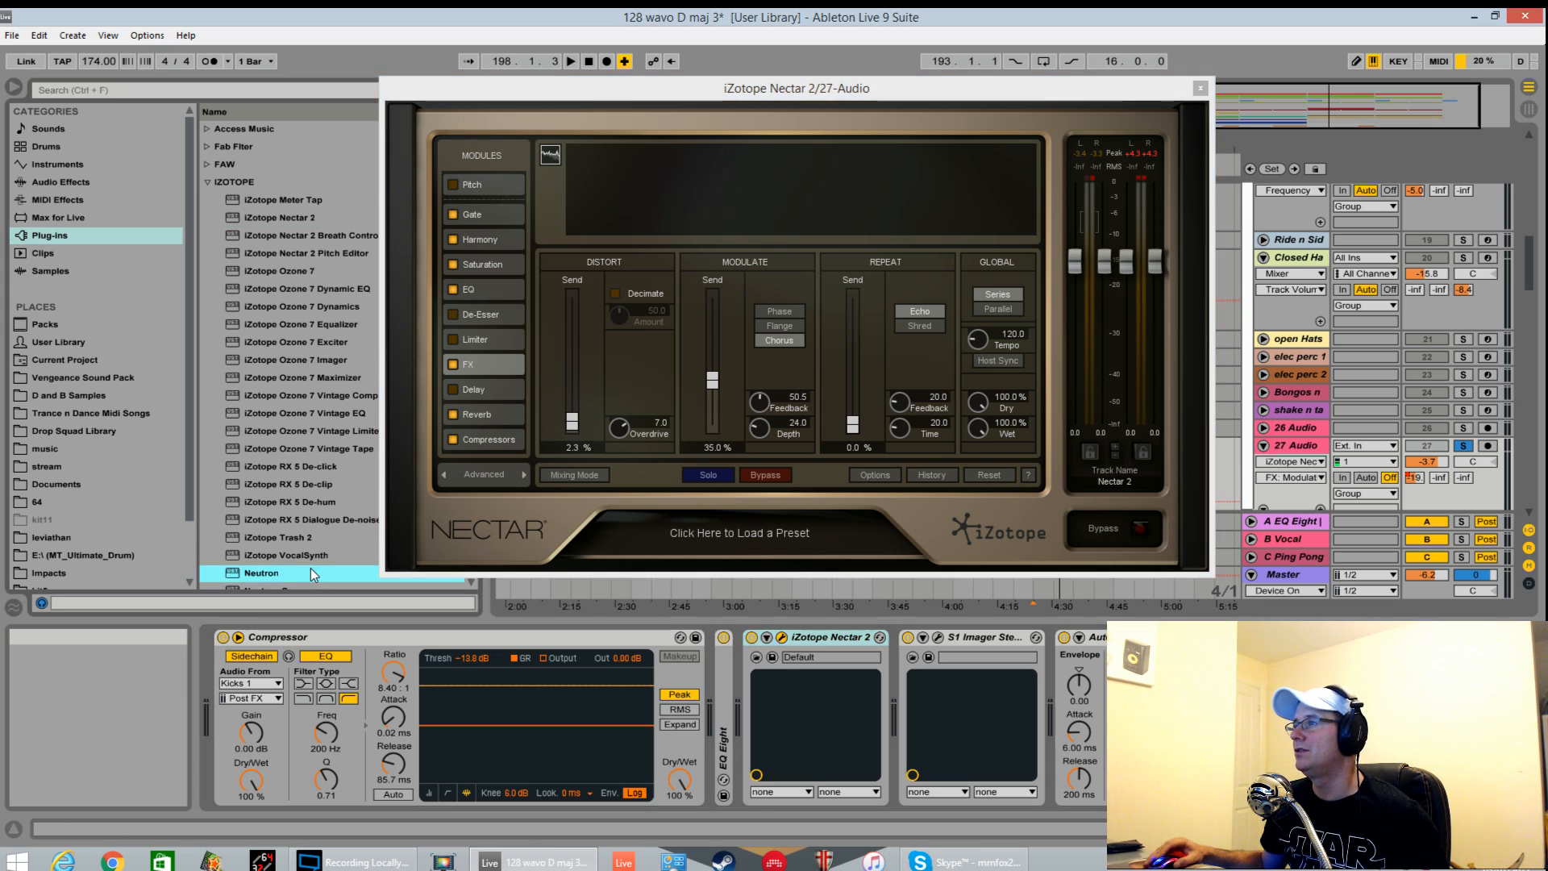